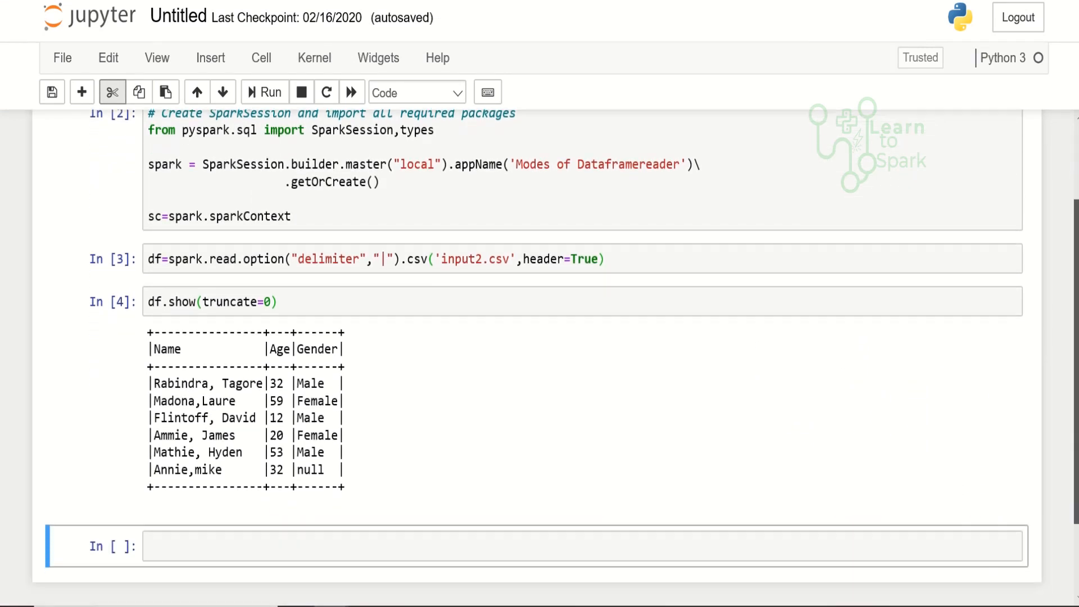
# Step: Run df.filter("Gender='Male'").show() to preview only the Male rows
pyautogui.scroll(-3)
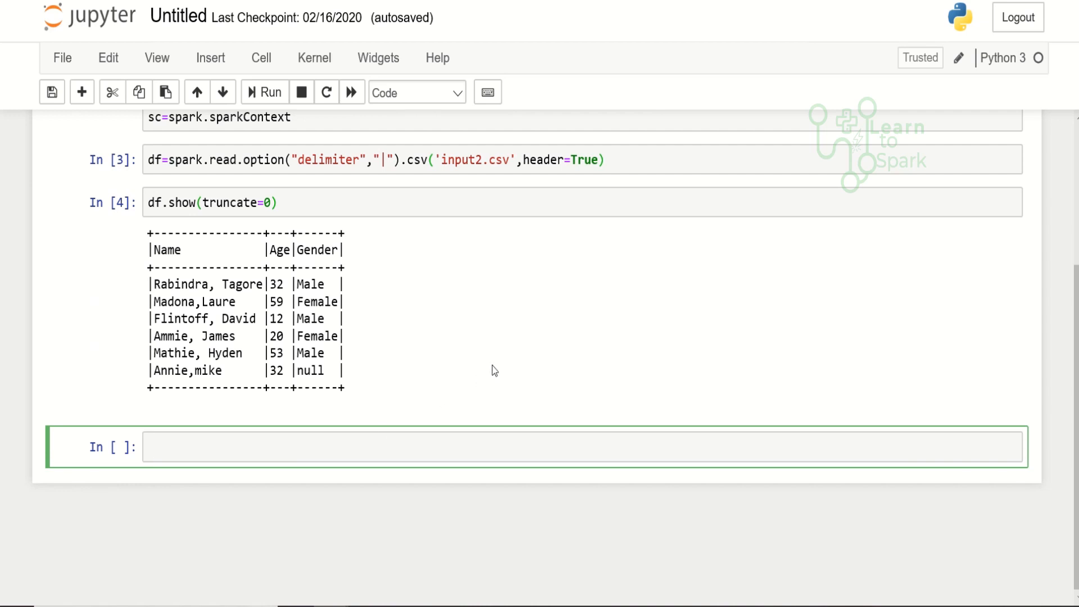
pyautogui.write('df.f')
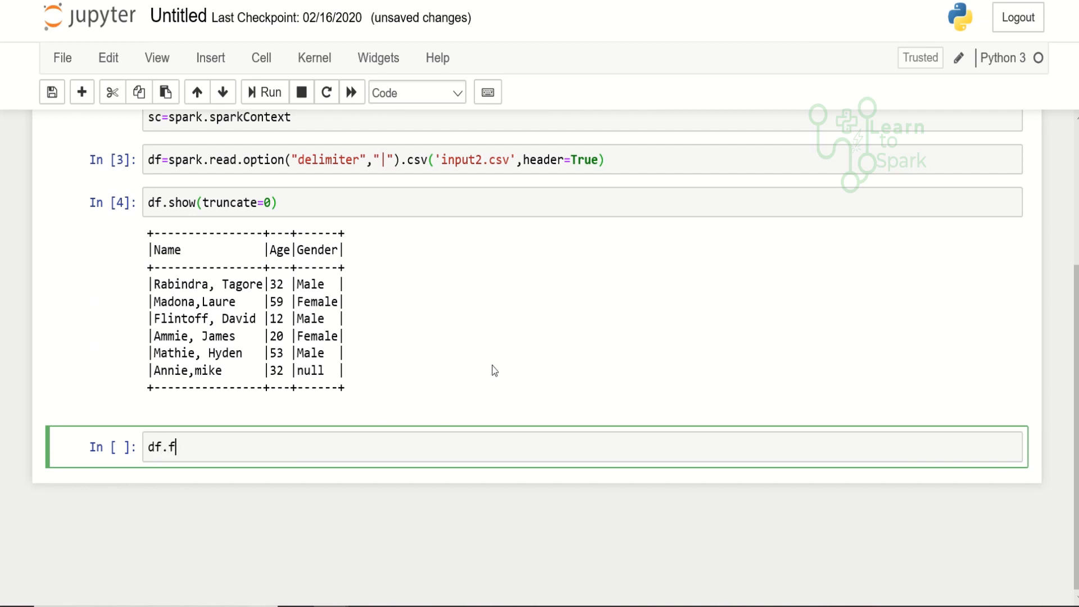
pyautogui.write('ilter')
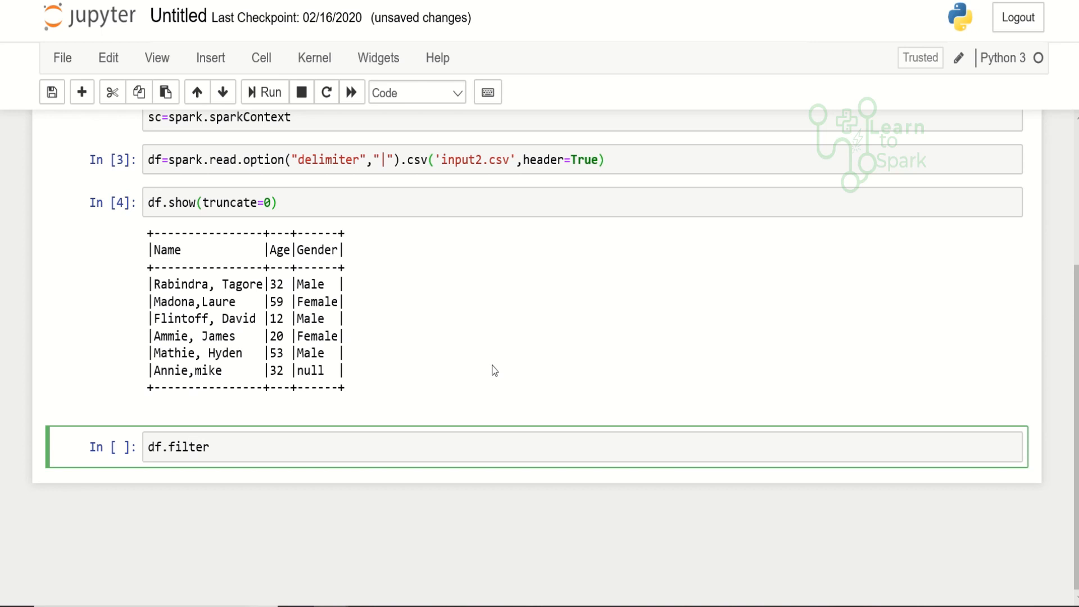
pyautogui.write('("")')
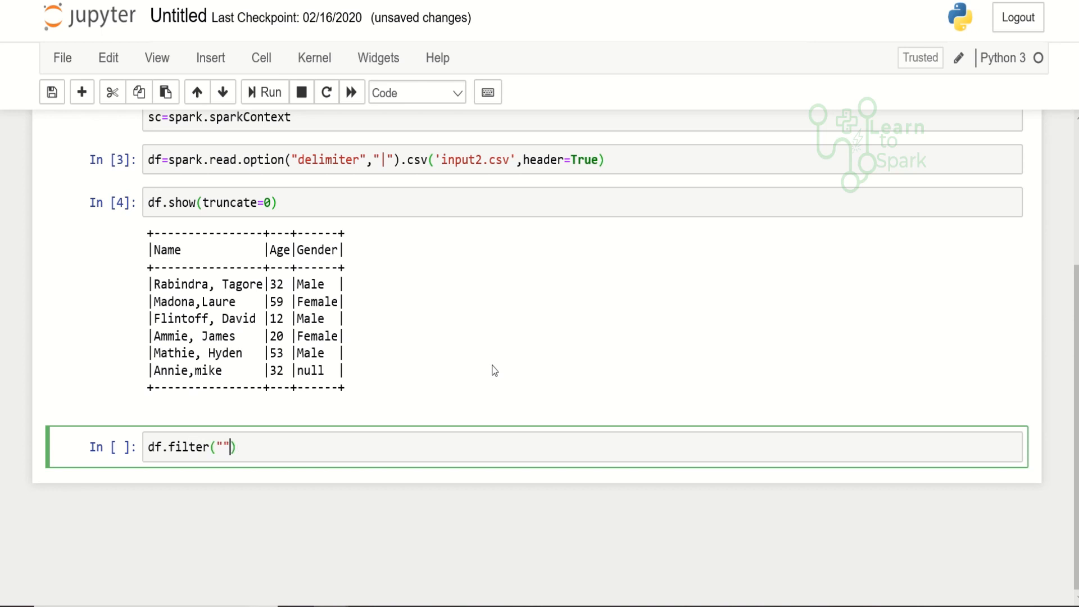
pyautogui.write('Gen')
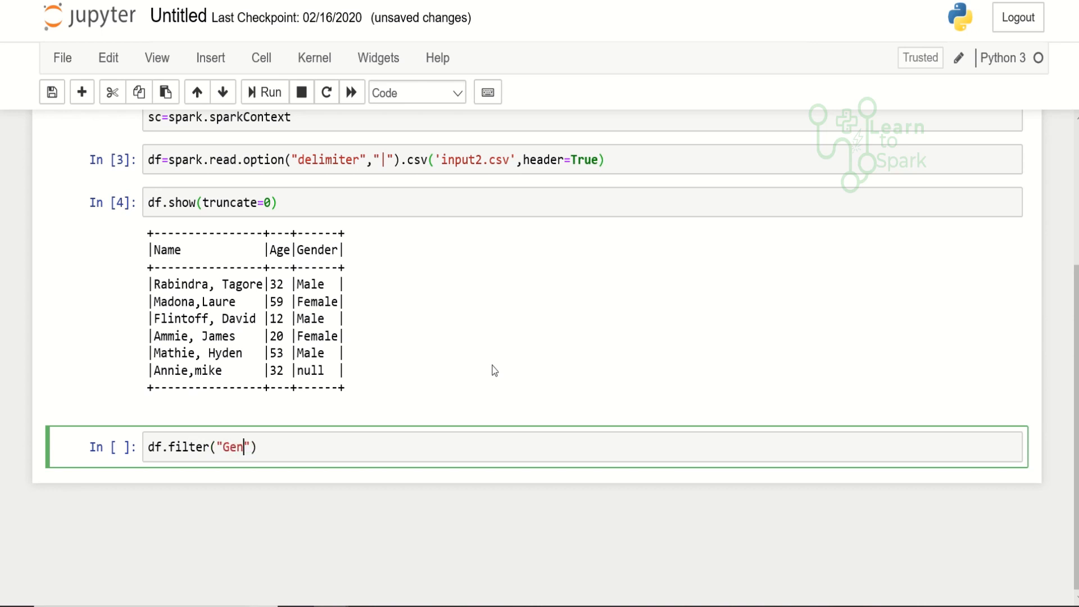
pyautogui.write('der')
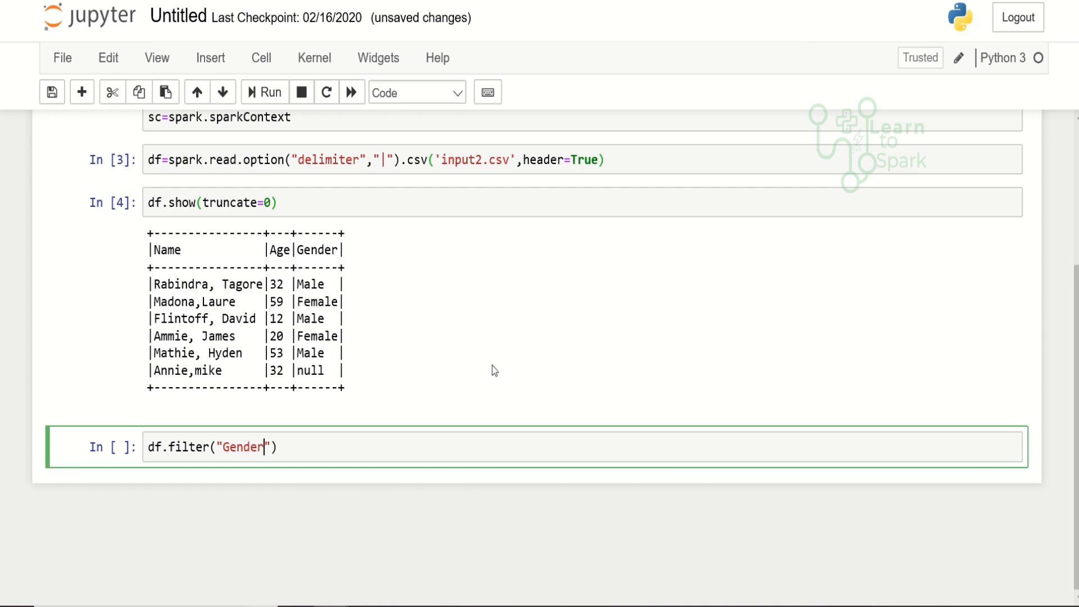
pyautogui.write("='")
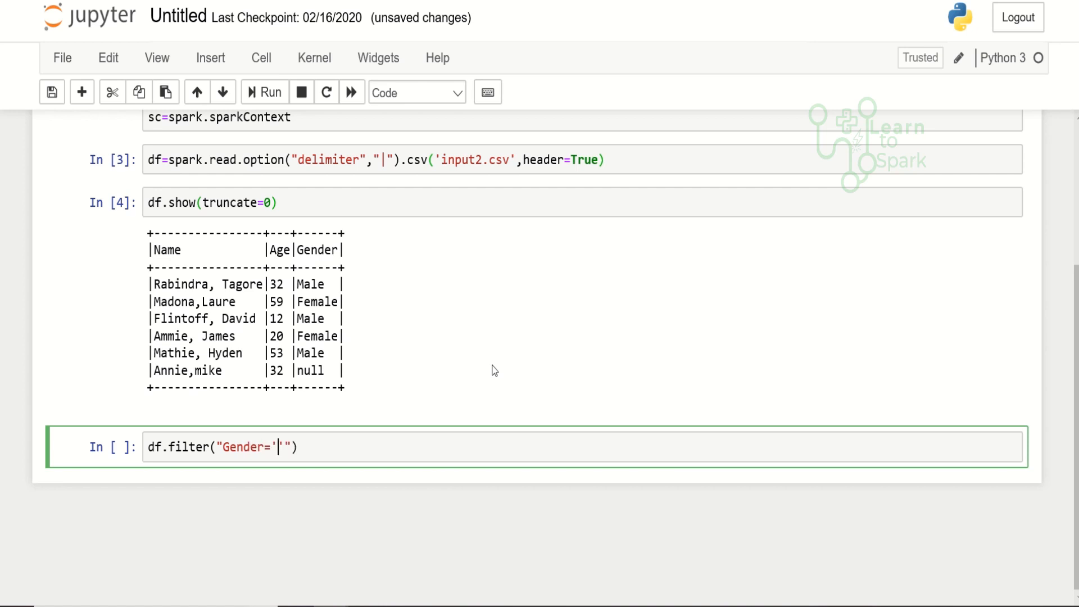
pyautogui.write('Male')
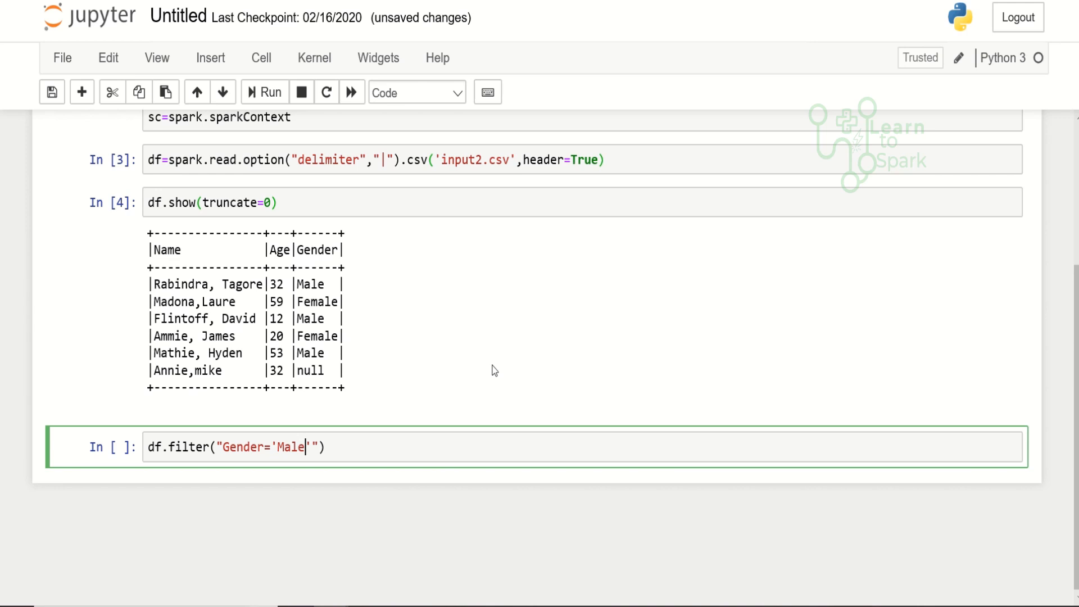
pyautogui.write('.s')
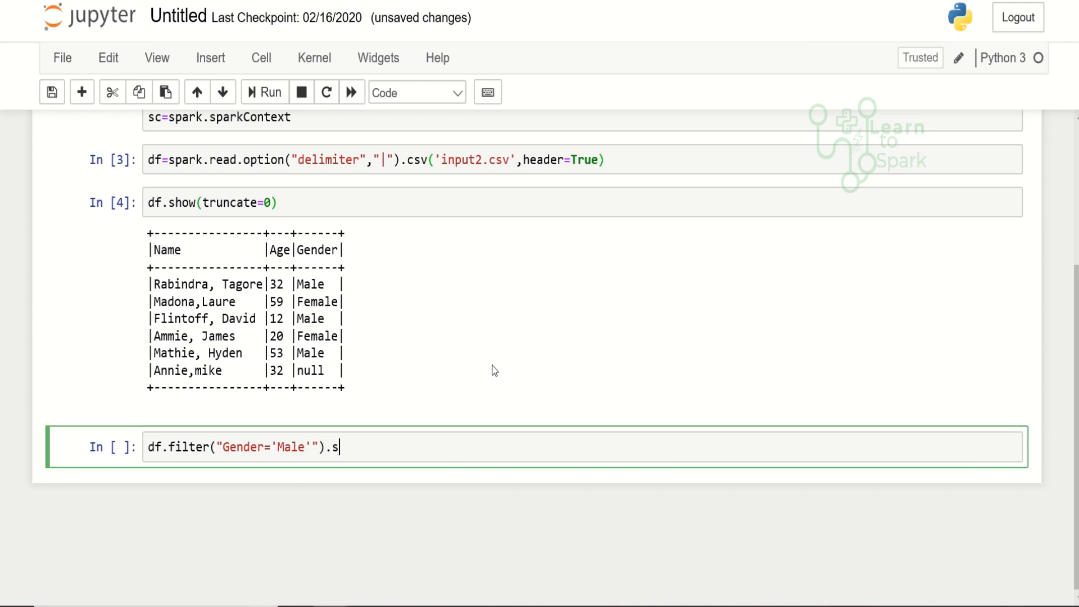
pyautogui.write('how(')
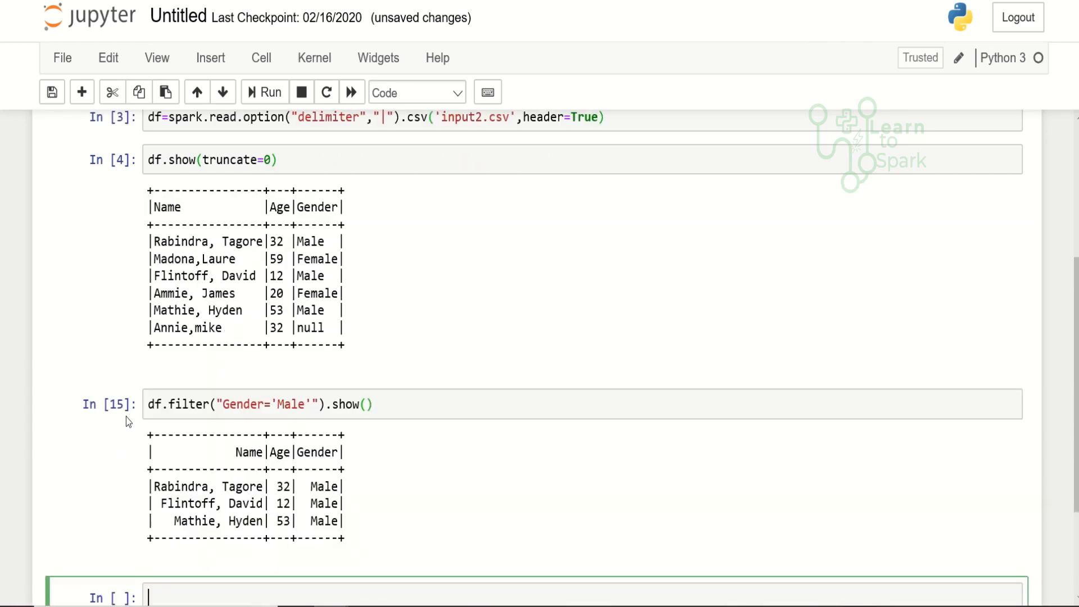
# Step: Edit the cell to df1=df.filter("Gender='Male'") and run it, keeping the filter as df1
pyautogui.click(262, 403)
pyautogui.write('df1=')
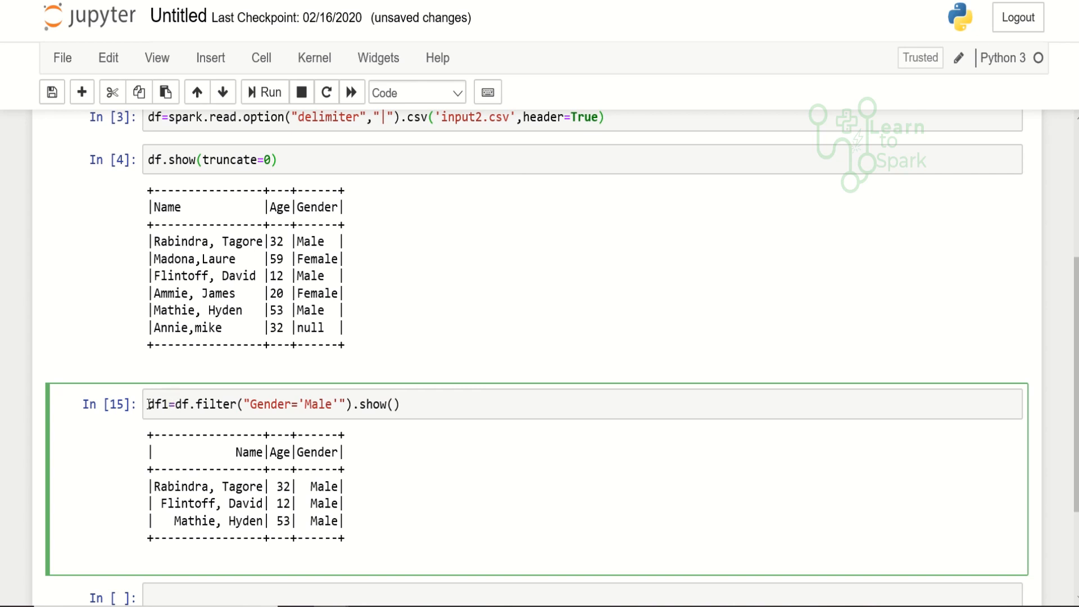
pyautogui.press('BackSpace')
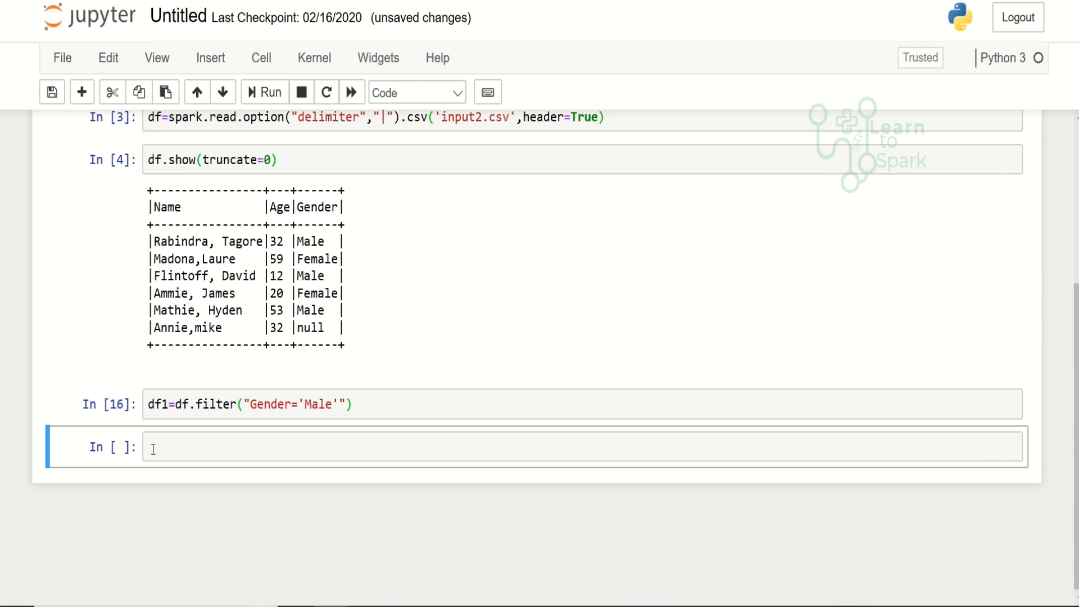
# Step: Define and run def filfuncgen(gender): return gender=="Male", then begin the next cell
pyautogui.write('def')
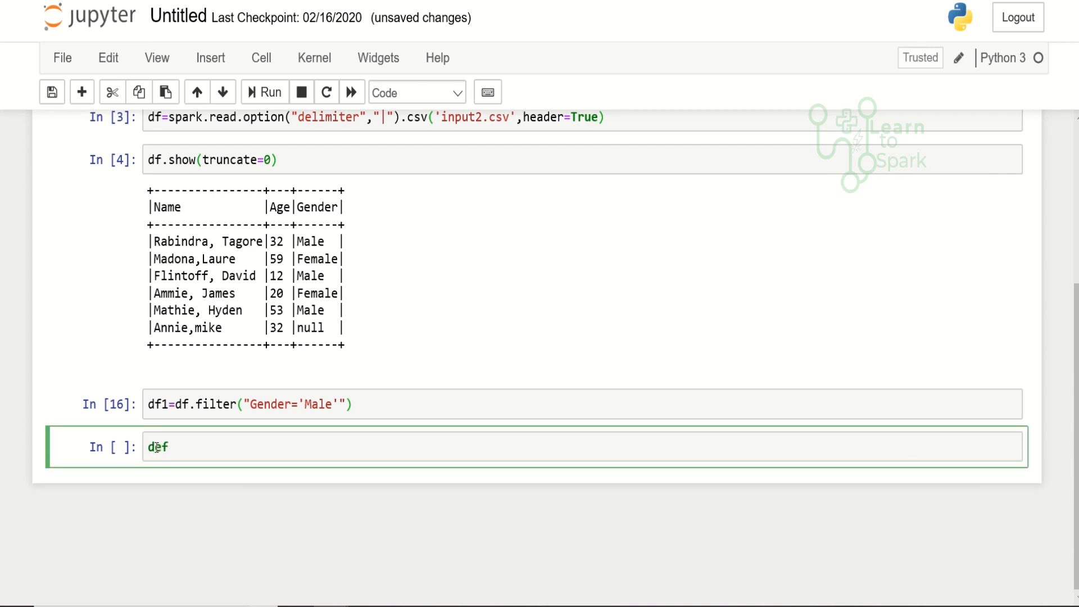
pyautogui.write('f')
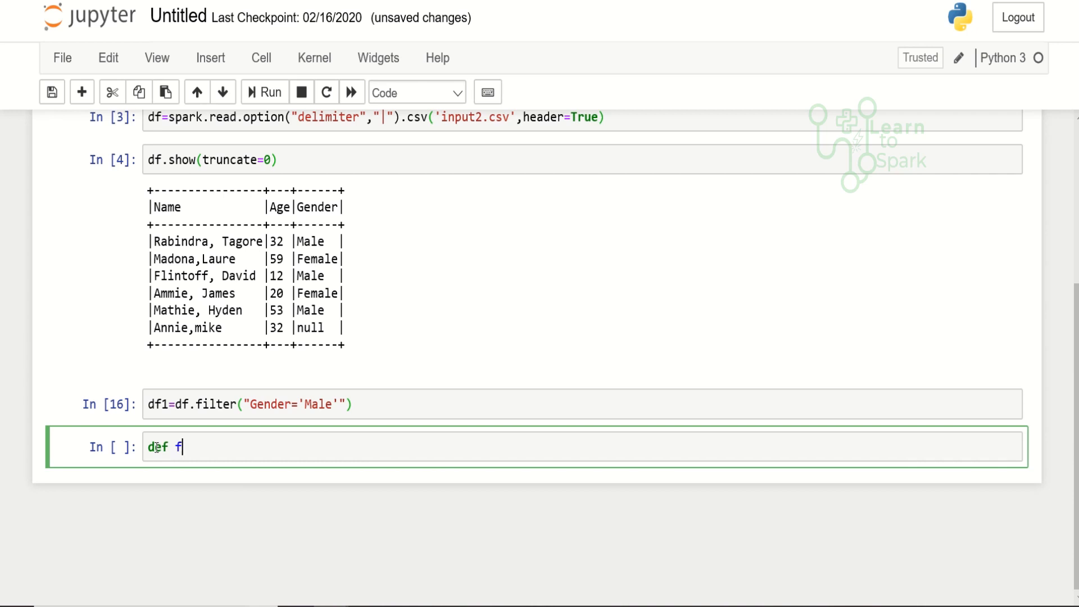
pyautogui.write('ilfun')
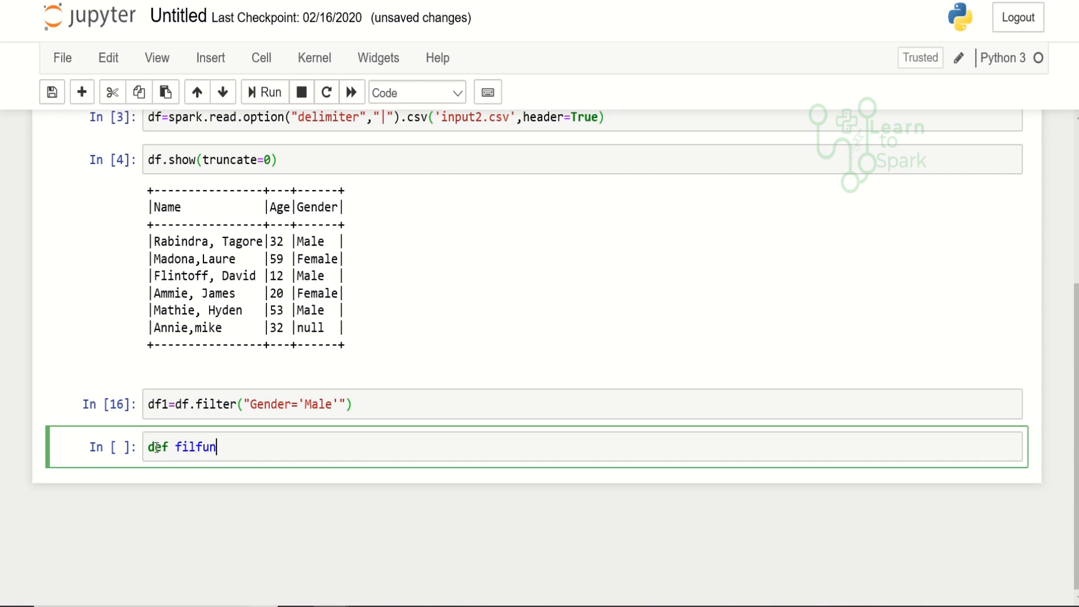
pyautogui.write('cg')
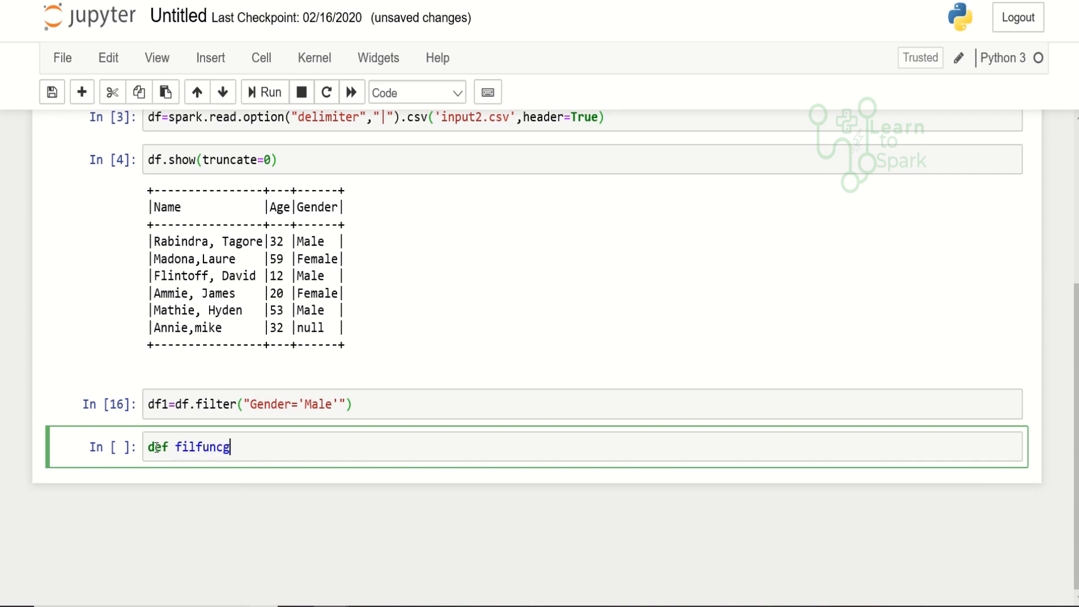
pyautogui.write('en()')
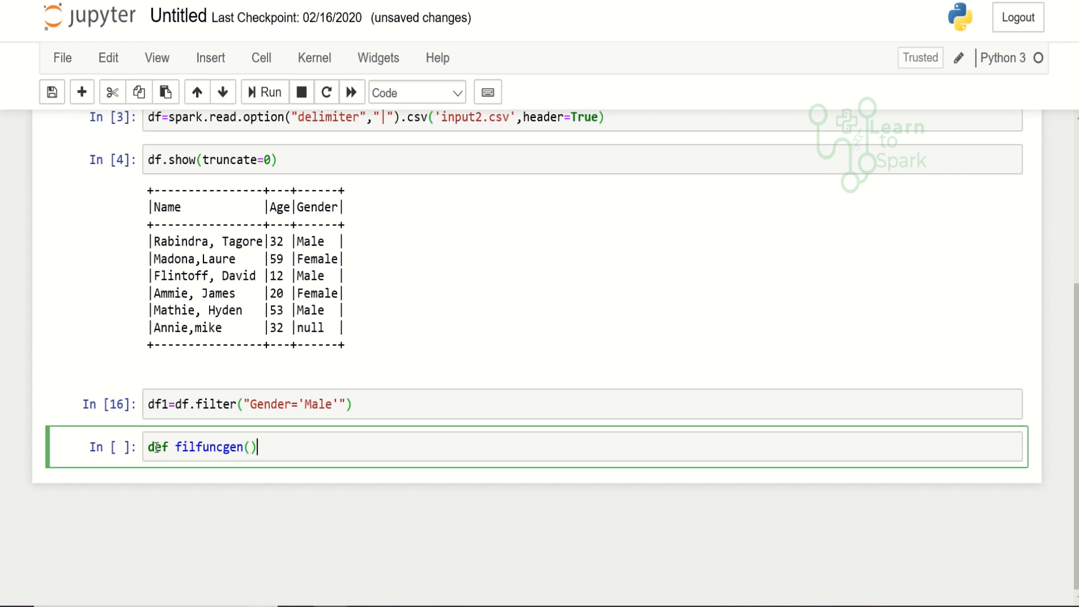
pyautogui.write('gen')
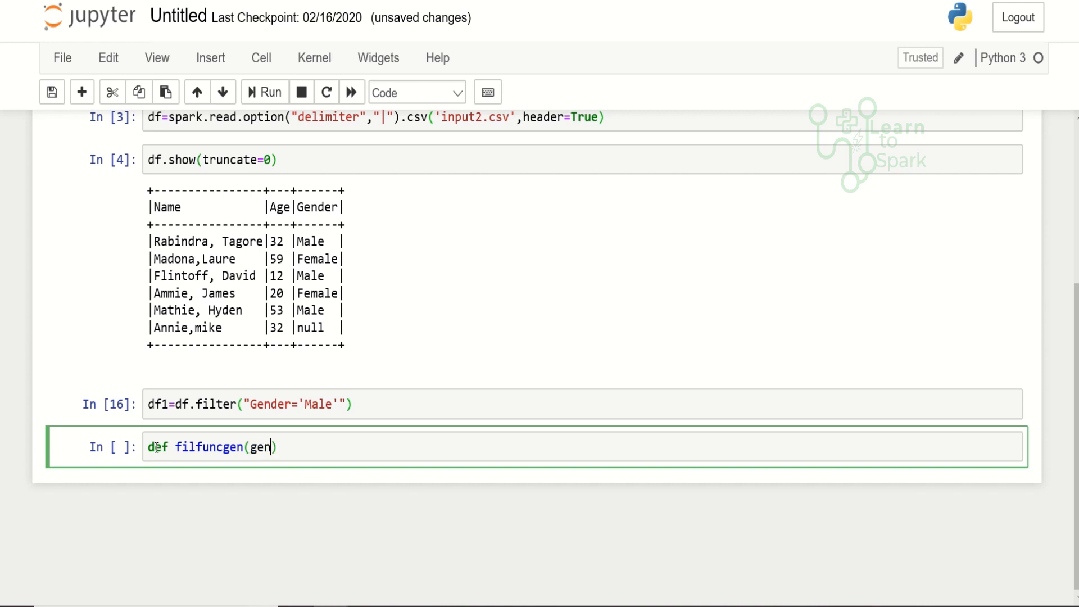
pyautogui.write('der')
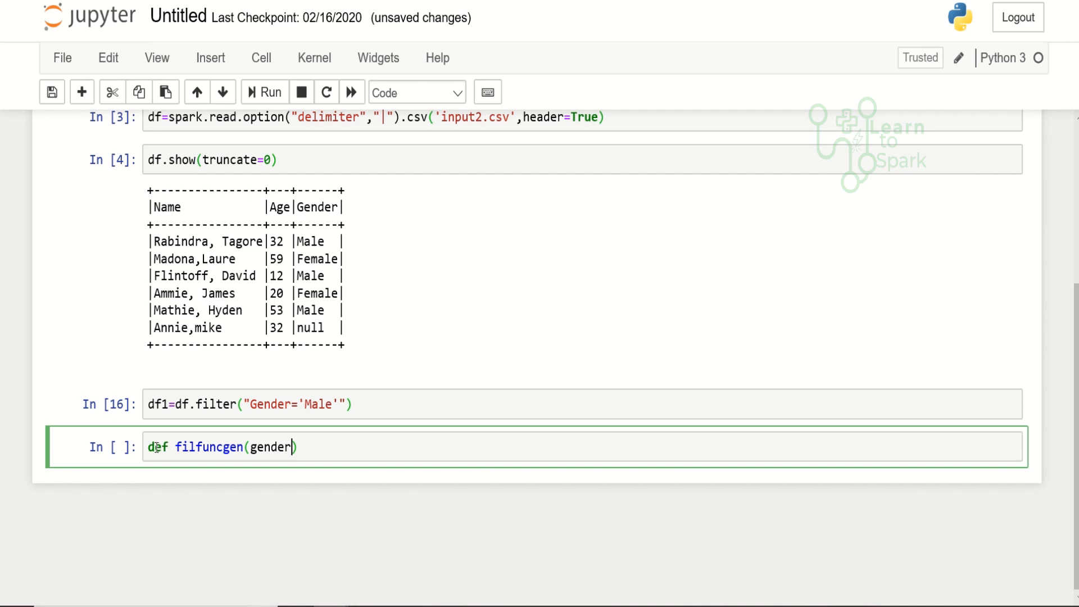
pyautogui.write(':')
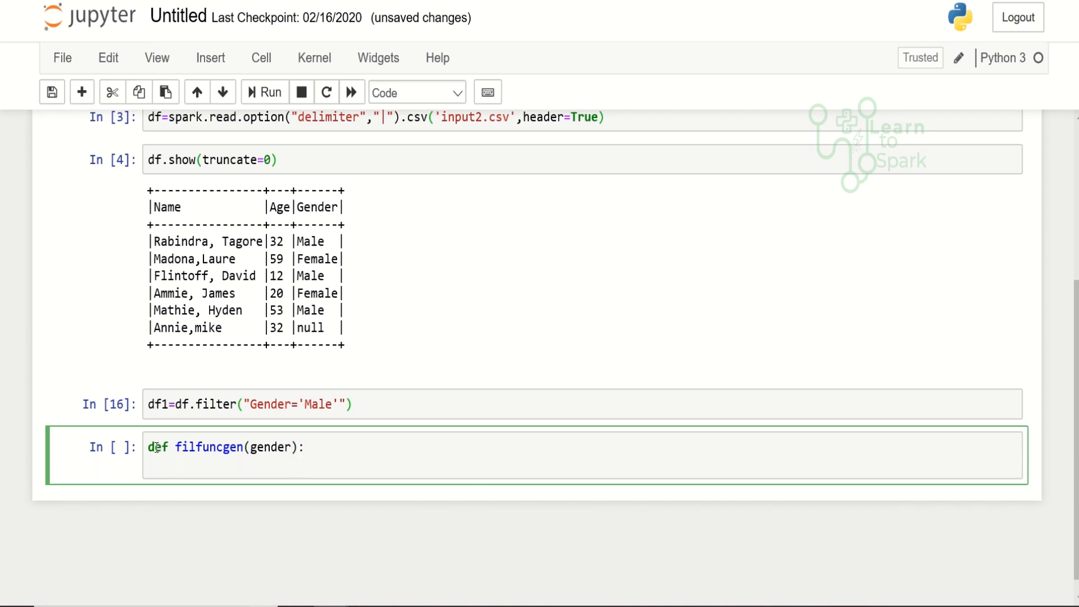
pyautogui.write('return')
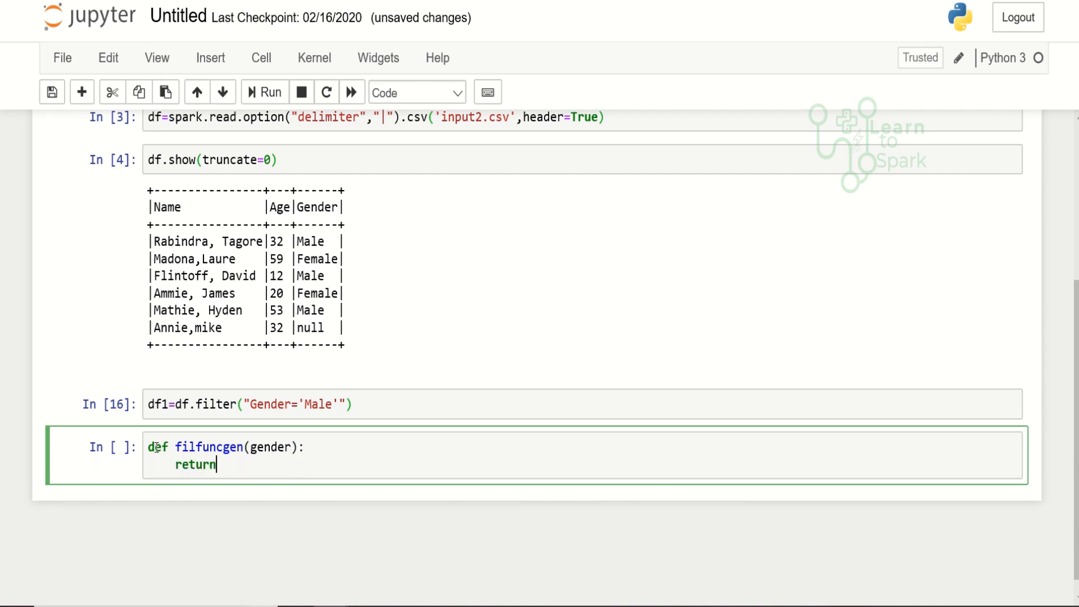
pyautogui.write('g')
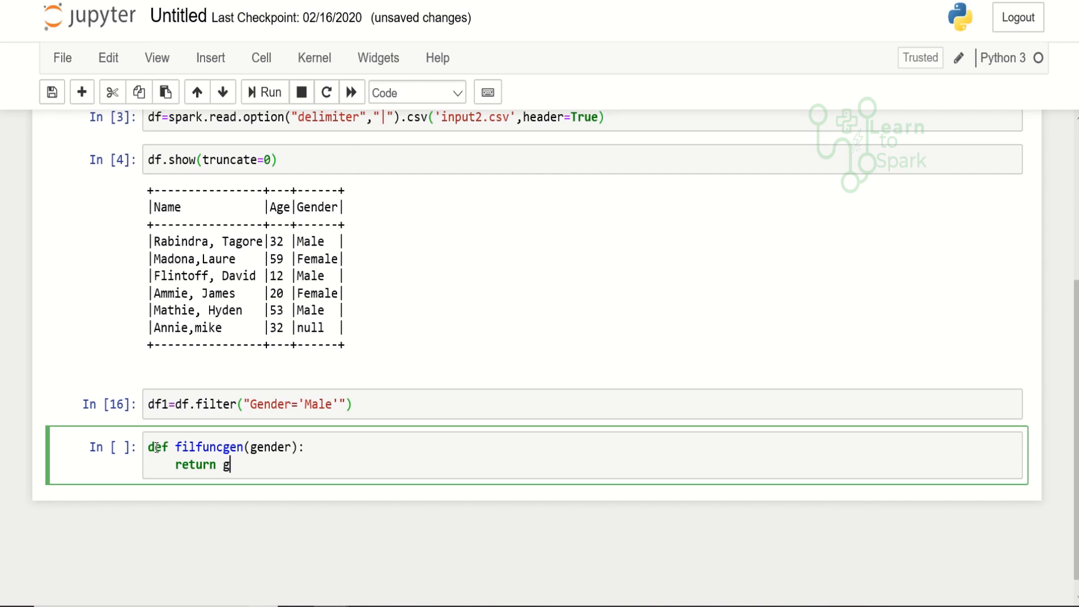
pyautogui.write('e')
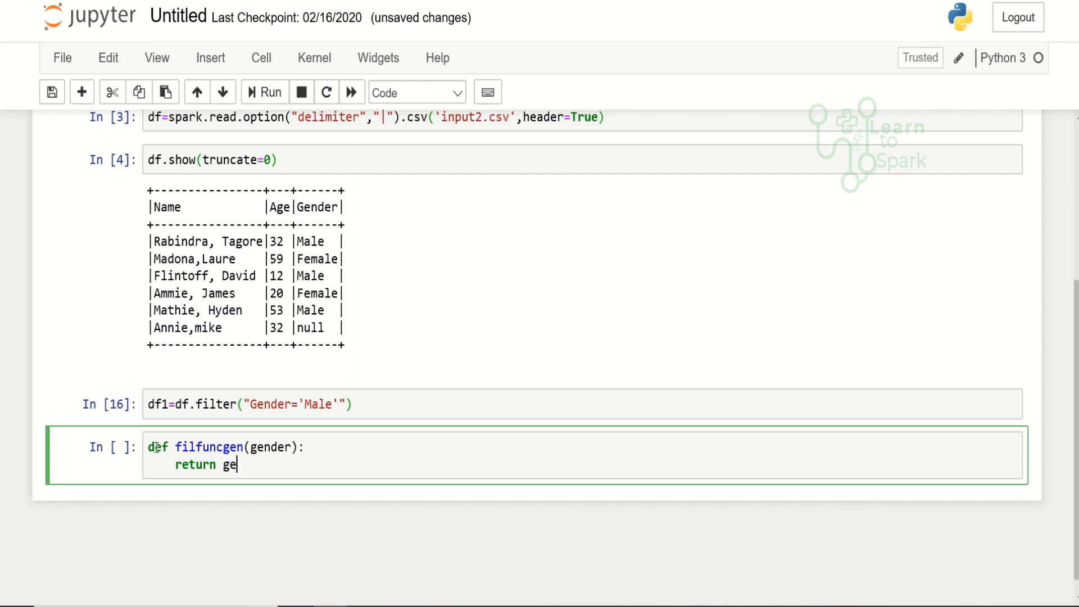
pyautogui.write('nder')
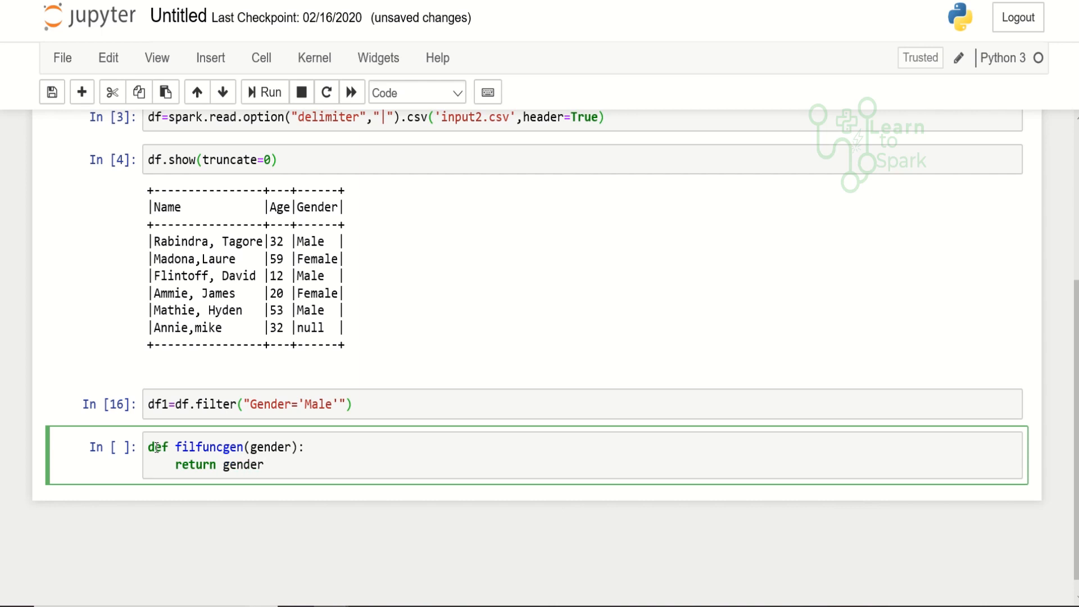
pyautogui.write('=""')
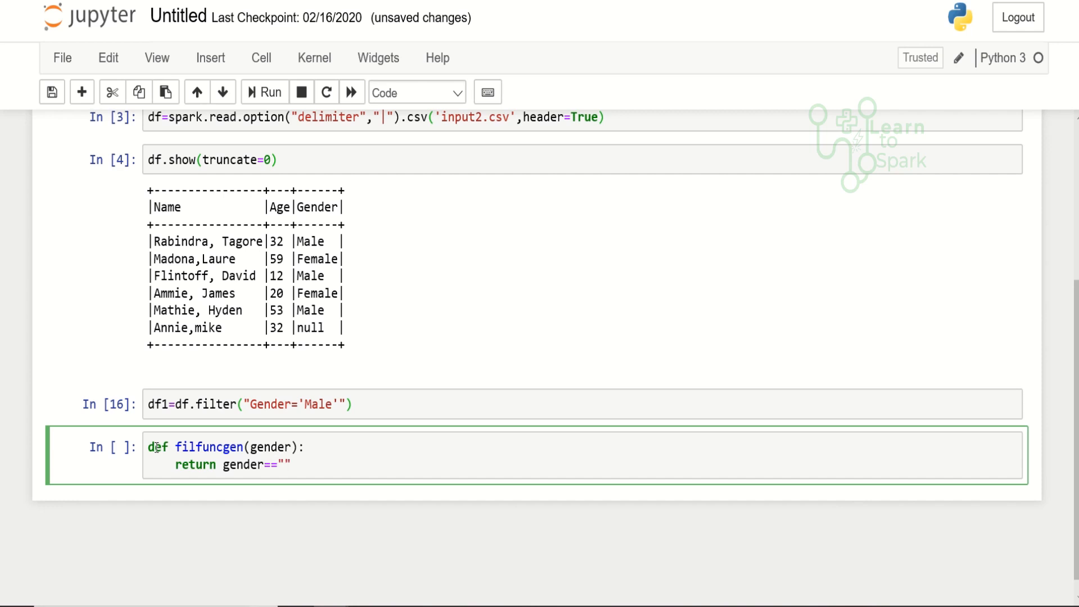
pyautogui.write('Ma')
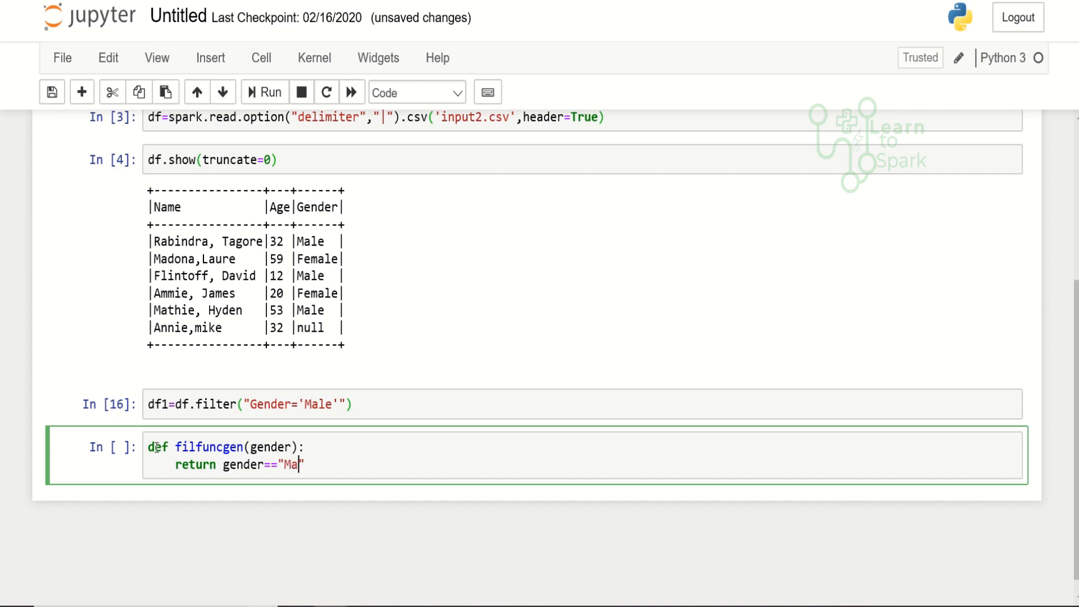
pyautogui.write('le"')
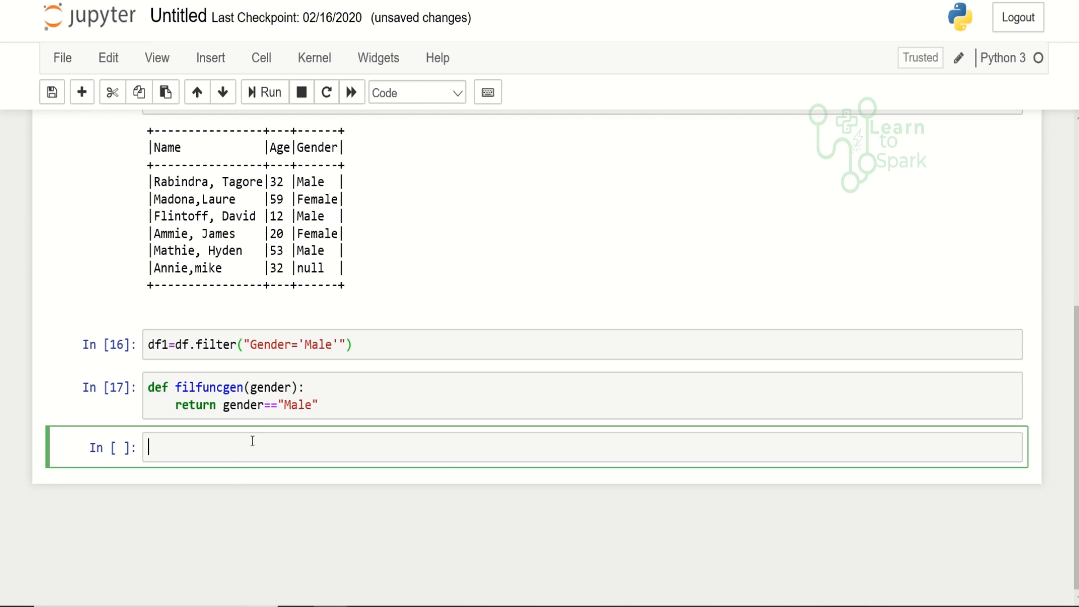
pyautogui.write('fe')
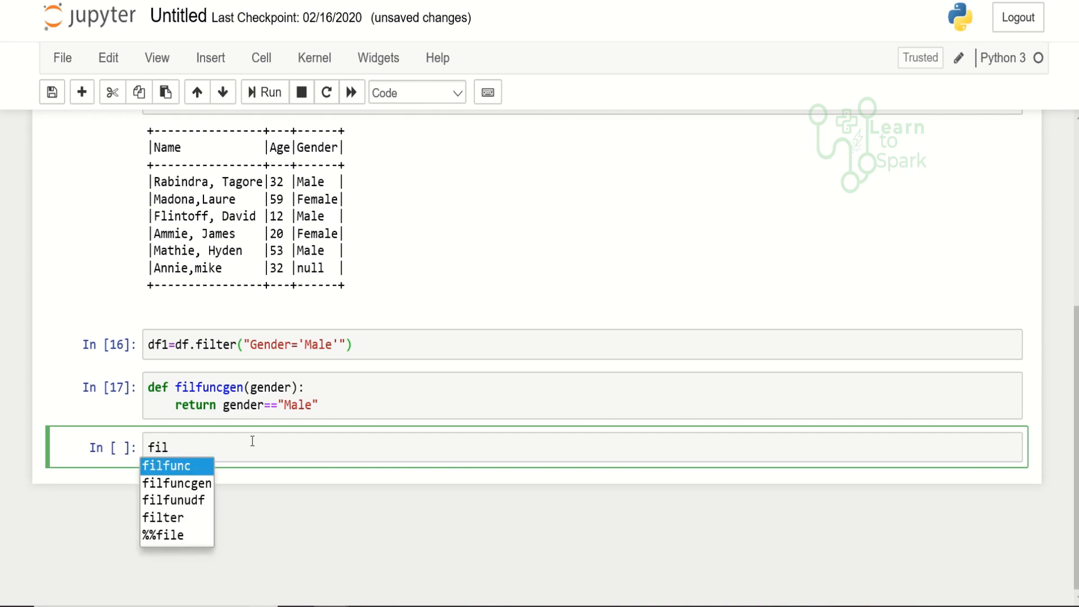
# Step: Run filfuncgen("Male") and confirm it returns True, then begin an import cell
pyautogui.click(176, 483)
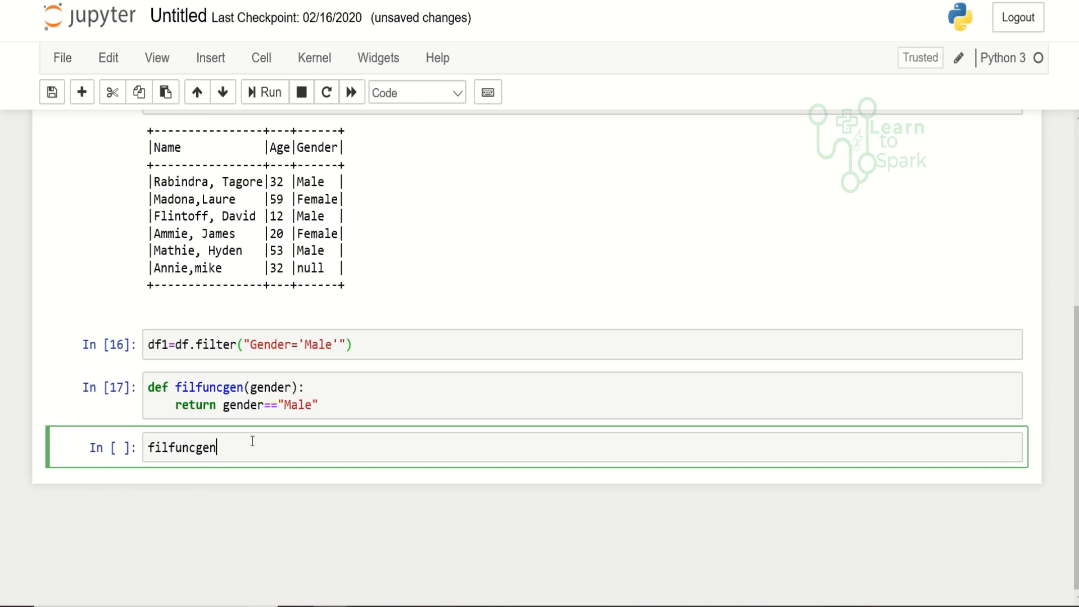
pyautogui.write('()')
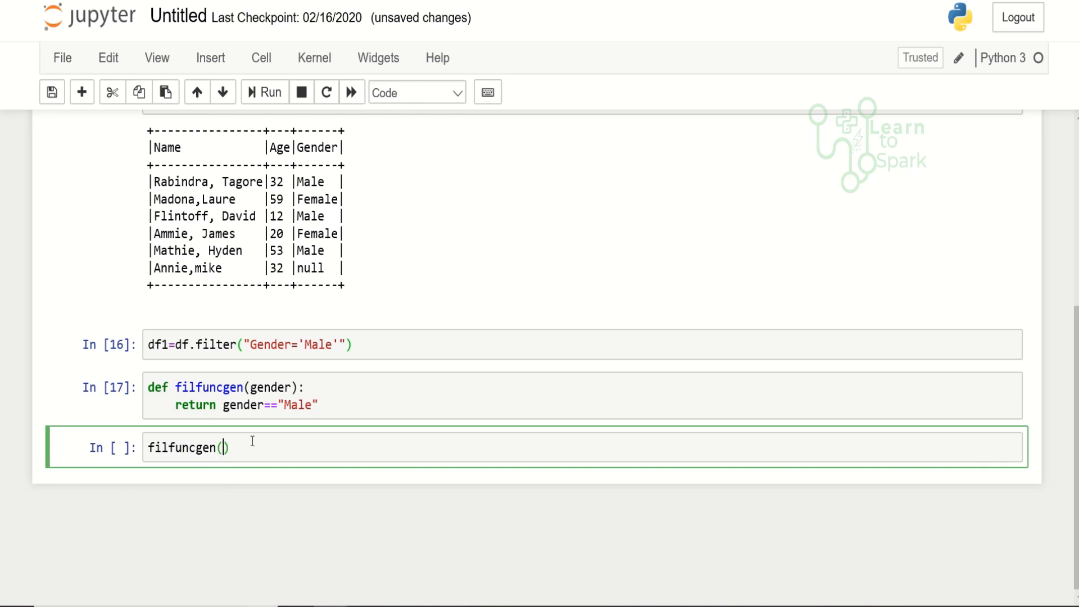
pyautogui.write('""')
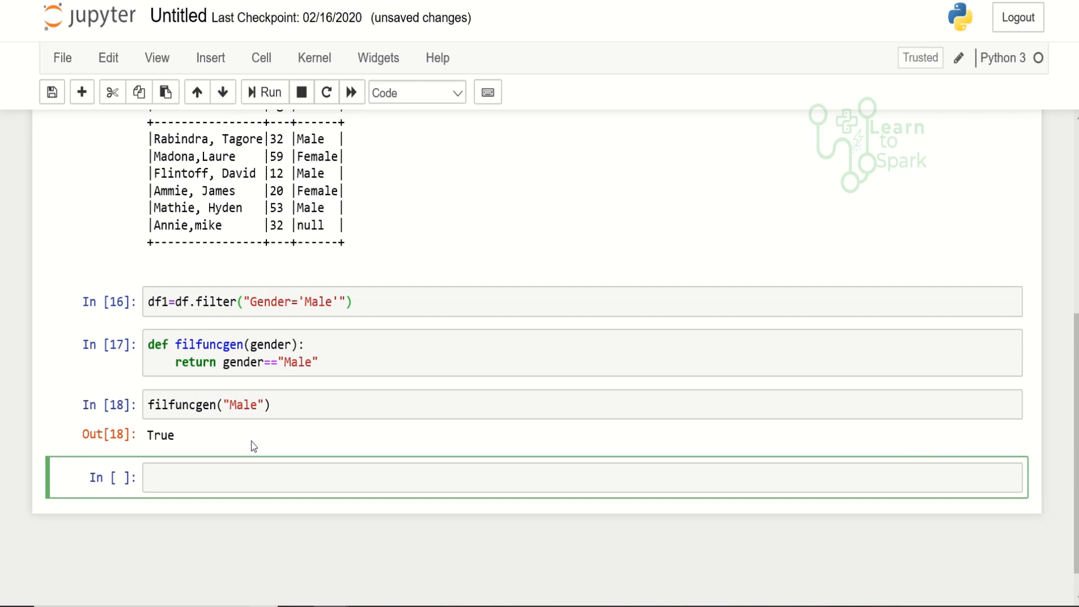
pyautogui.write('from pys')
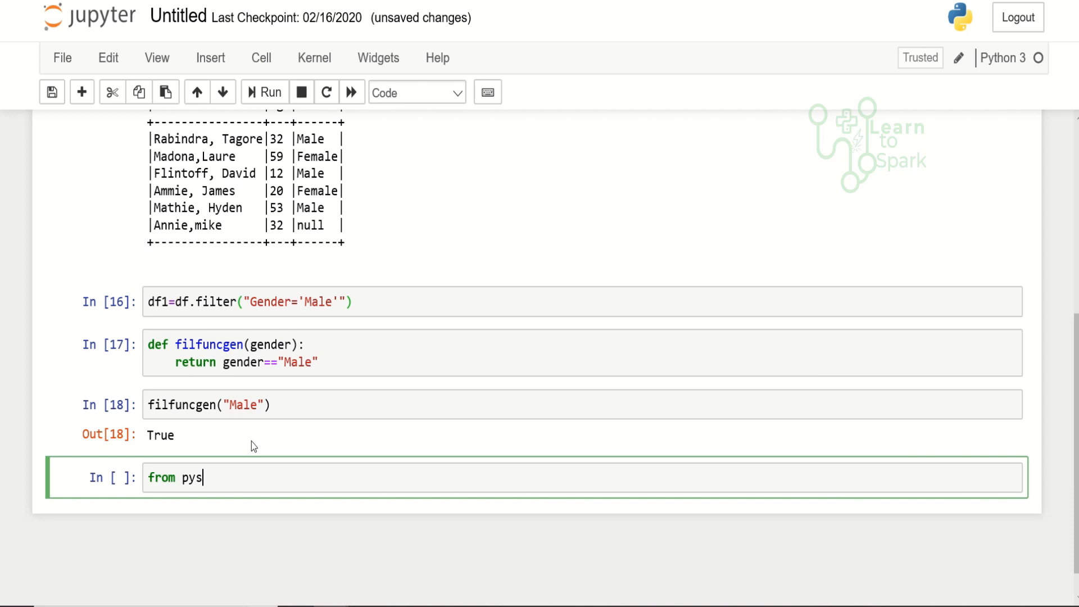
# Step: Run from pyspark.sql.functions import udf and from pyspark.sql.type import *, hitting ModuleNotFoundError
pyautogui.write('park')
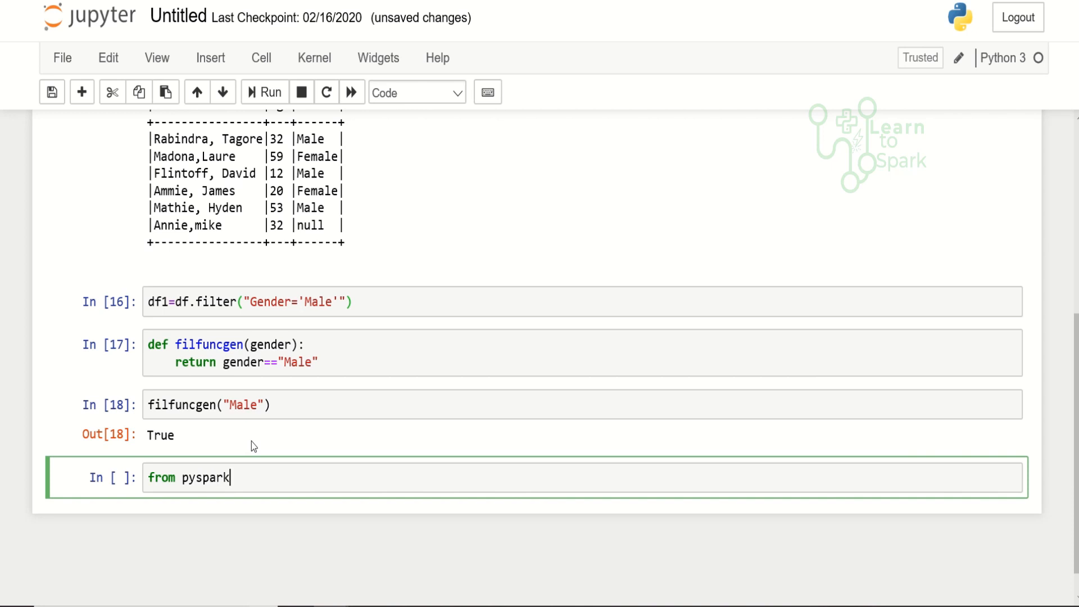
pyautogui.write('.sql.')
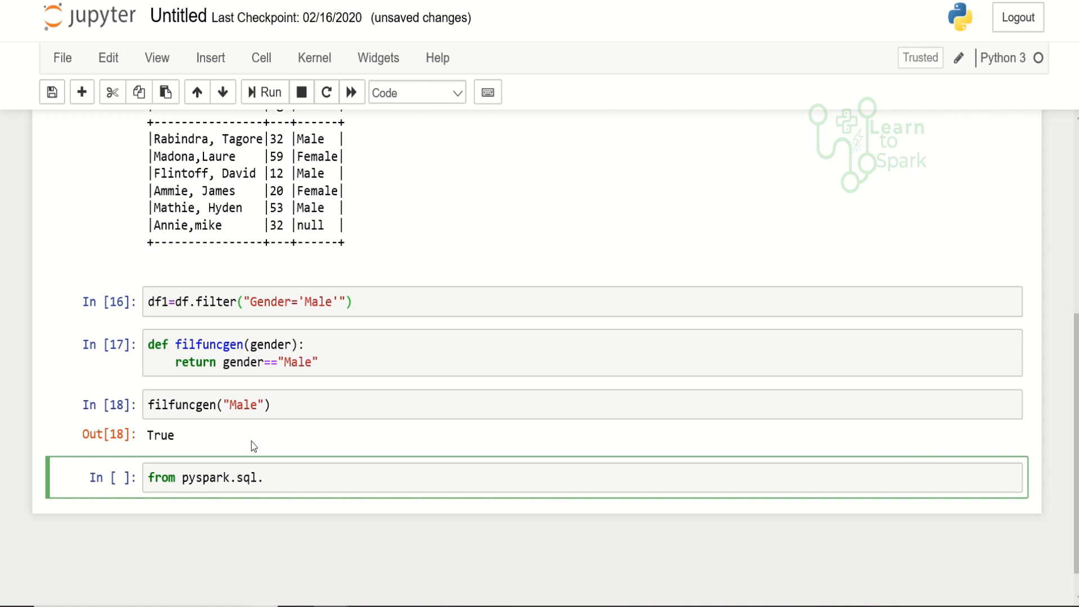
pyautogui.write('funct')
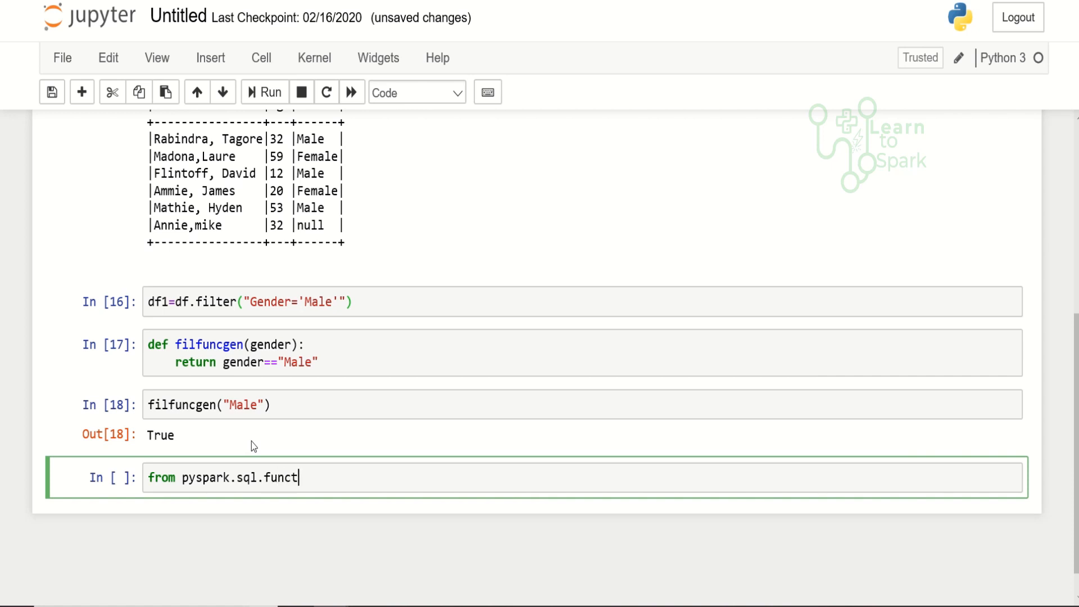
pyautogui.write('ions im')
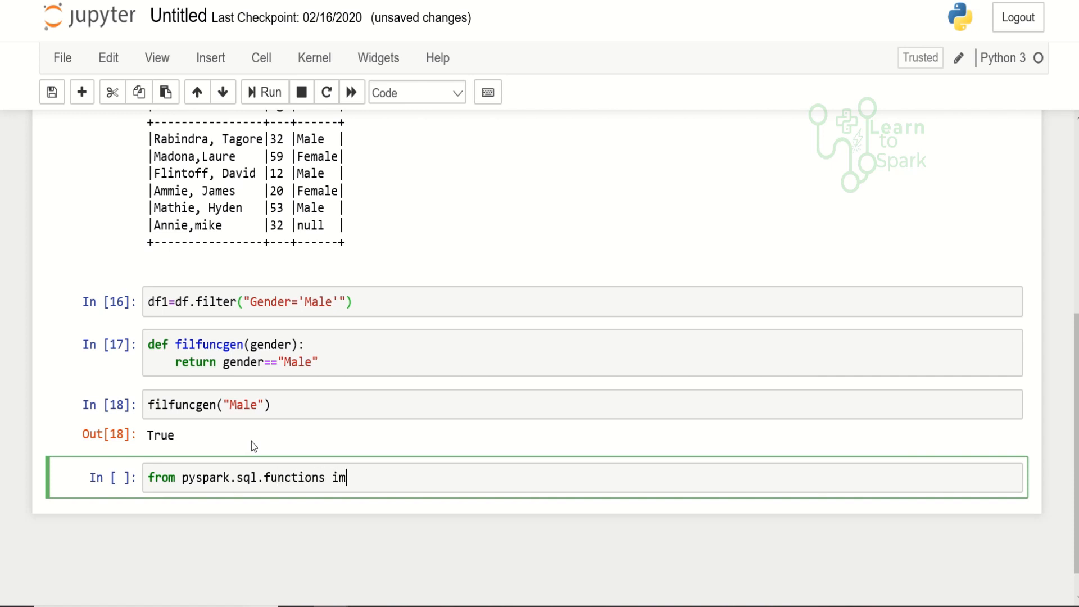
pyautogui.write('port ud')
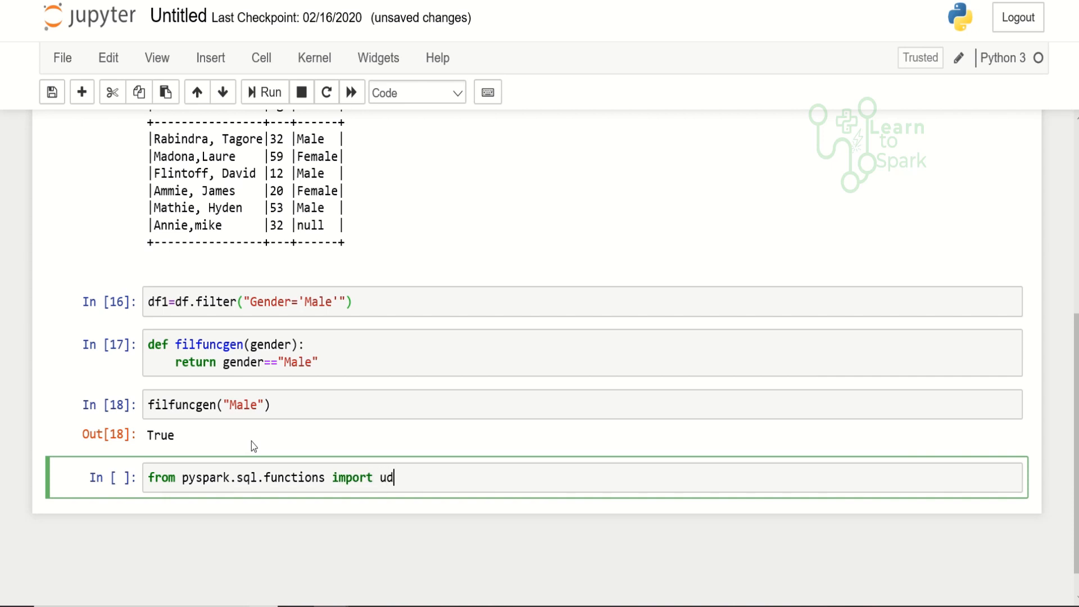
pyautogui.write('f')
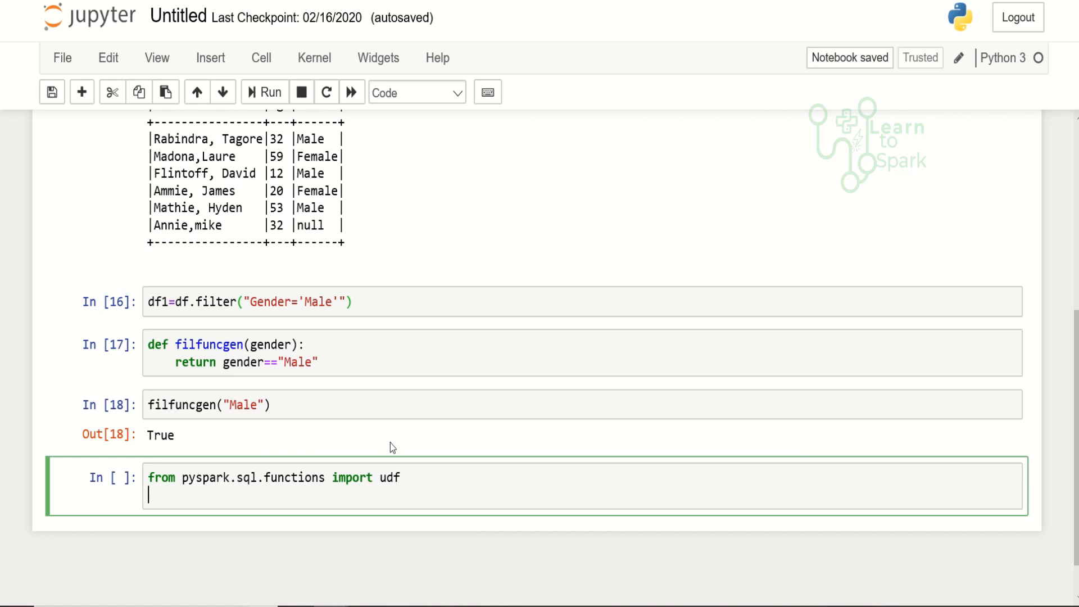
pyautogui.write('from')
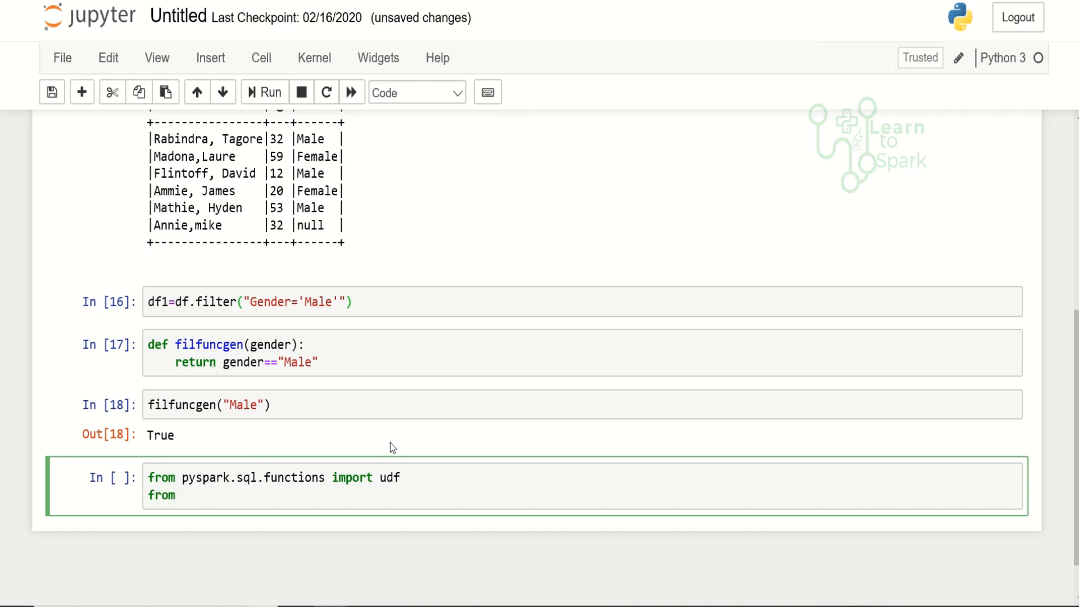
pyautogui.write('pyspark')
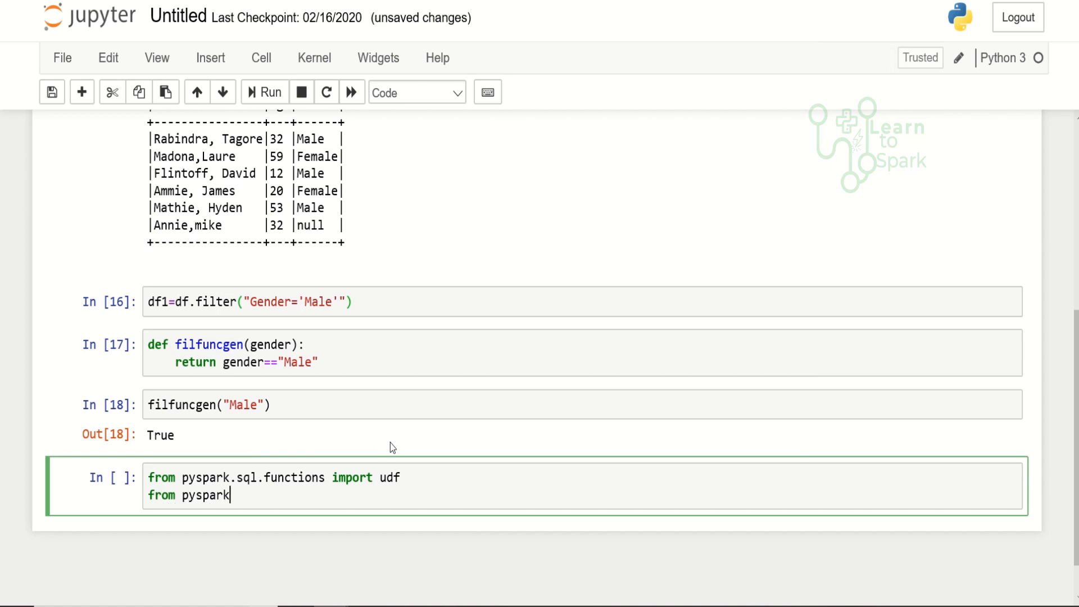
pyautogui.write('.sql.')
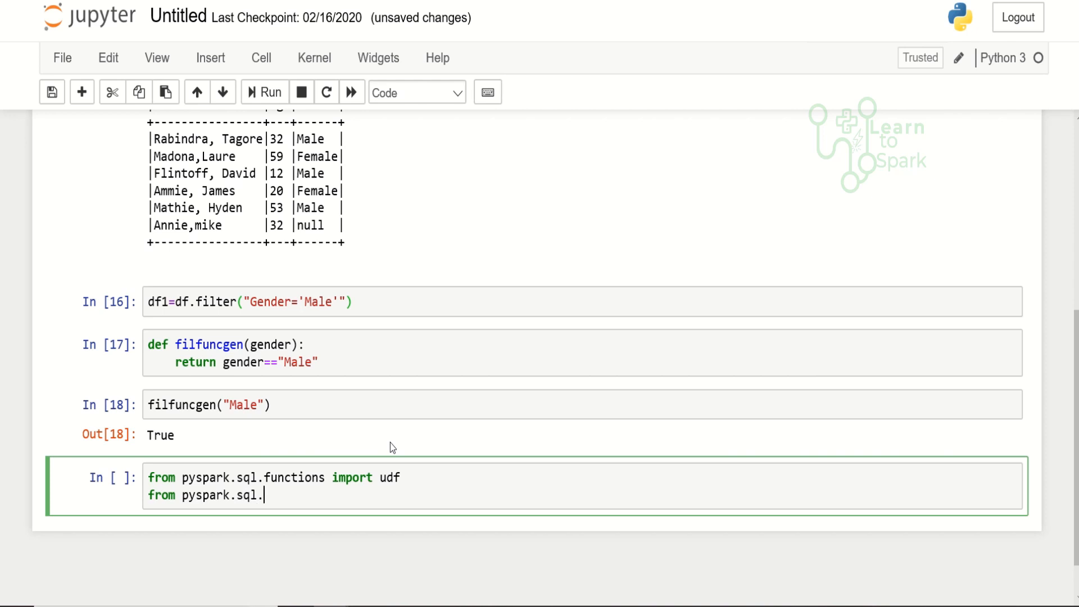
pyautogui.write('type')
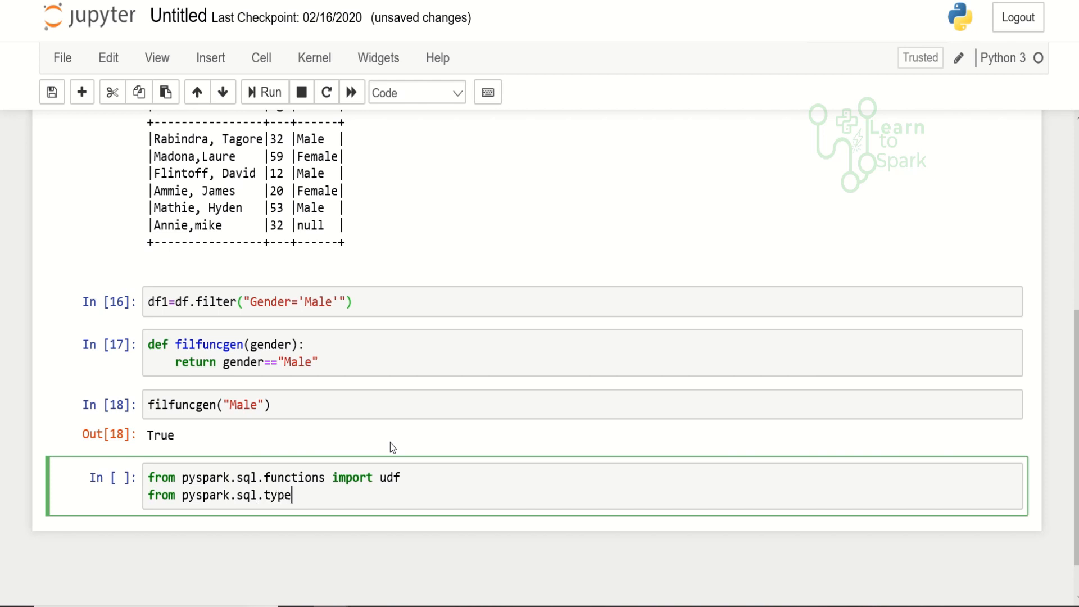
pyautogui.write('import *')
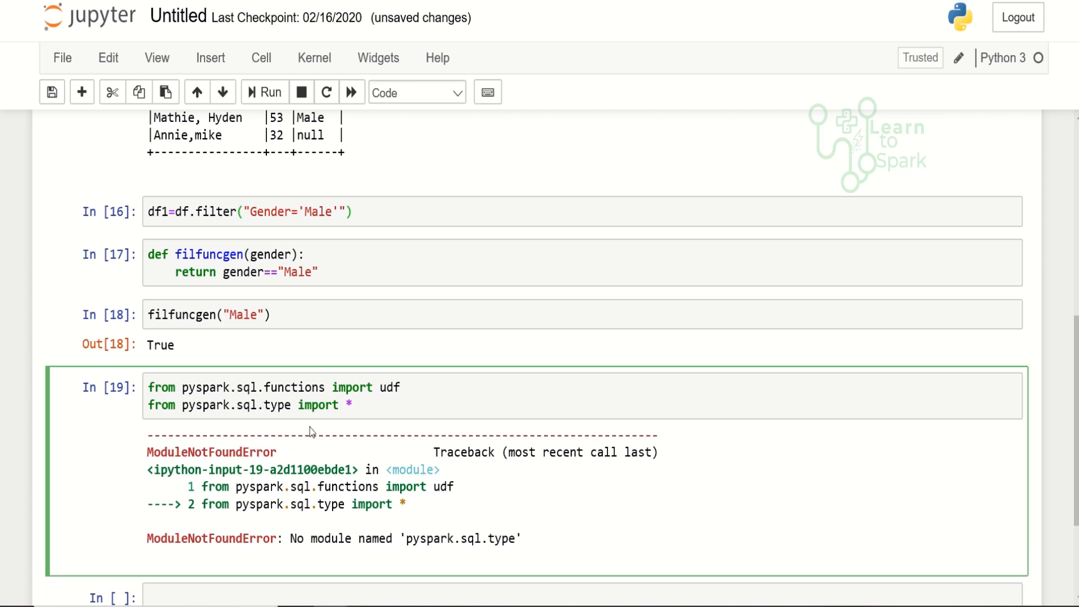
# Step: Correct the module name to pyspark.sql.types and re-run the imports cleanly
pyautogui.click(263, 405)
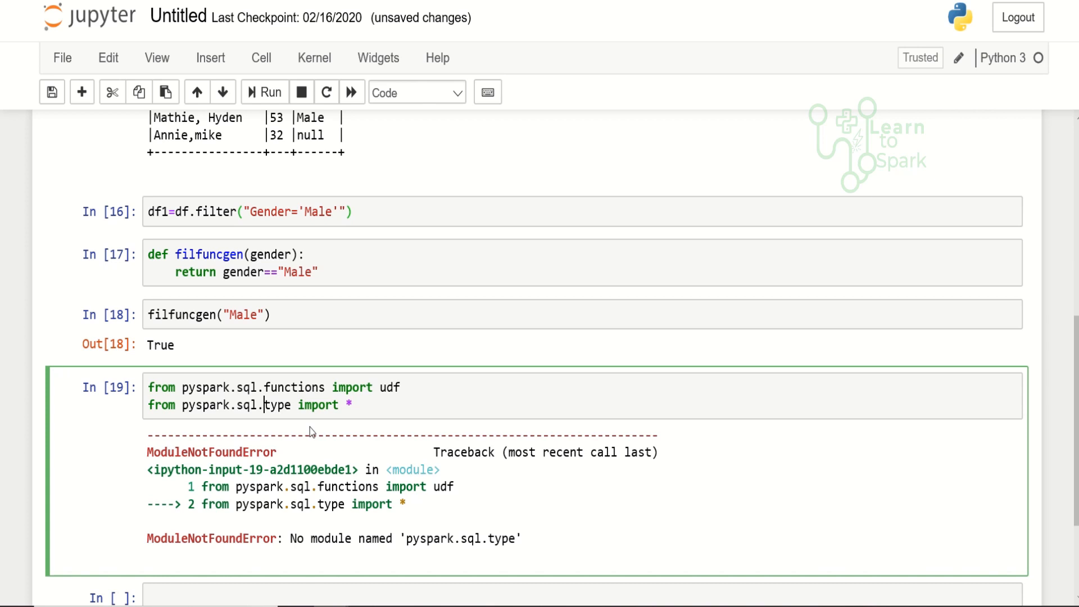
pyautogui.write('s')
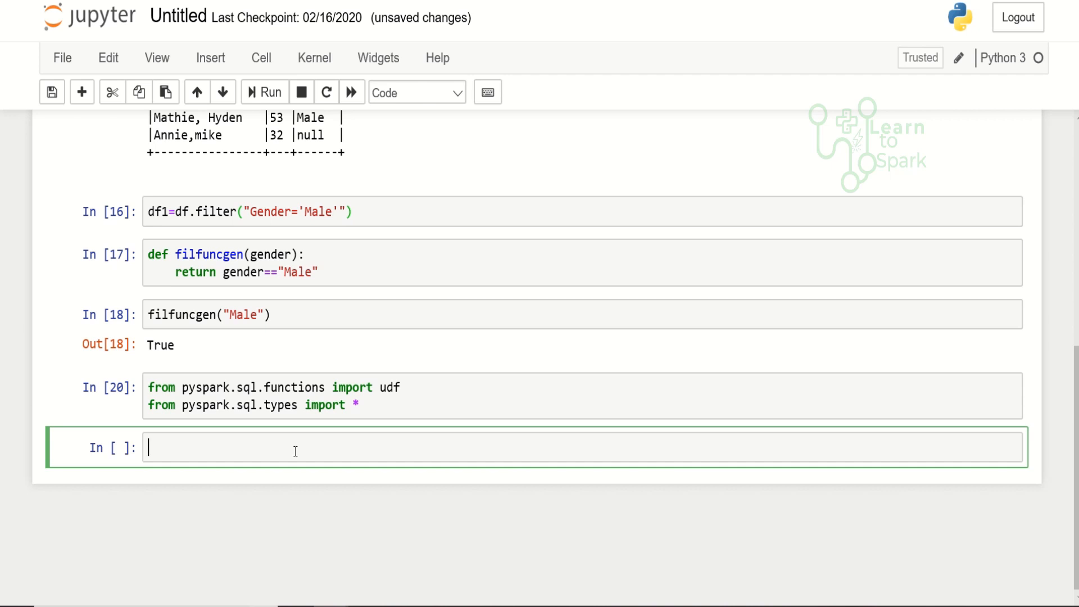
# Step: Run filfunudf=udf(filfuncgen,BooleanType()), fixing the misspelled function name after a NameError
pyautogui.write('fil')
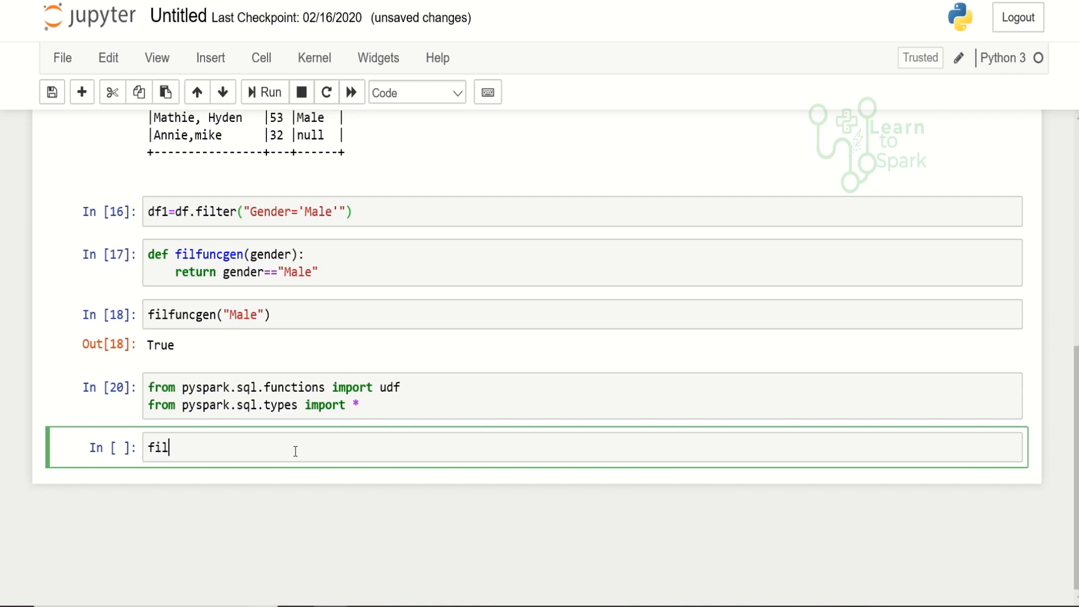
pyautogui.write('funudf=')
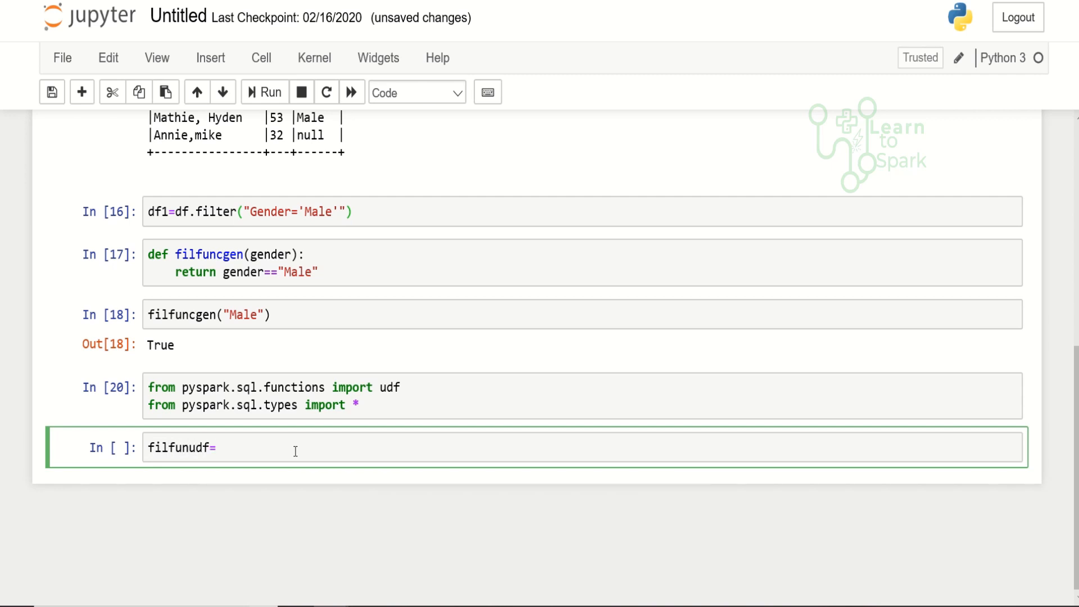
pyautogui.write('udf')
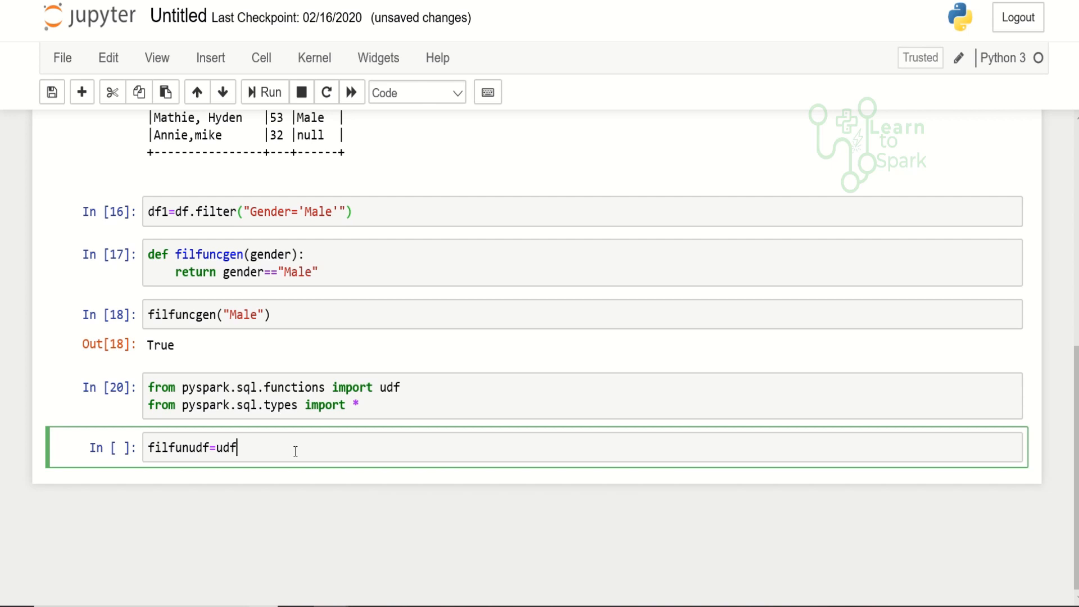
pyautogui.write('()')
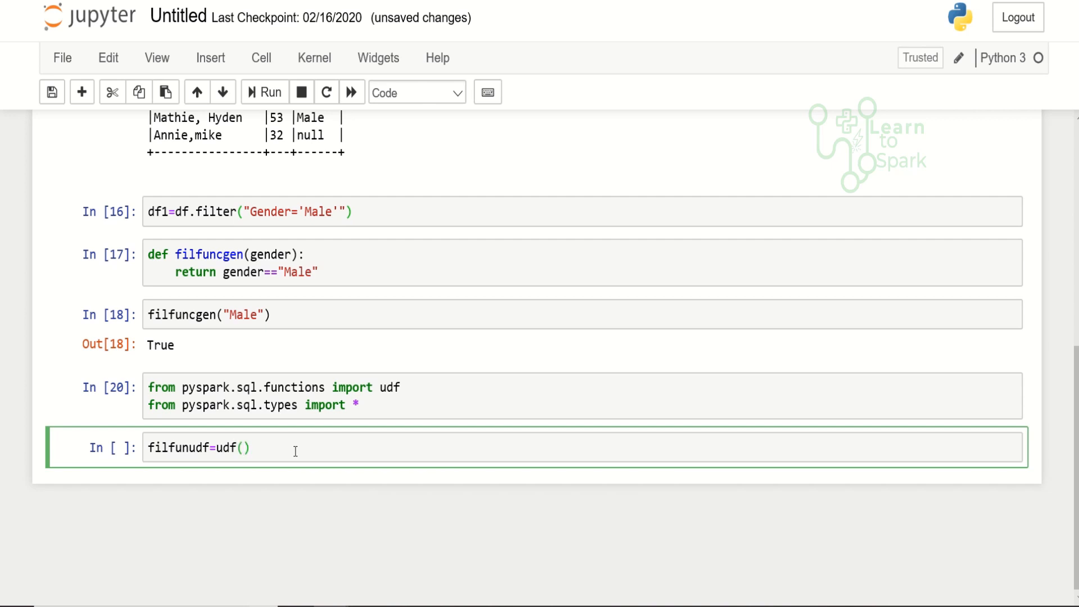
pyautogui.write('filfunge')
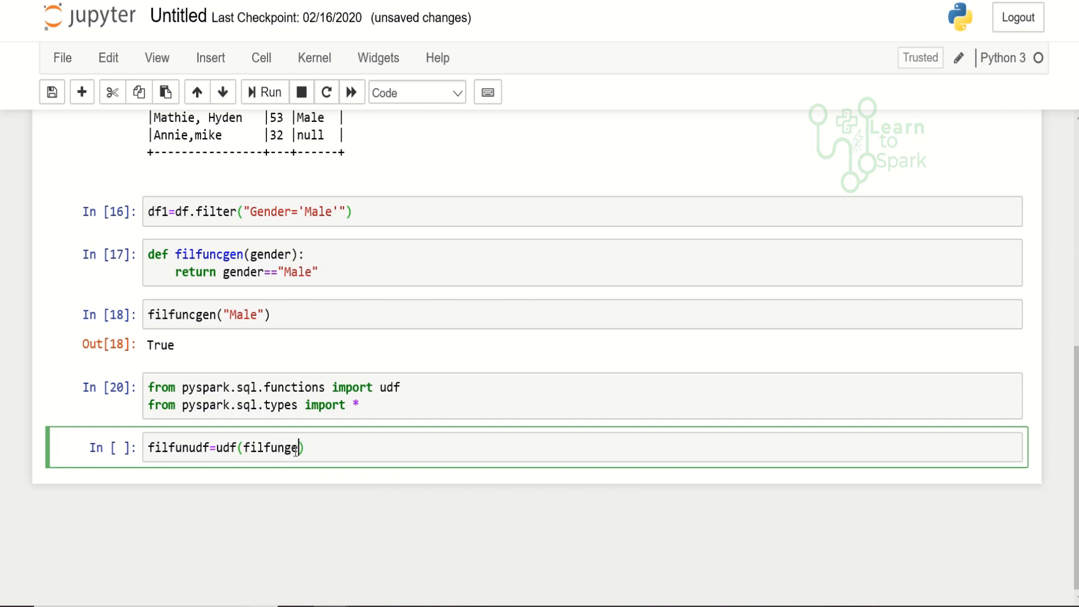
pyautogui.write(',')
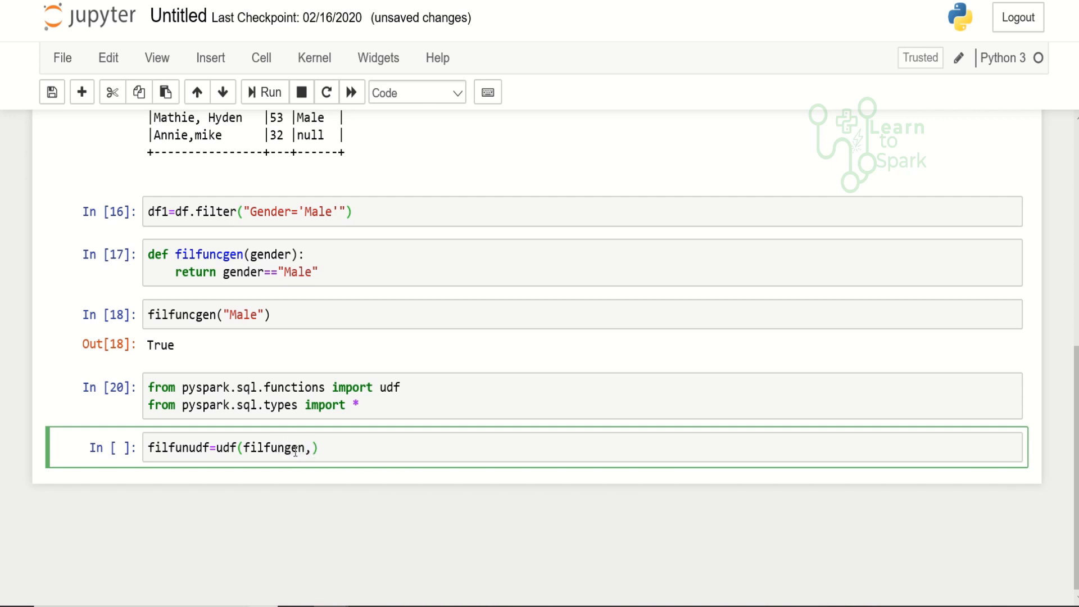
pyautogui.write('BooleanType(')
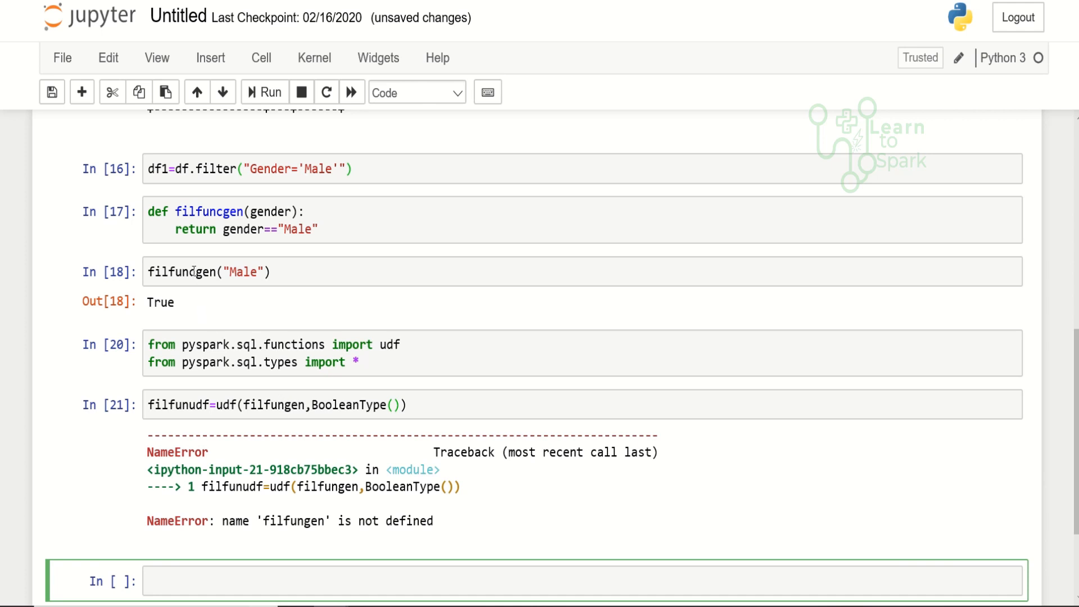
pyautogui.doubleClick(192, 271)
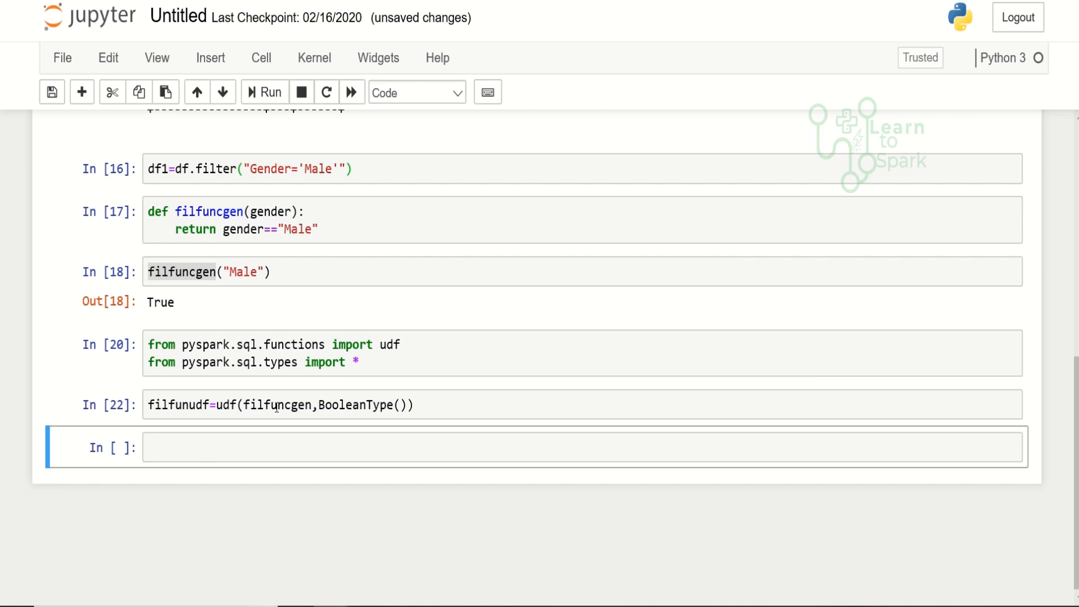
pyautogui.click(327, 447)
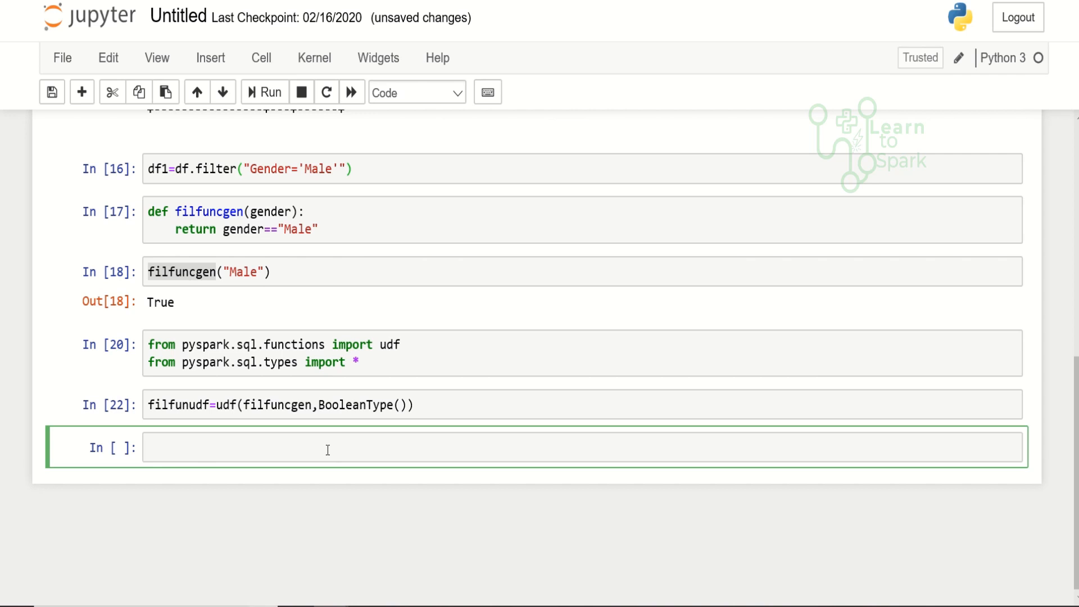
# Step: Run spark.udf.register("filreg",filfunudf) to register the gender-check UDF for Spark SQL
pyautogui.write('spar')
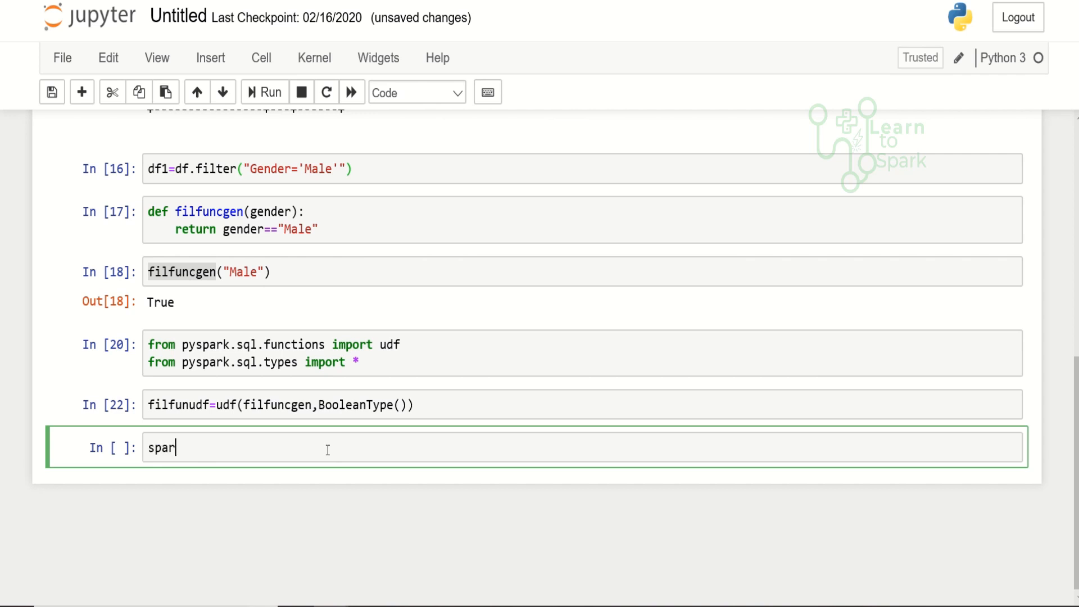
pyautogui.write('k')
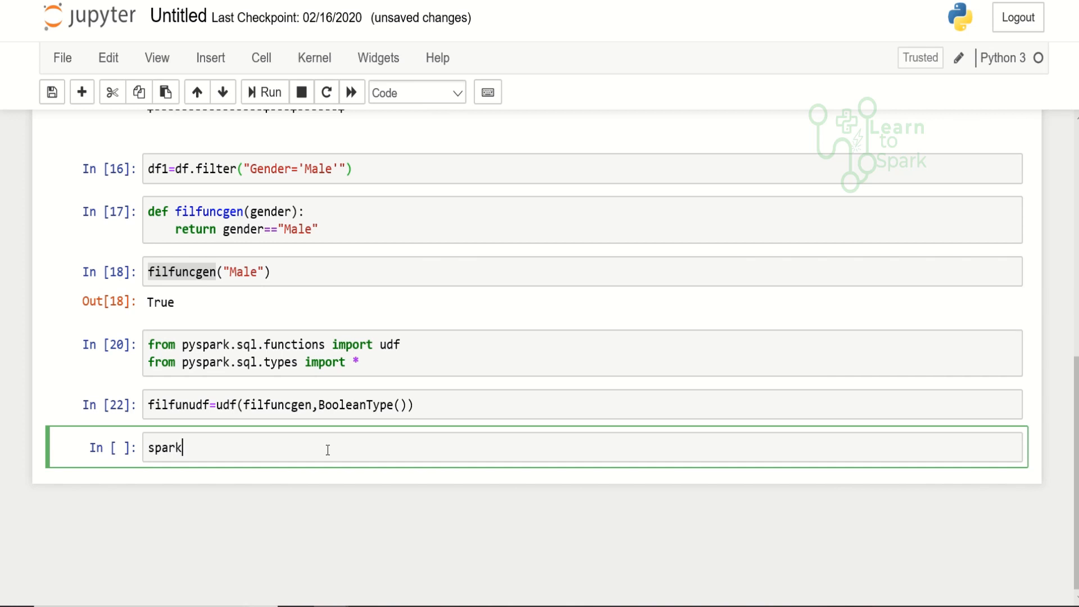
pyautogui.write('.u')
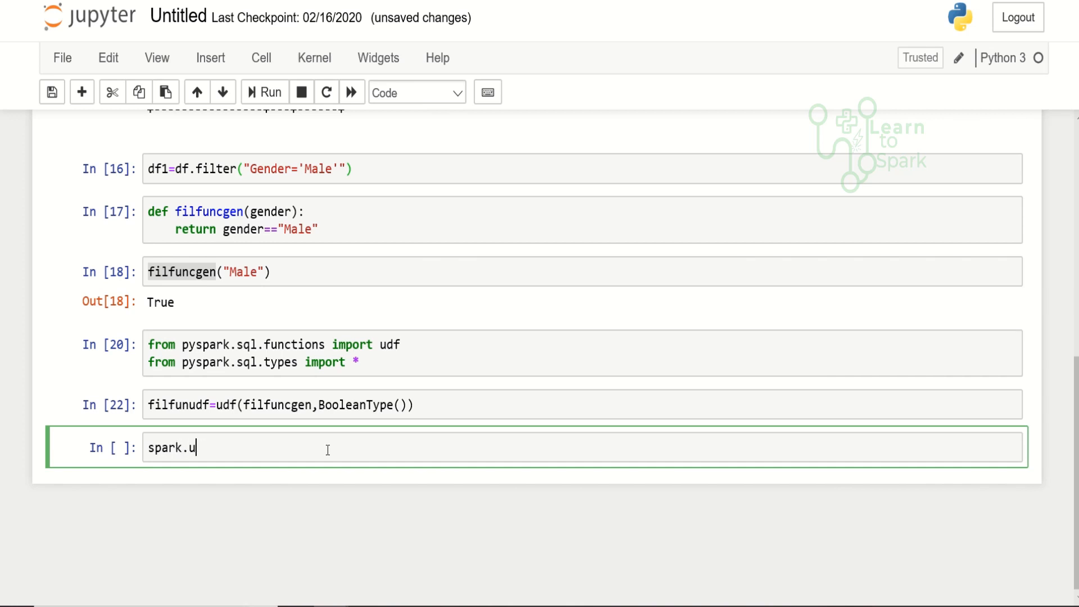
pyautogui.write('df.reg')
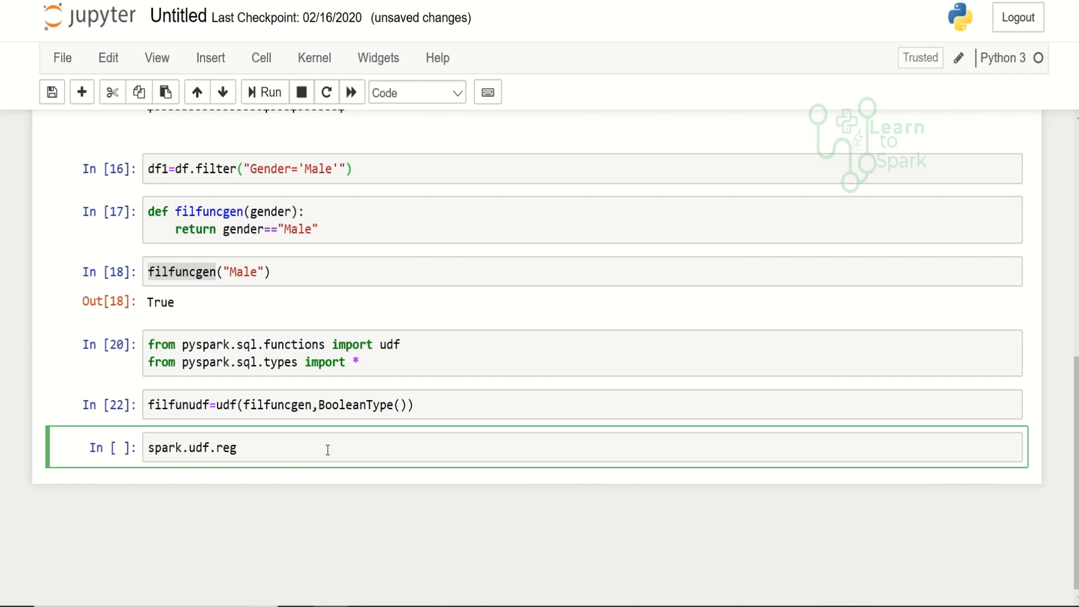
pyautogui.write('ister')
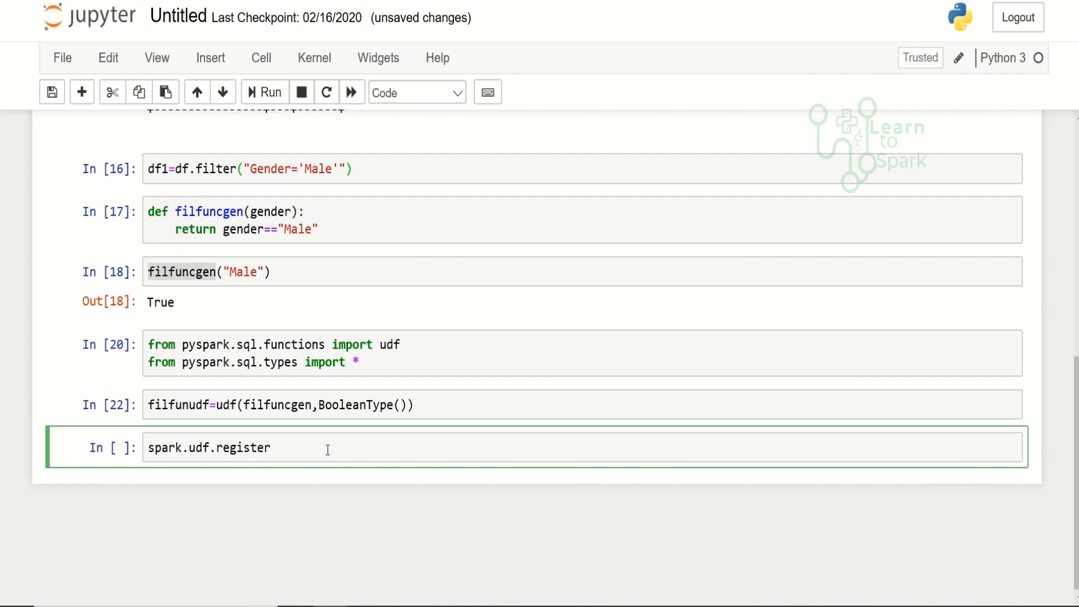
pyautogui.write('("")')
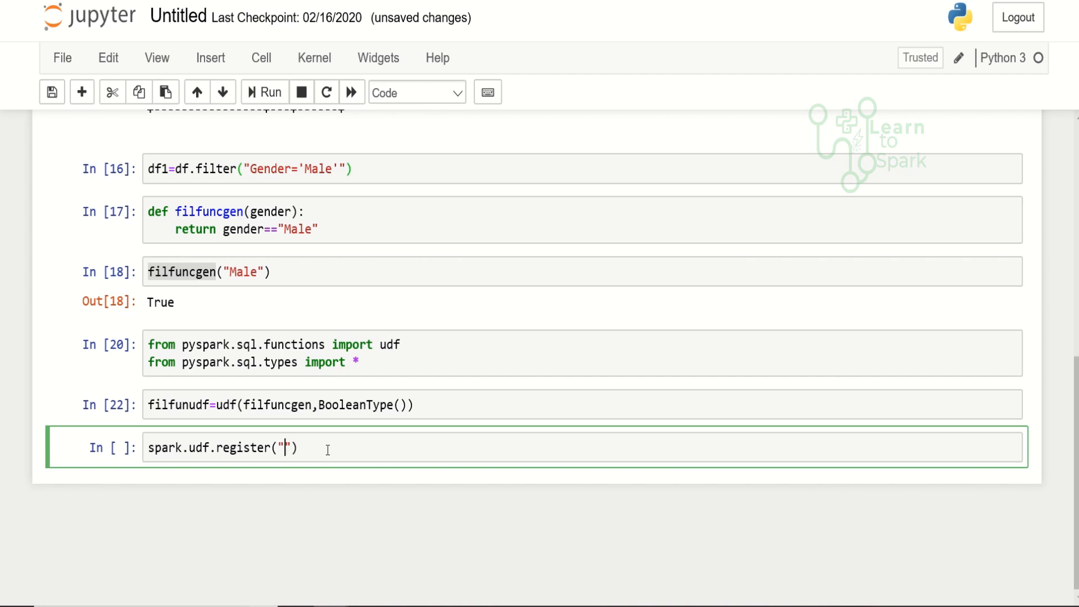
pyautogui.write('fil')
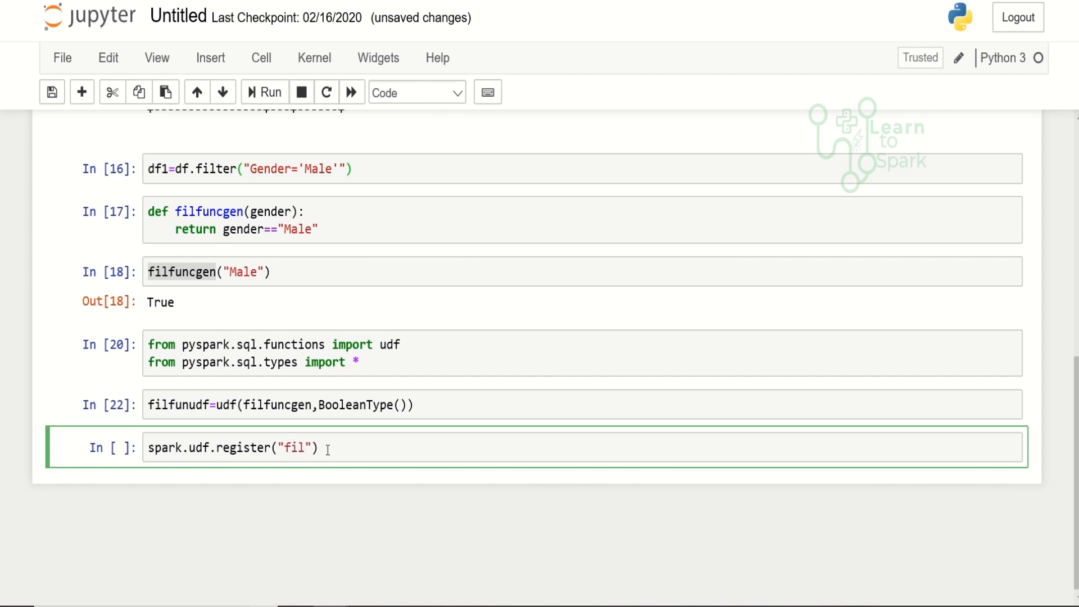
pyautogui.write('reg')
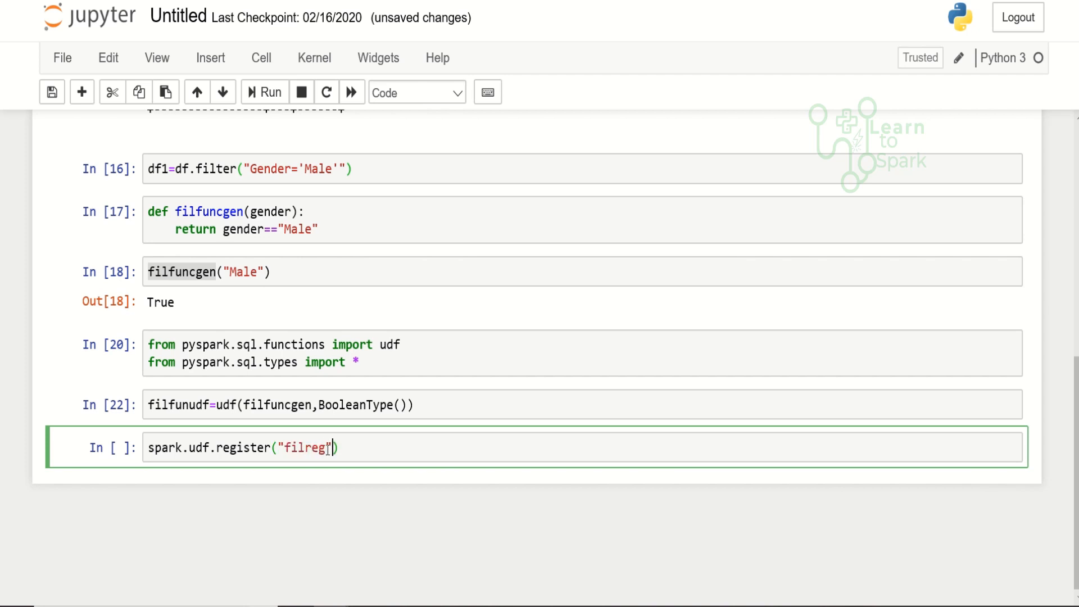
pyautogui.write(',')
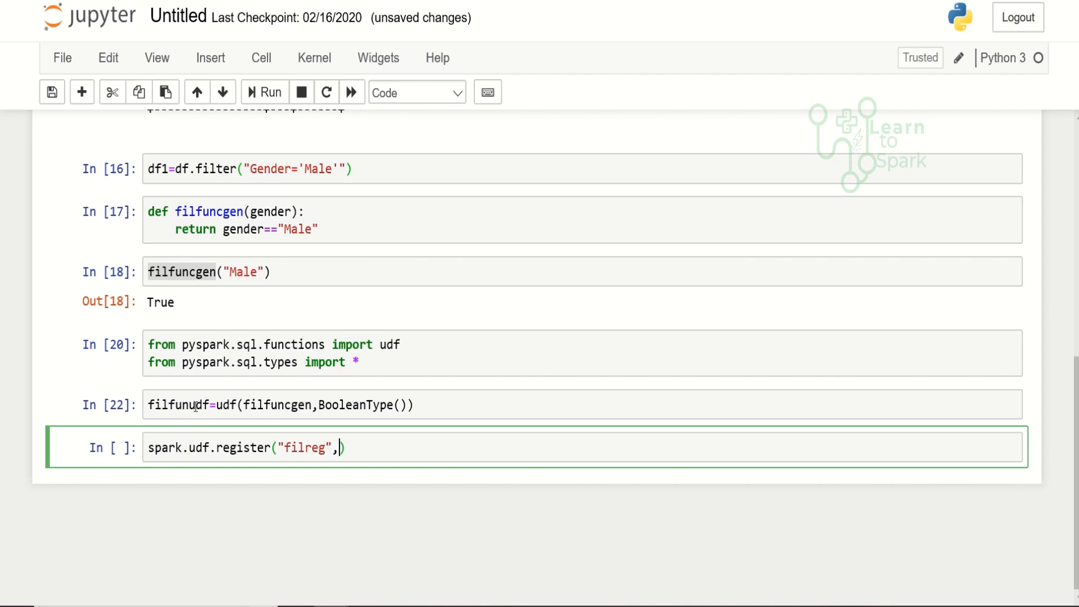
pyautogui.doubleClick(276, 405)
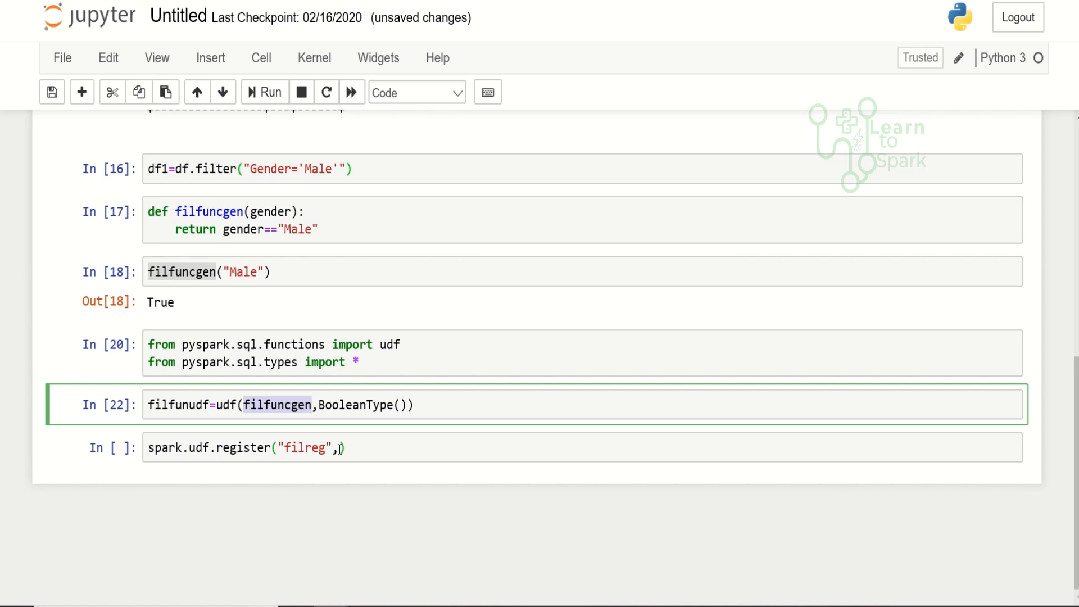
pyautogui.write('filfuncgen')
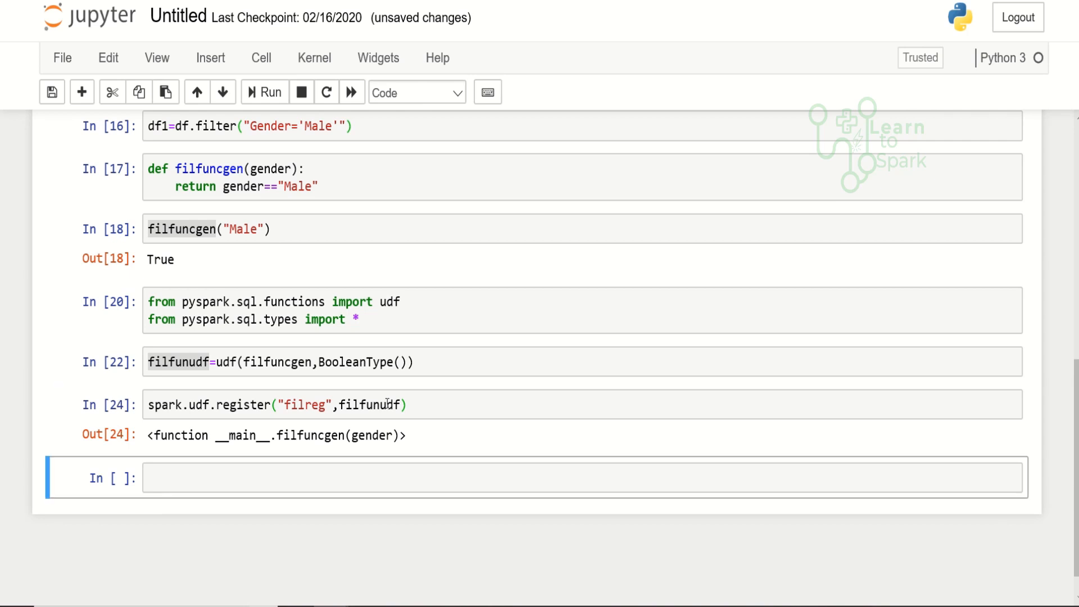
pyautogui.click(327, 477)
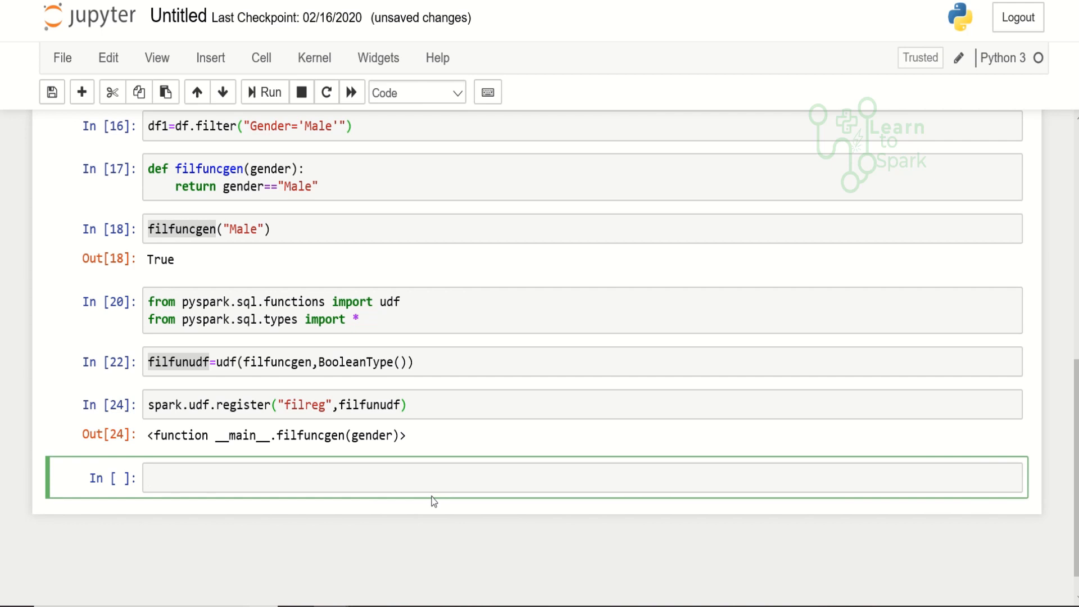
# Step: Run df.filter(filfunudf("Gender")).show() to see the three Male rows via the UDF
pyautogui.write('df')
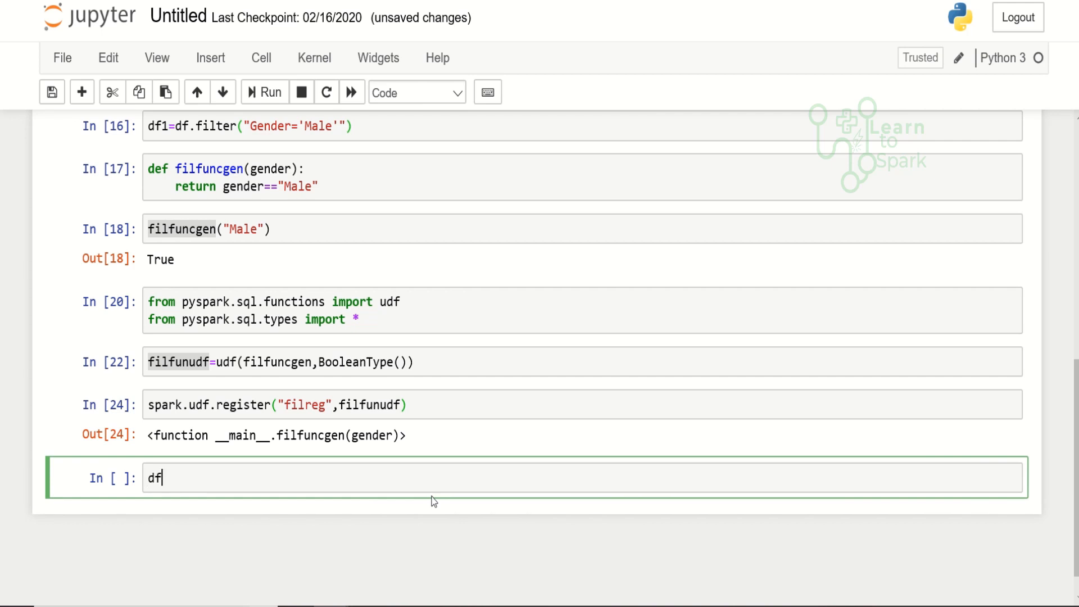
pyautogui.write('.f')
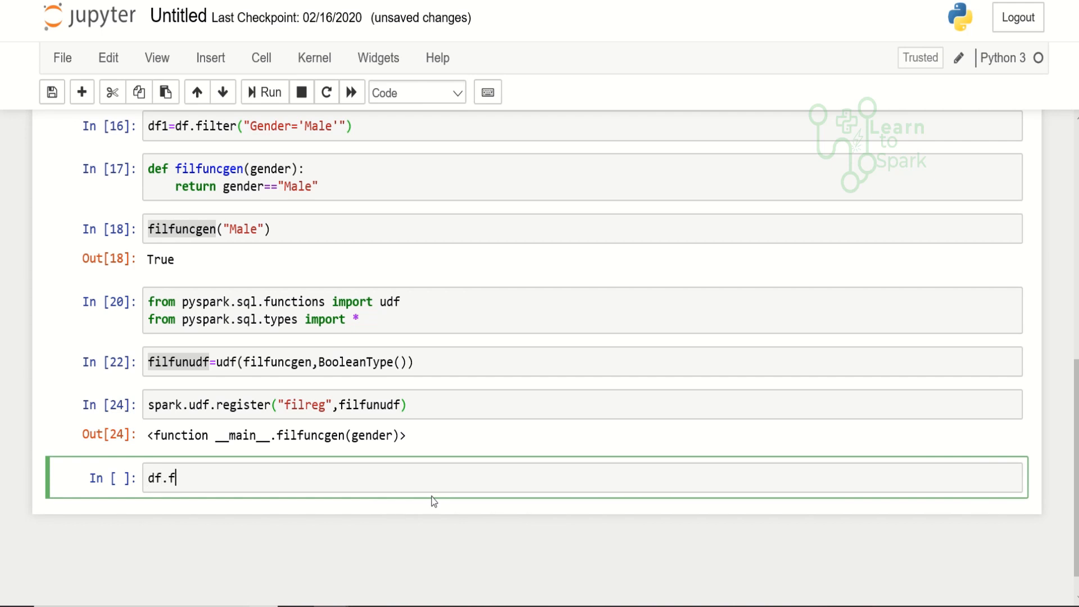
pyautogui.write('ilter()')
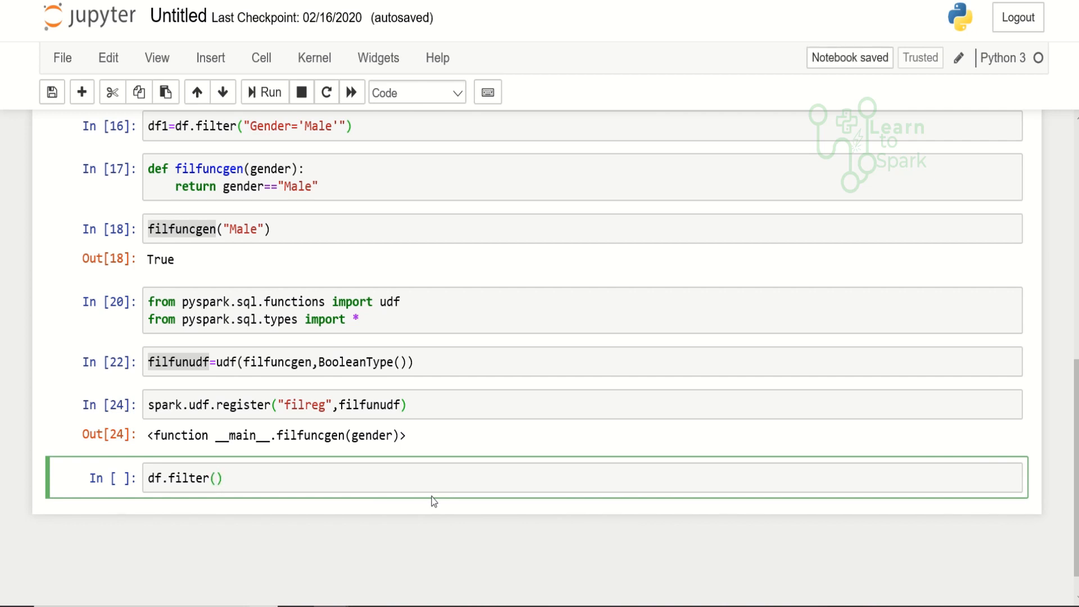
pyautogui.write('fil')
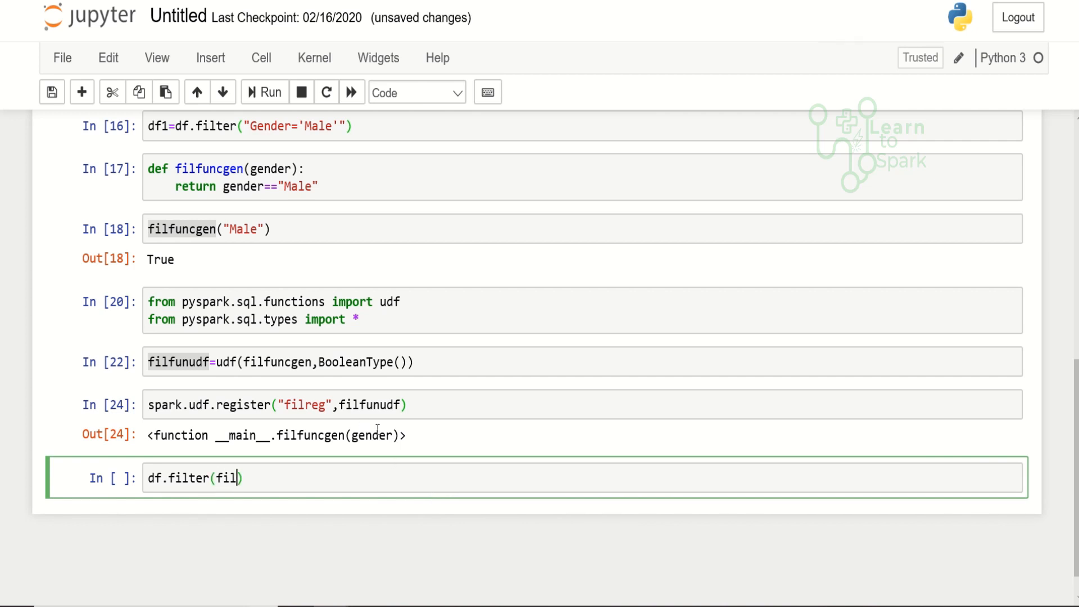
pyautogui.write('funudf')
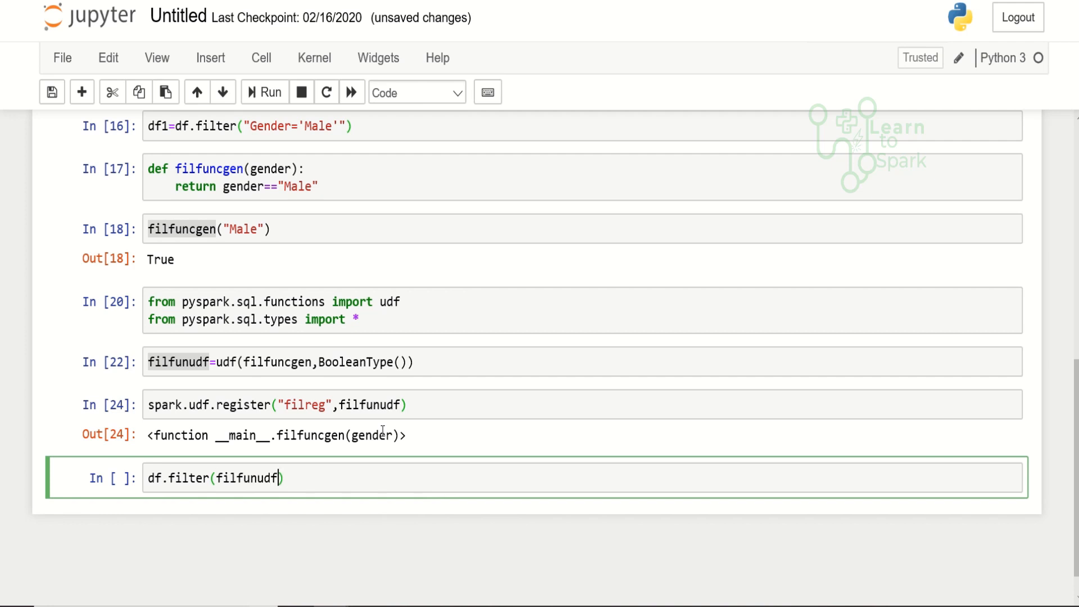
pyautogui.write('("")')
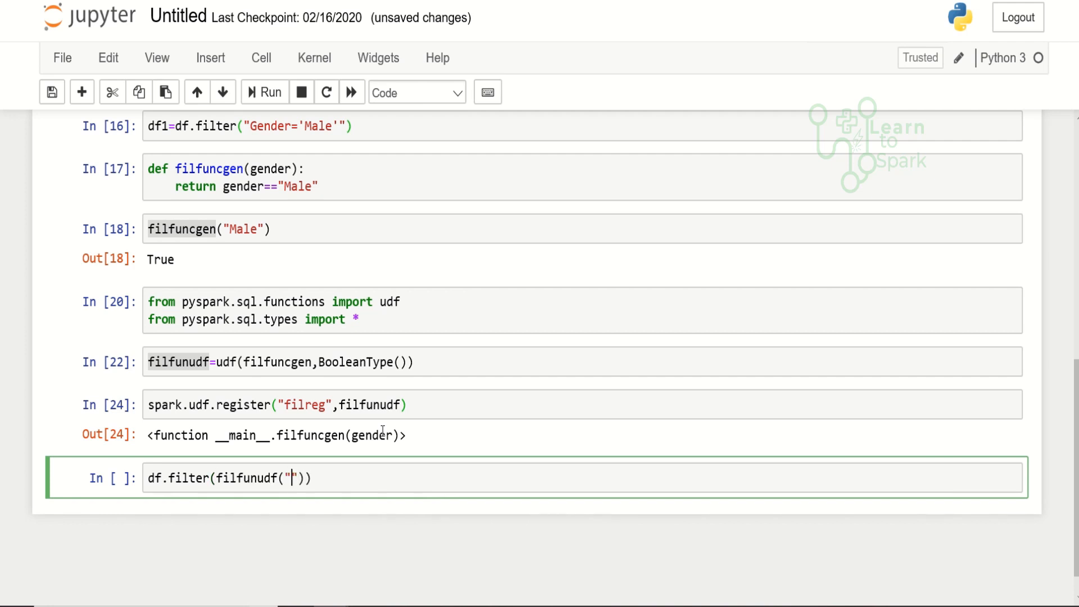
pyautogui.write('Gender')
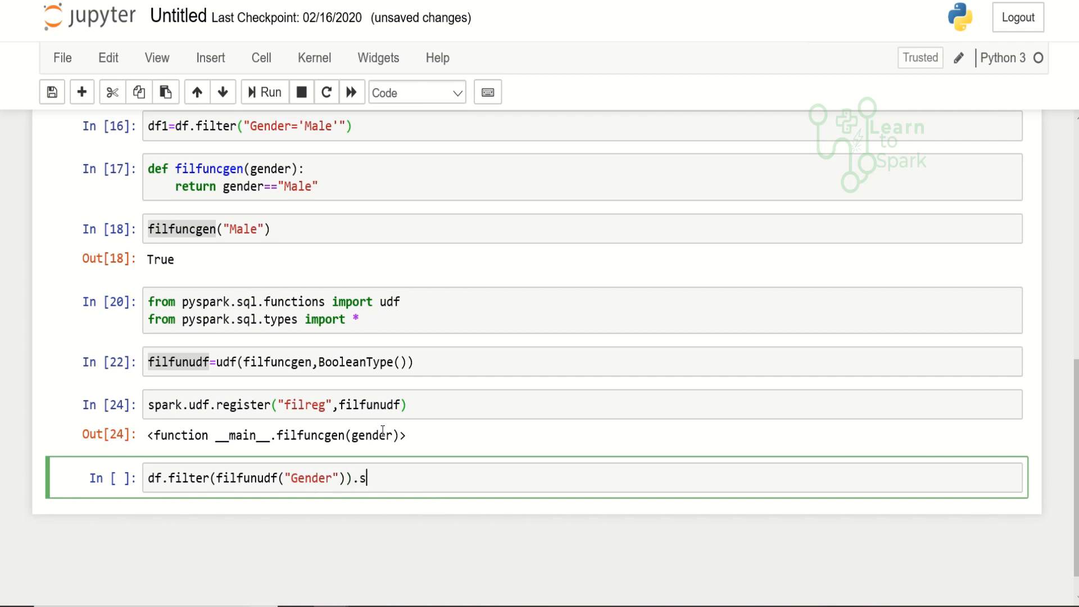
pyautogui.write('how()')
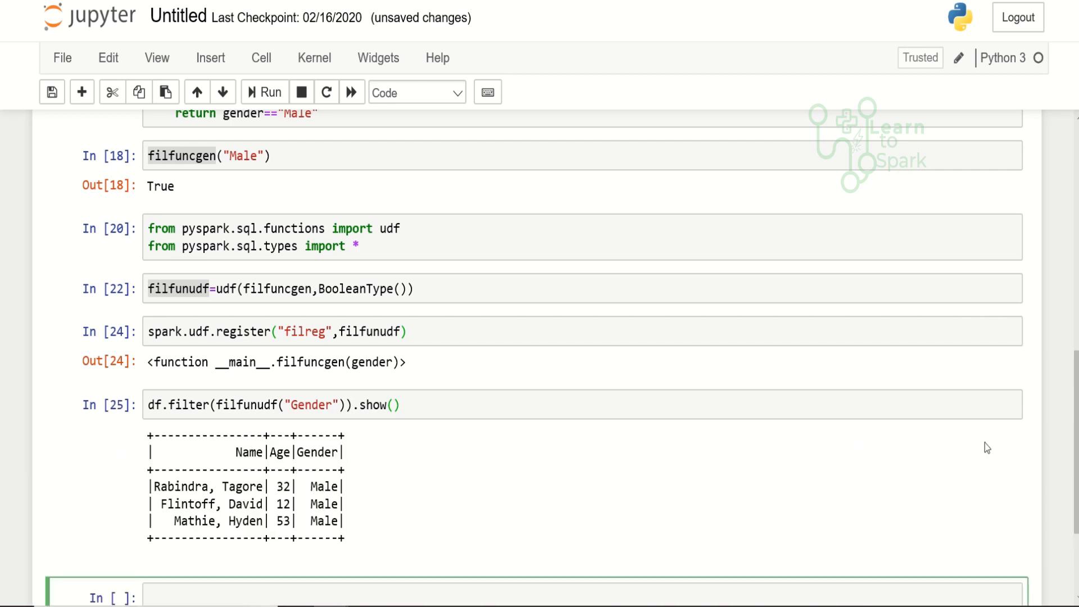
pyautogui.scroll(-3)
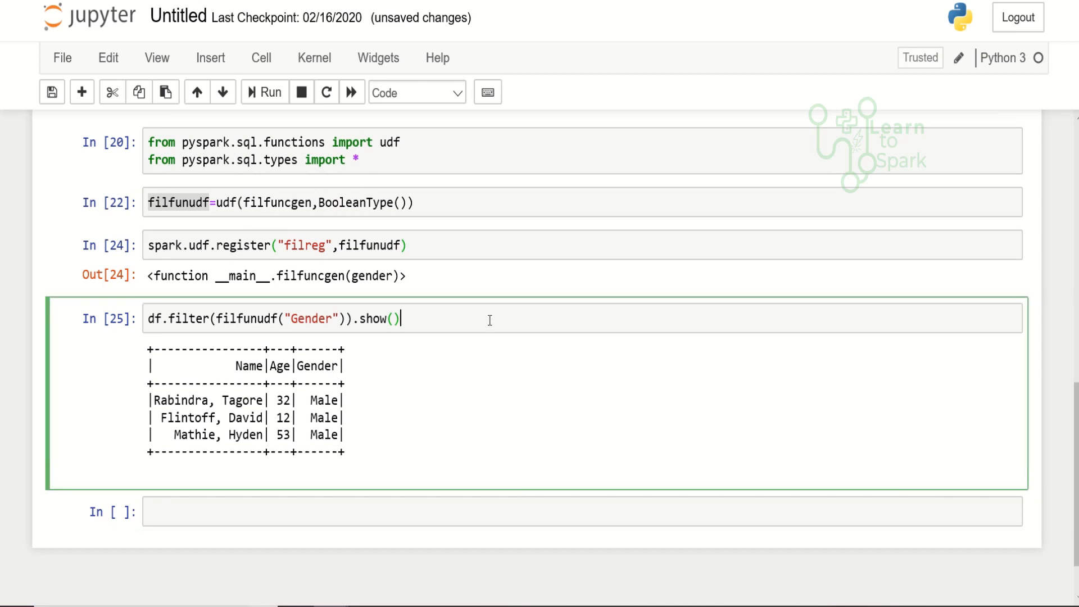
# Step: Remove .show() and assign the UDF filter to df2, re-running the cell
pyautogui.press('BackSpace')
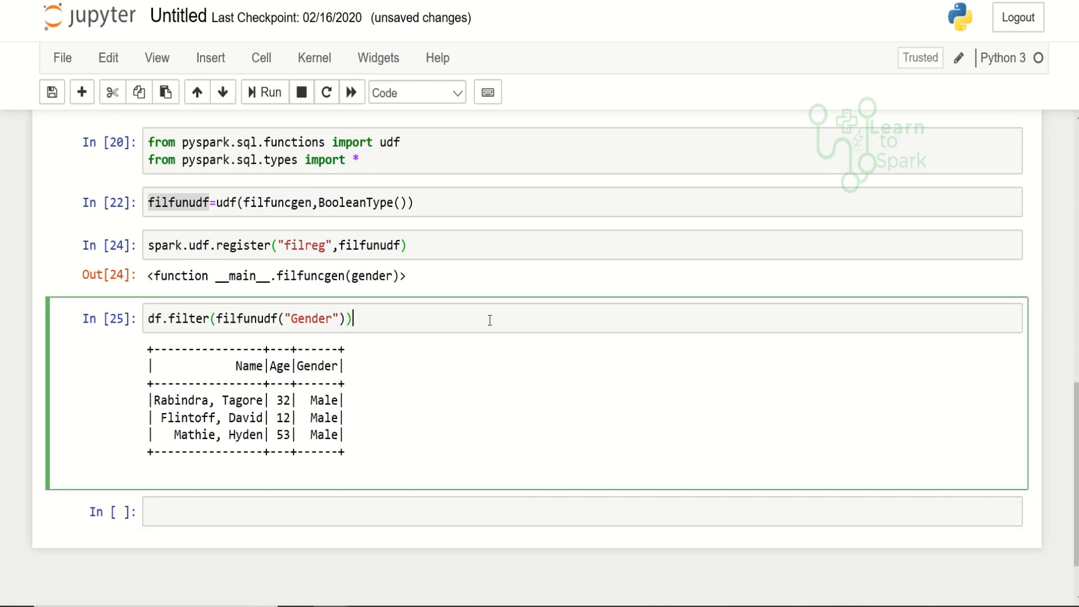
pyautogui.write('df2=')
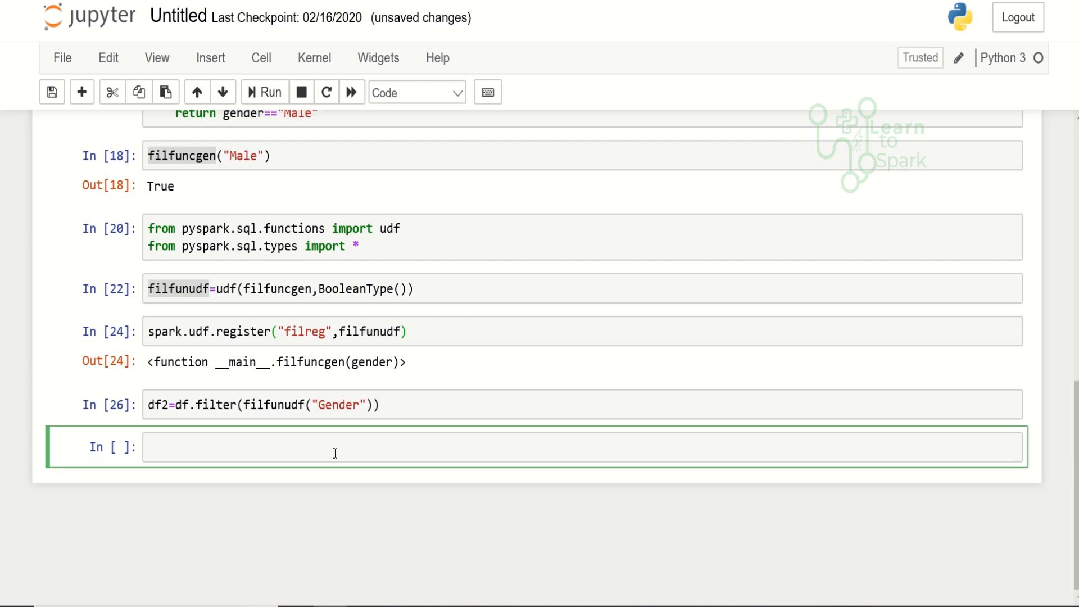
# Step: Run df1.explain() and df2.explain(), showing df2's UDF plan has no pushed filters
pyautogui.write('df1.')
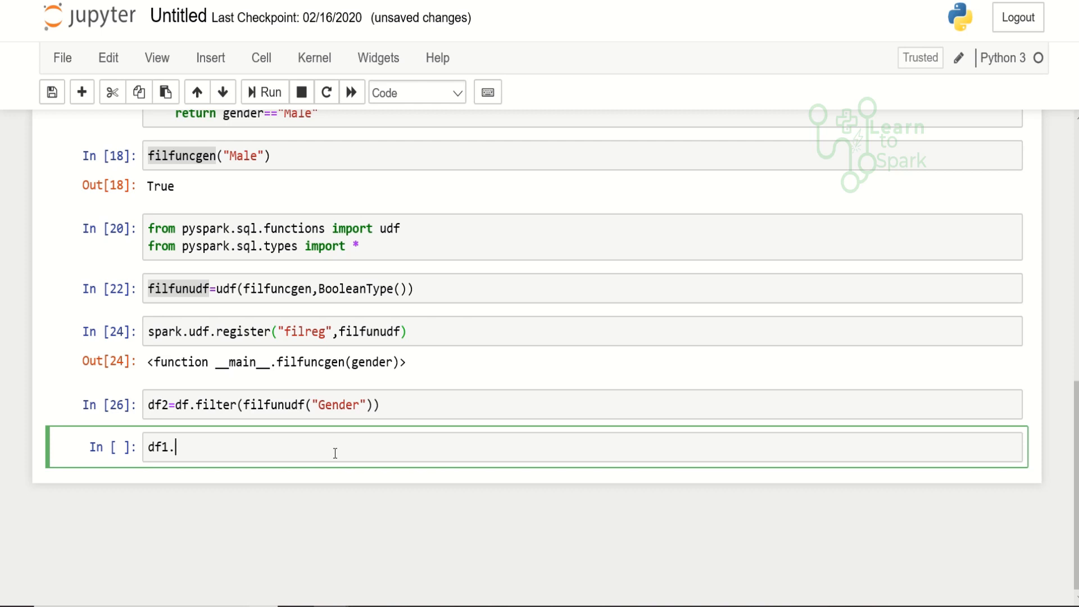
pyautogui.write('ex')
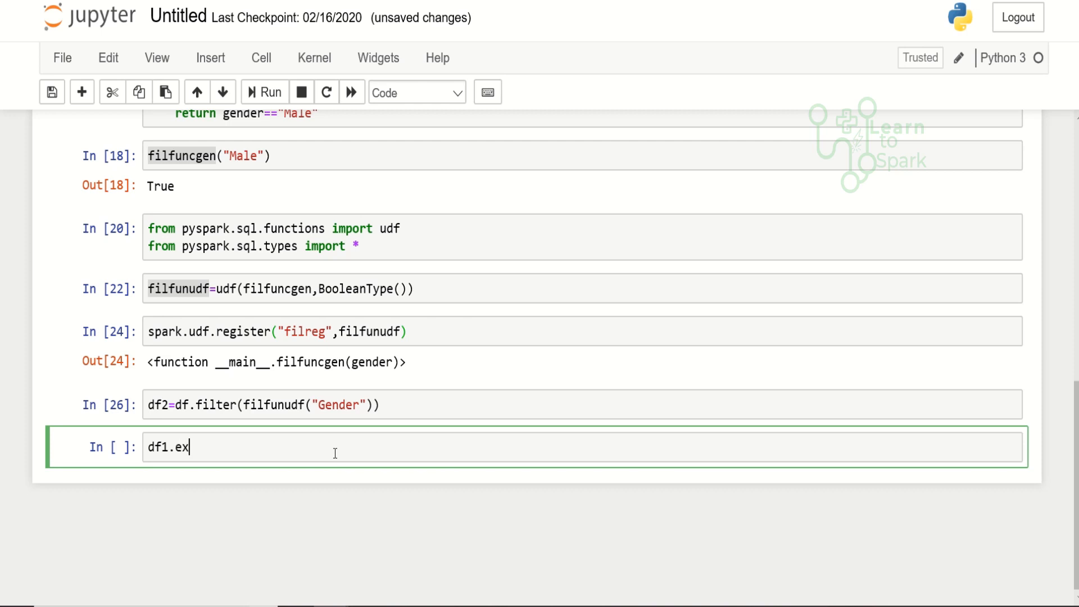
pyautogui.write('plain()')
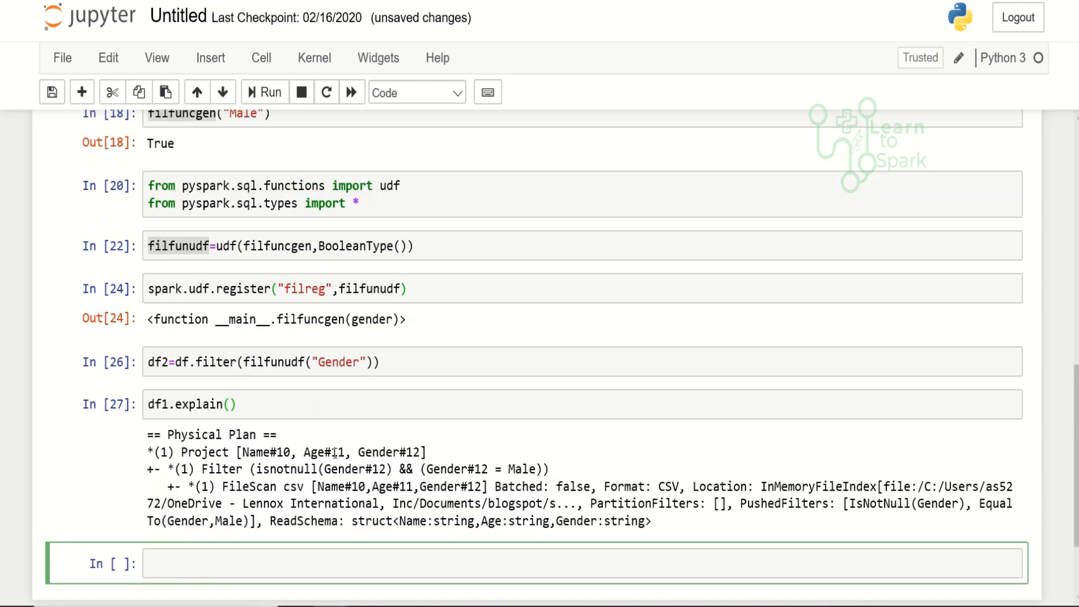
pyautogui.write('df2.')
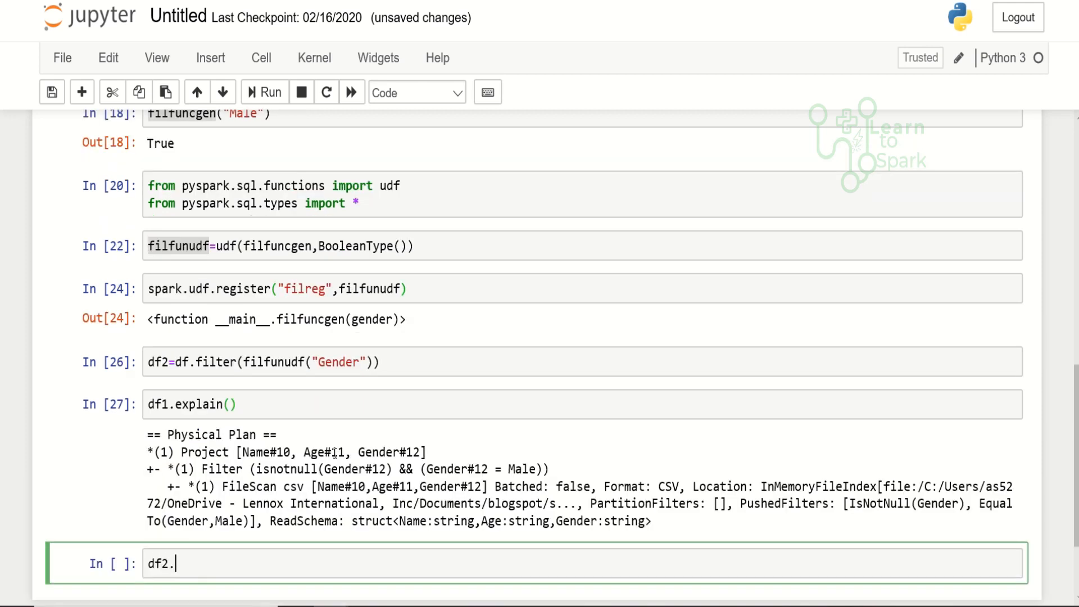
pyautogui.write('expla')
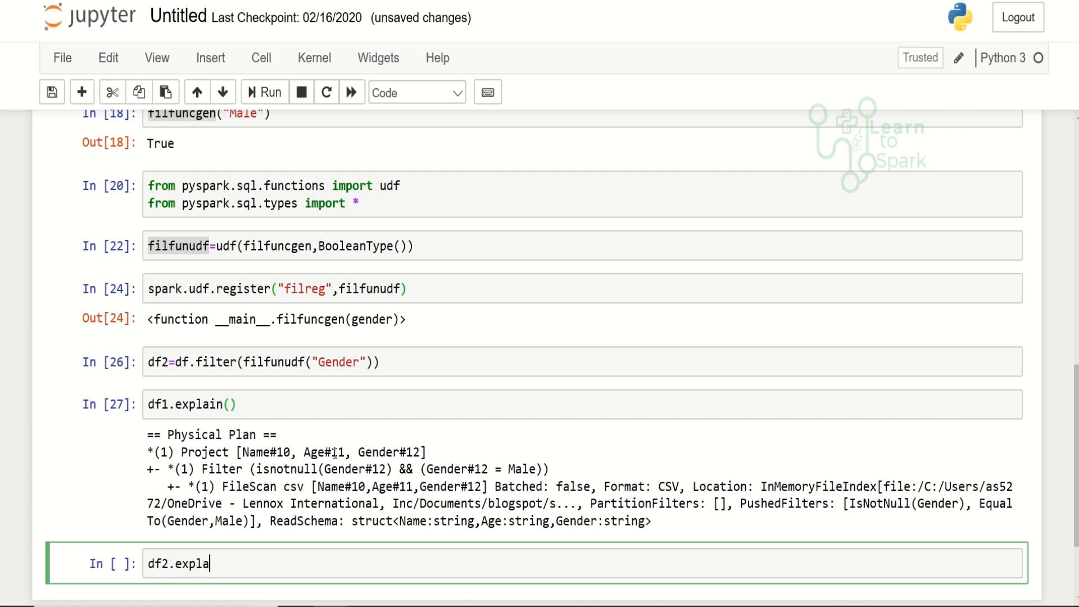
pyautogui.write('in()')
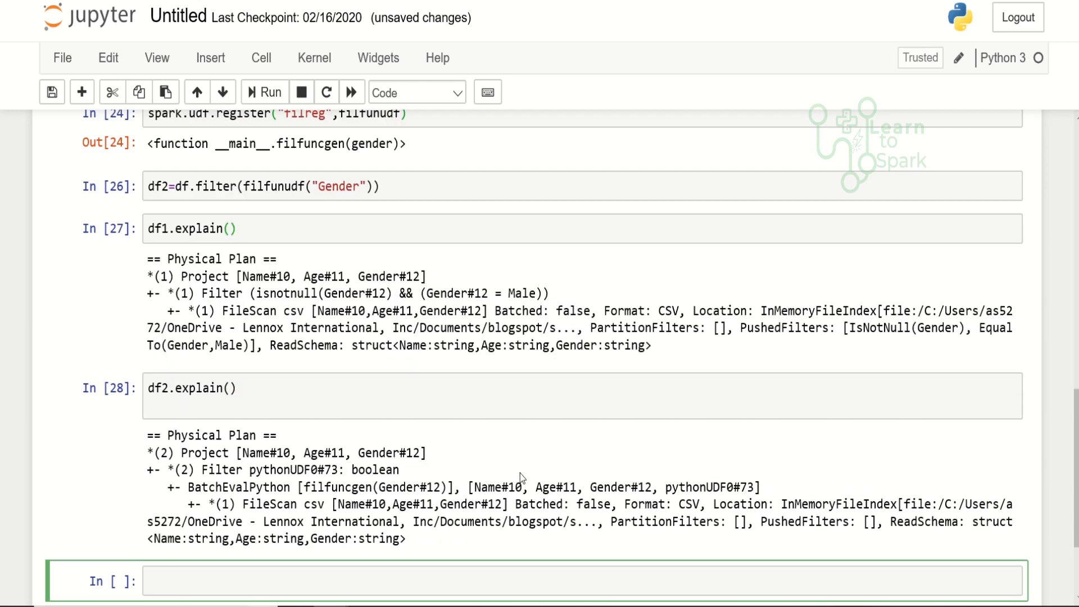
pyautogui.scroll(-3)
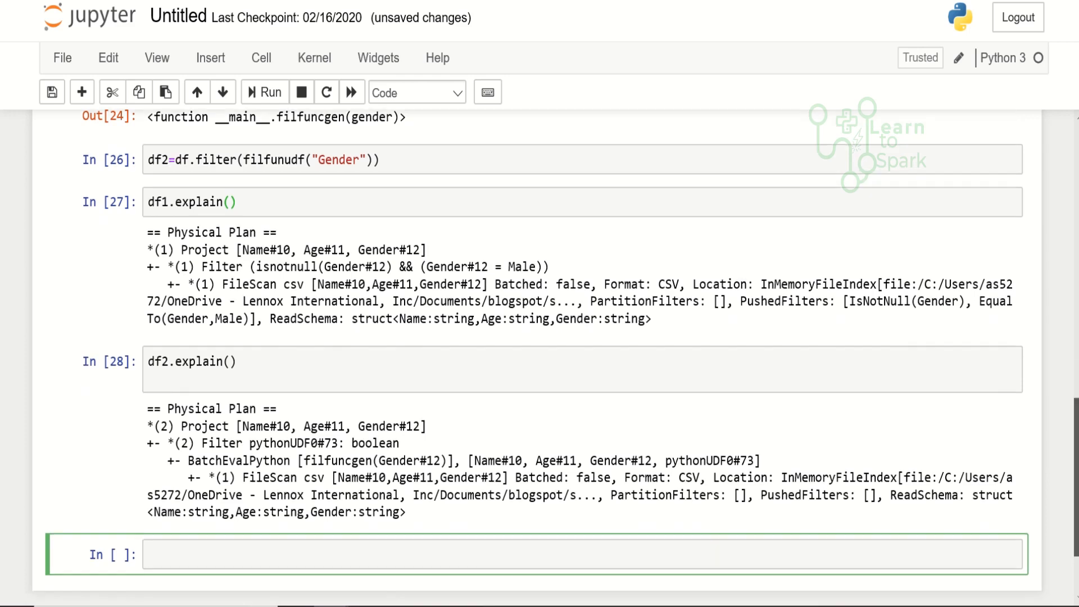
pyautogui.scroll(-3)
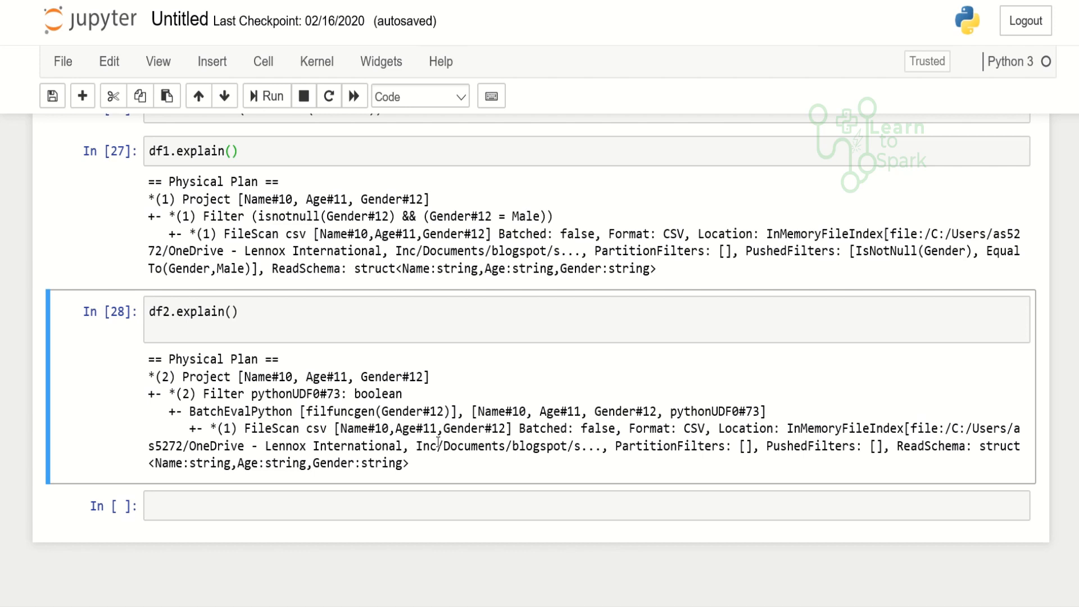
pyautogui.moveTo(443, 471)
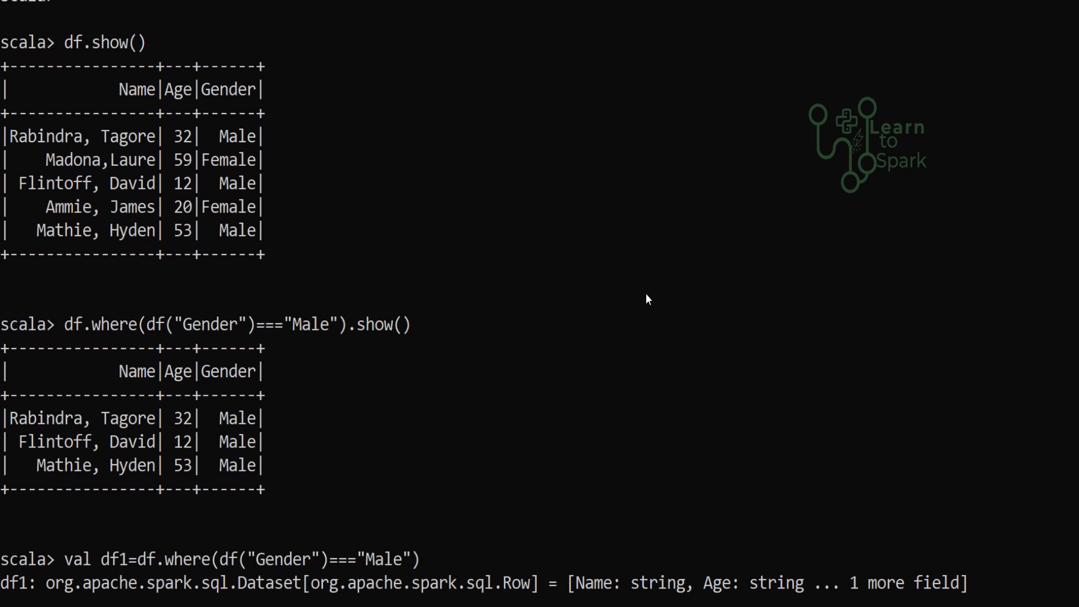
pyautogui.moveTo(917, 524)
pyautogui.write('df.where(is_male(df("Gender"))).show()')
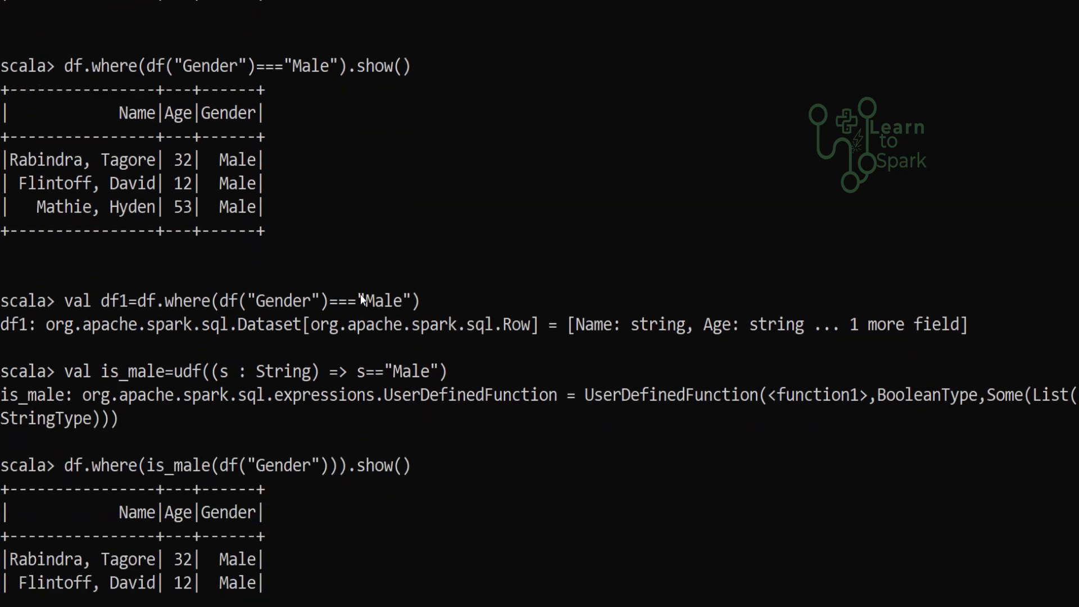
pyautogui.moveTo(183, 75)
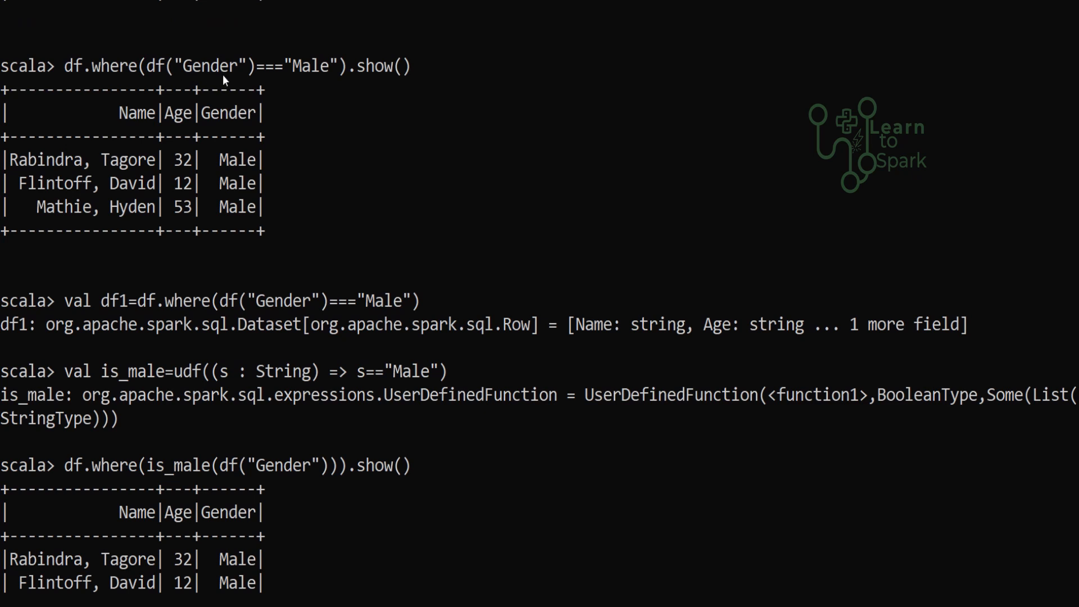
pyautogui.moveTo(196, 85)
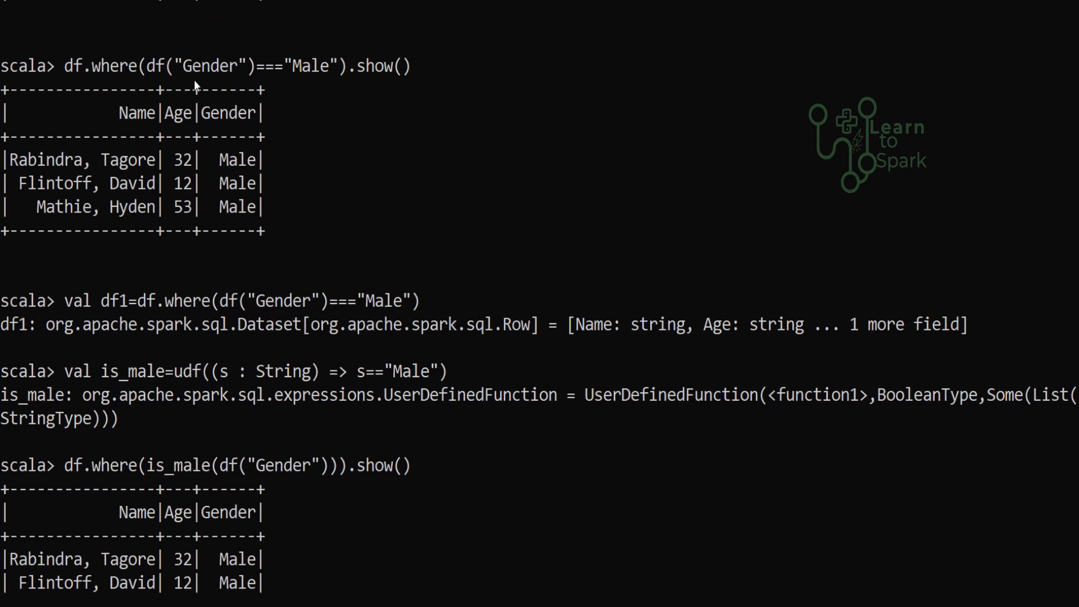
pyautogui.moveTo(257, 245)
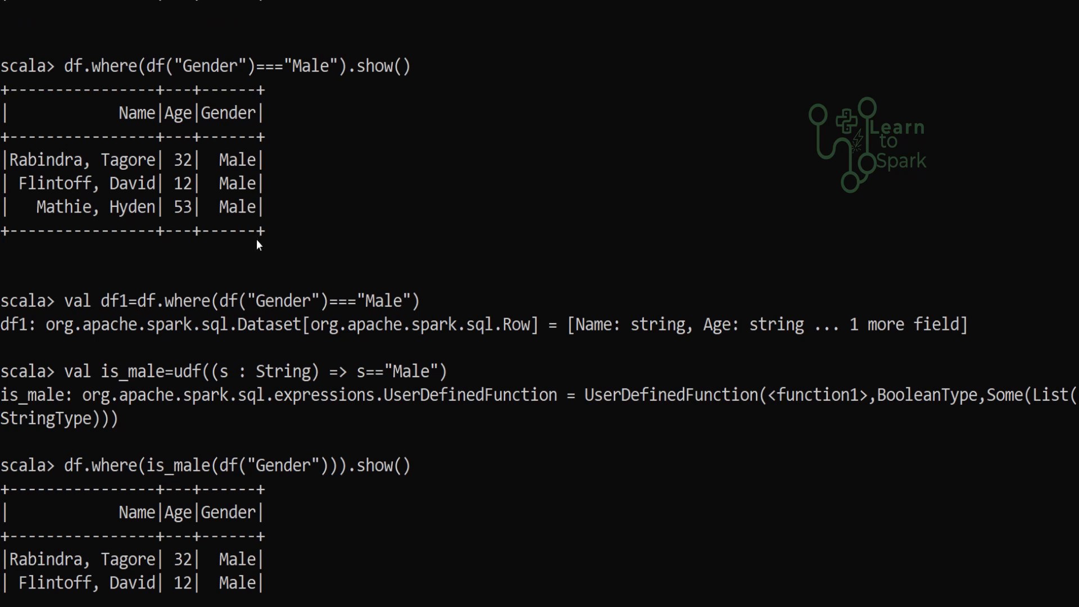
pyautogui.moveTo(145, 328)
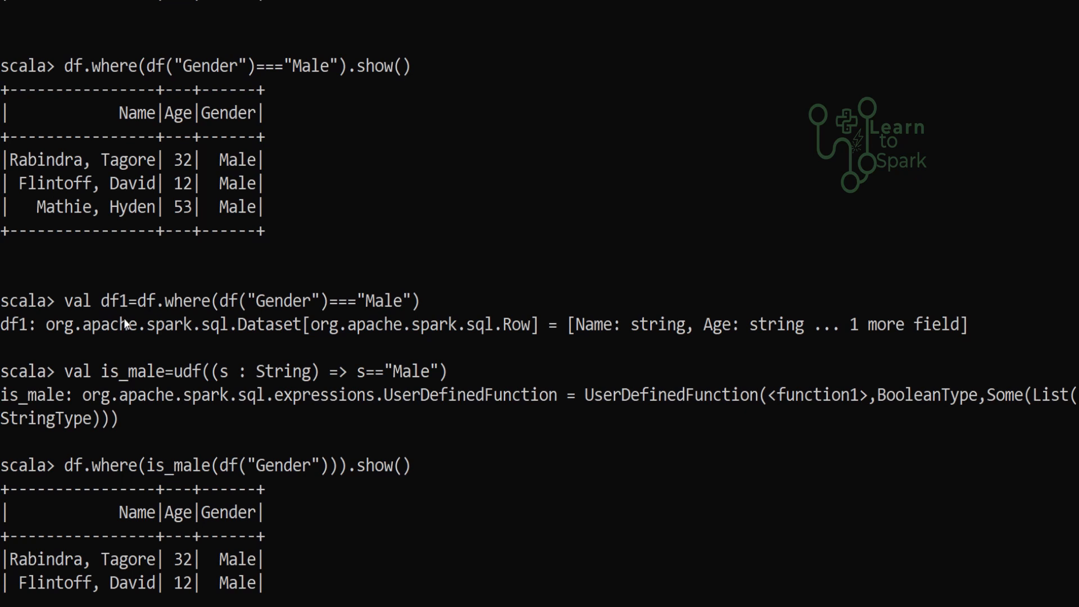
pyautogui.moveTo(74, 383)
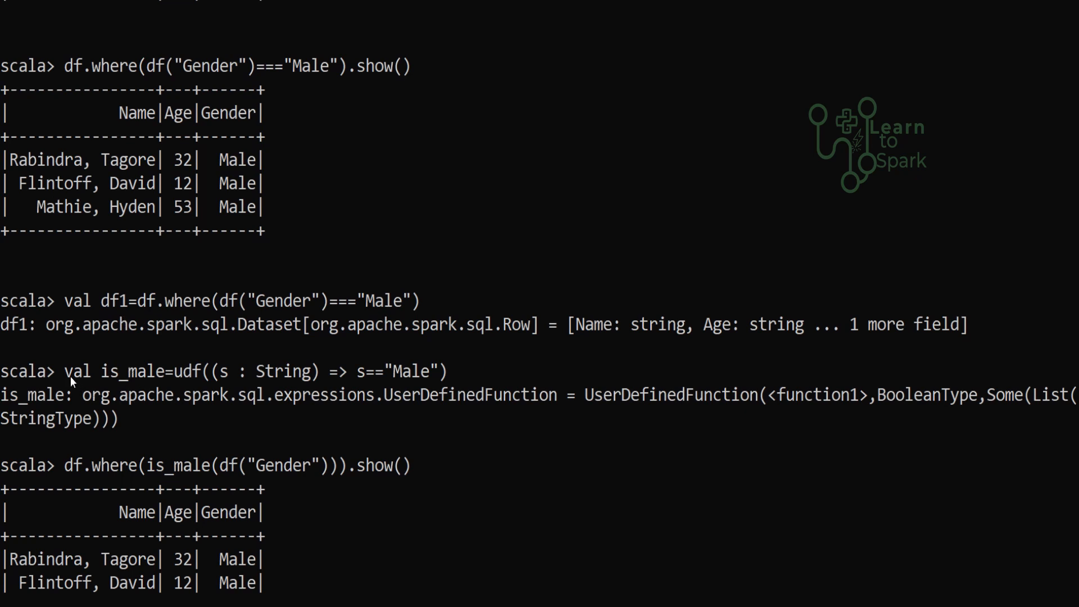
# Step: Highlight the is_male UDF's s=="Male" comparison and parameter s, then enter df1.explain()
pyautogui.moveTo(64, 371); pyautogui.dragTo(406, 371)
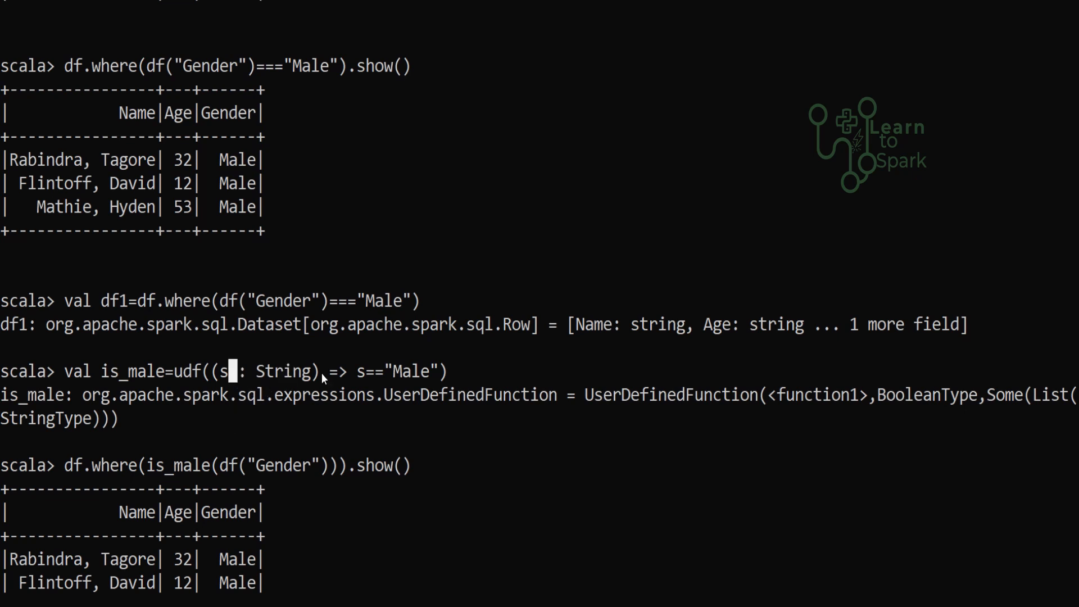
pyautogui.doubleClick(388, 371)
pyautogui.write('val df2=df.where(is_male(df("Gender")))')
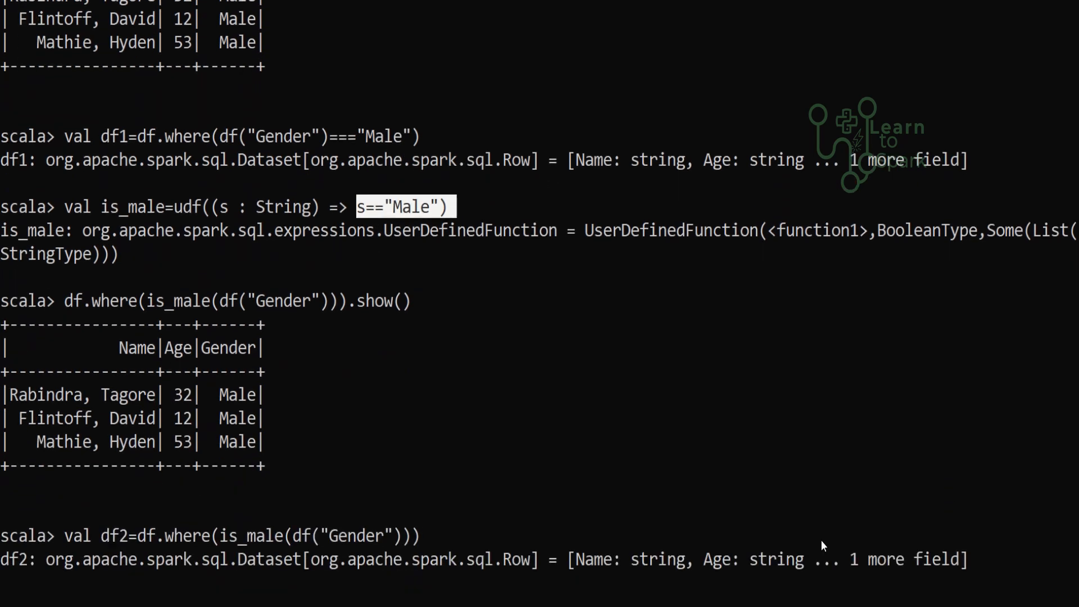
pyautogui.moveTo(172, 318)
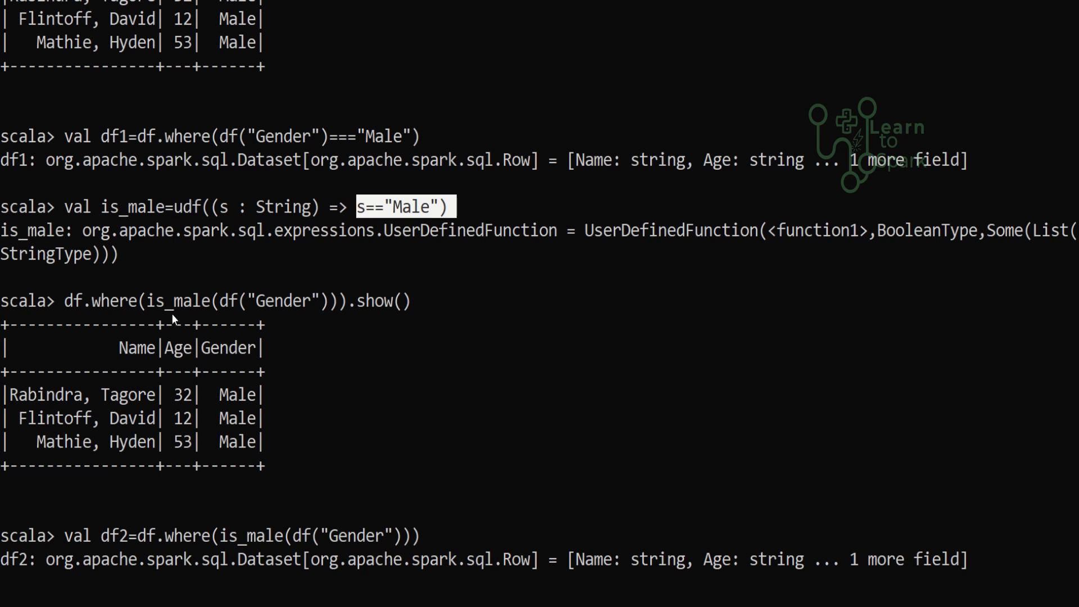
pyautogui.moveTo(191, 318)
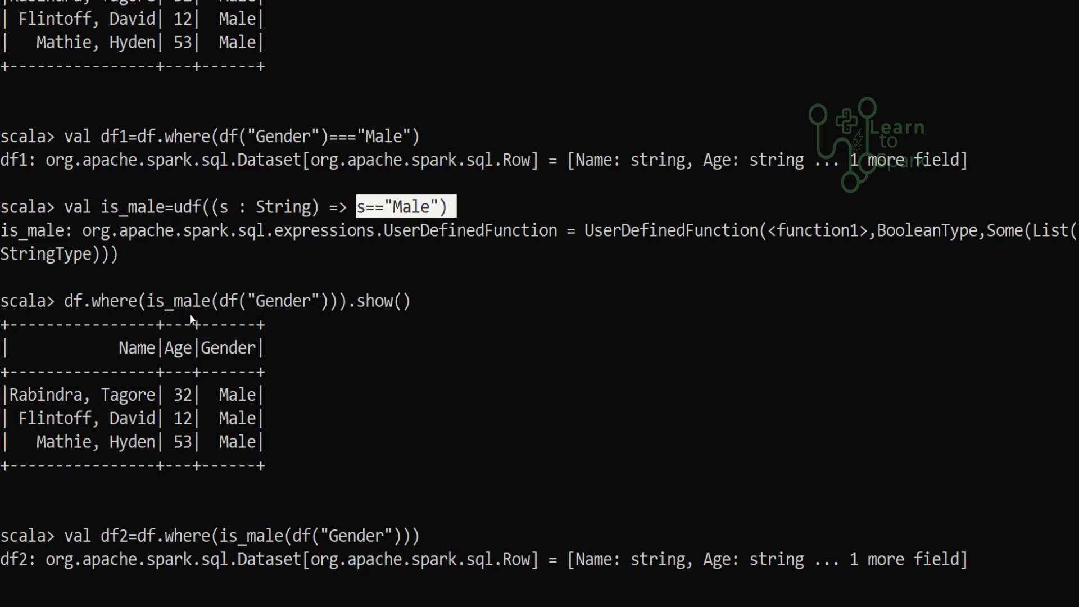
pyautogui.moveTo(234, 484)
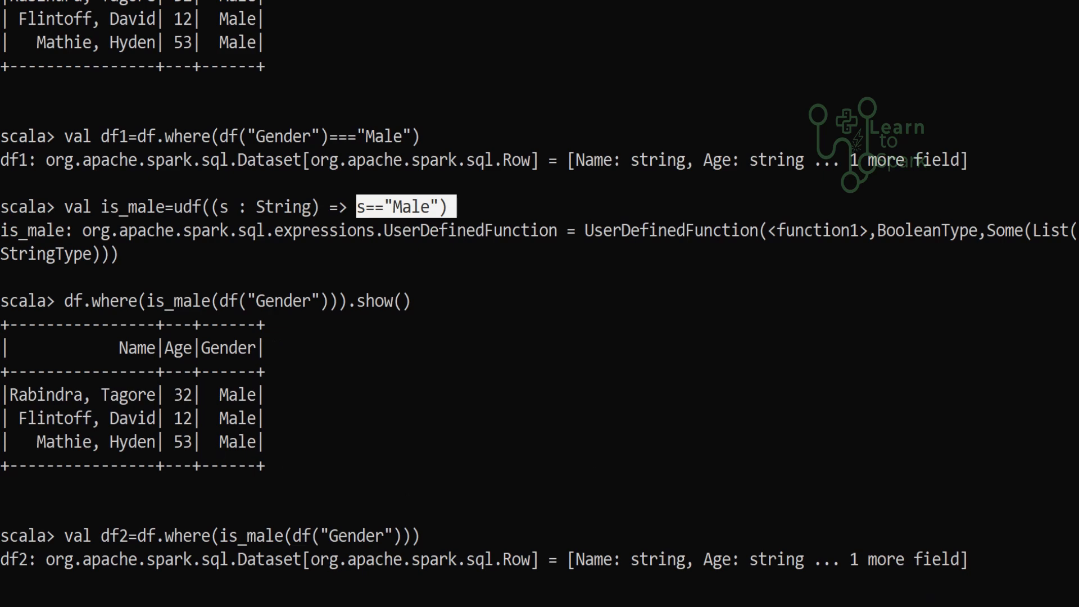
pyautogui.write('df1.explain()')
pyautogui.write('df2.explain()')
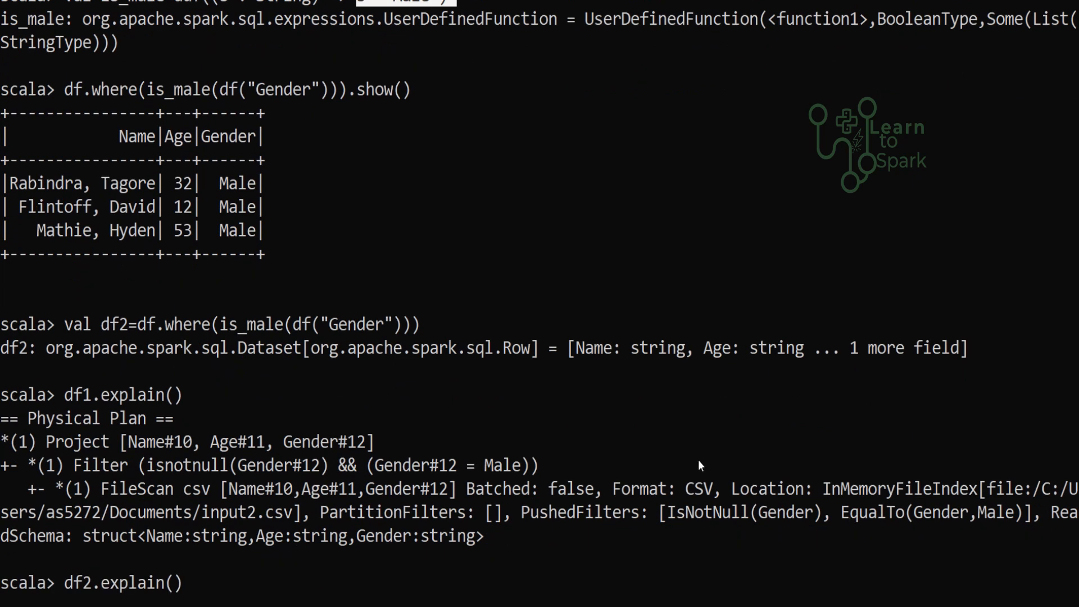
pyautogui.moveTo(526, 438)
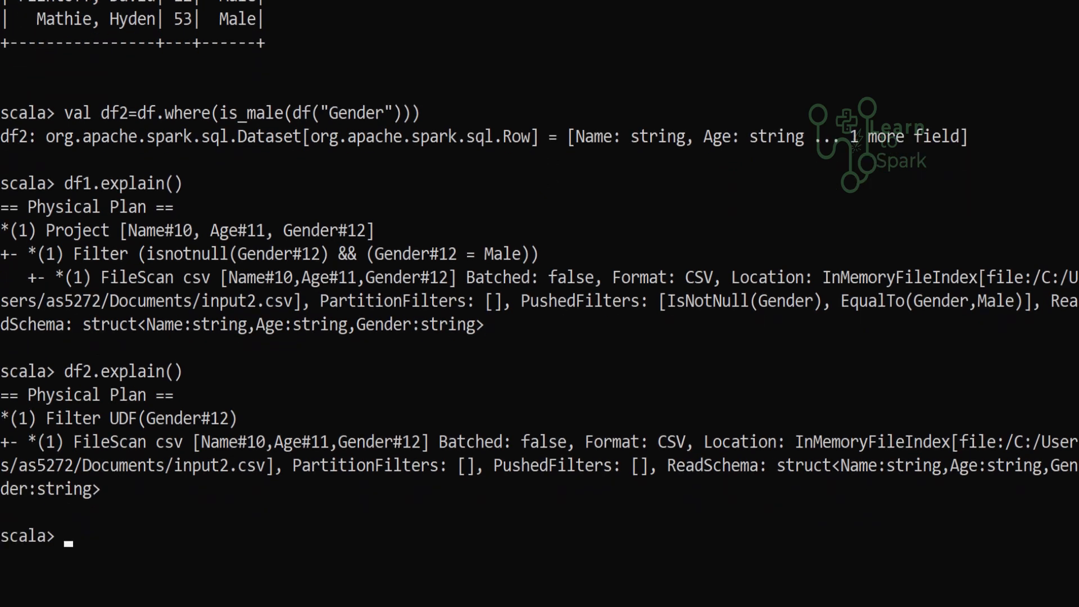
# Step: Scroll down to view df1 and df2 physical plans, df2 showing empty PushedFilters
pyautogui.scroll(-3)
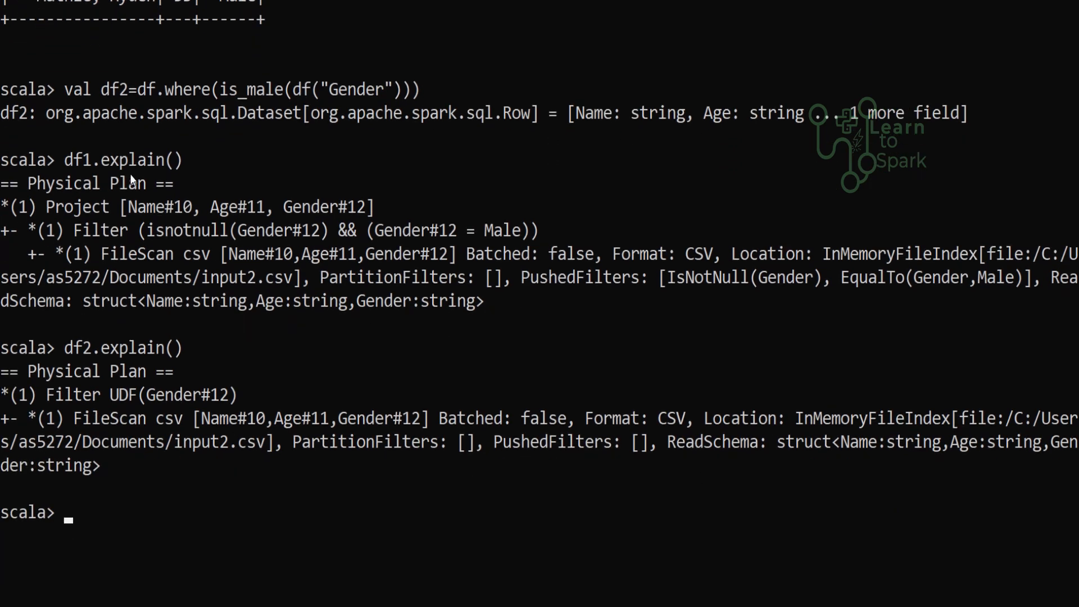
pyautogui.moveTo(269, 255)
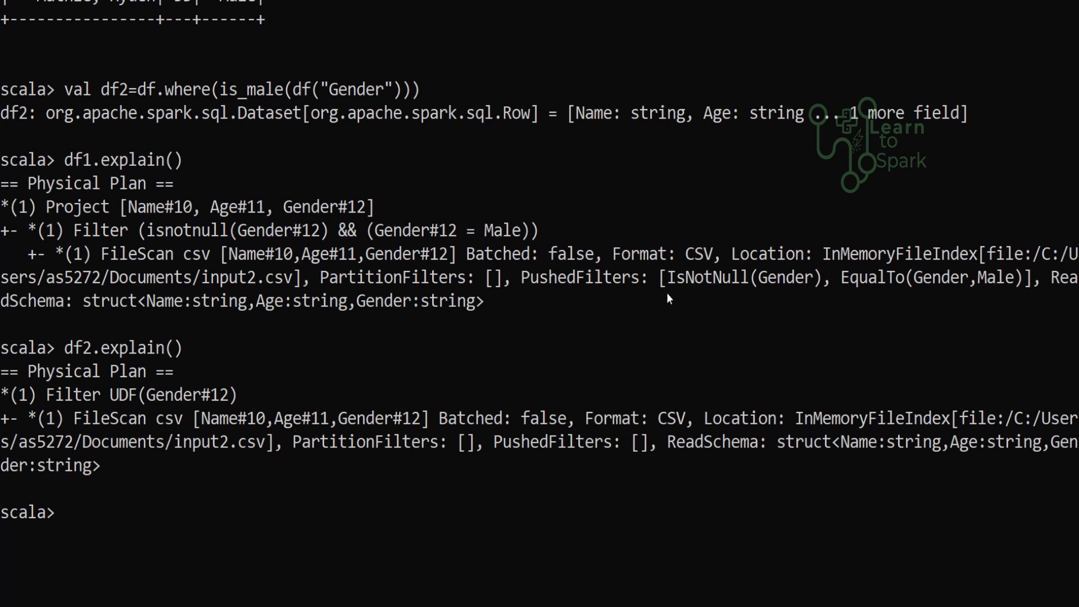
pyautogui.moveTo(598, 378)
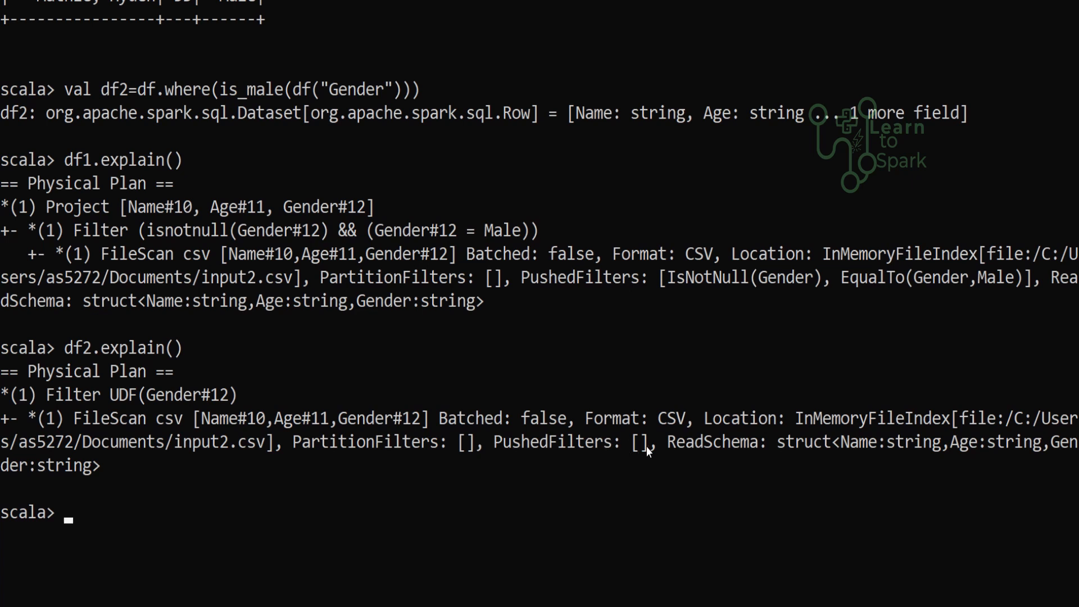
pyautogui.moveTo(572, 468)
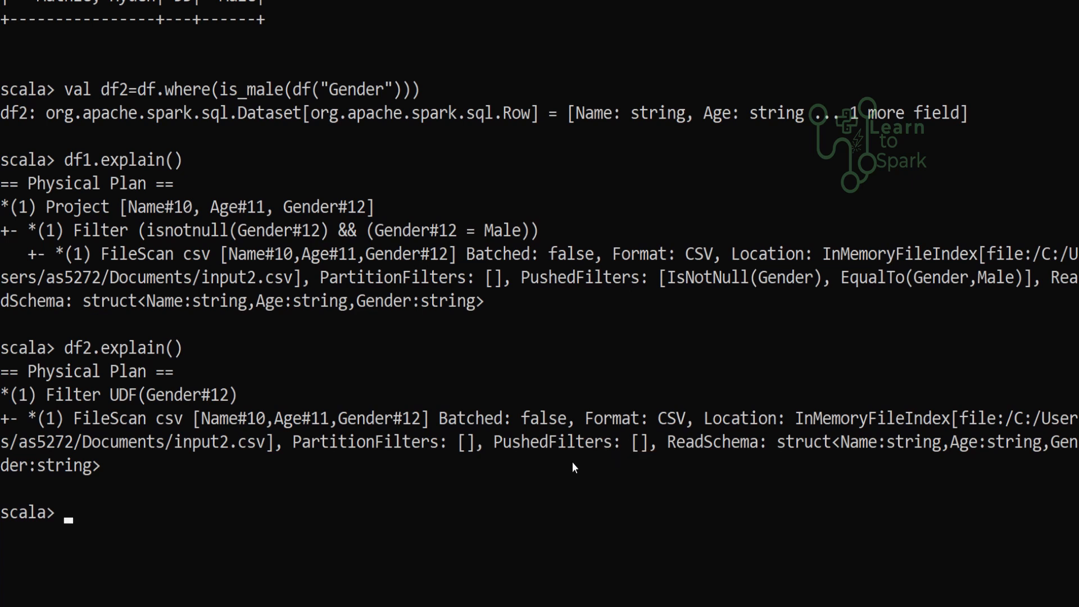
pyautogui.moveTo(551, 470)
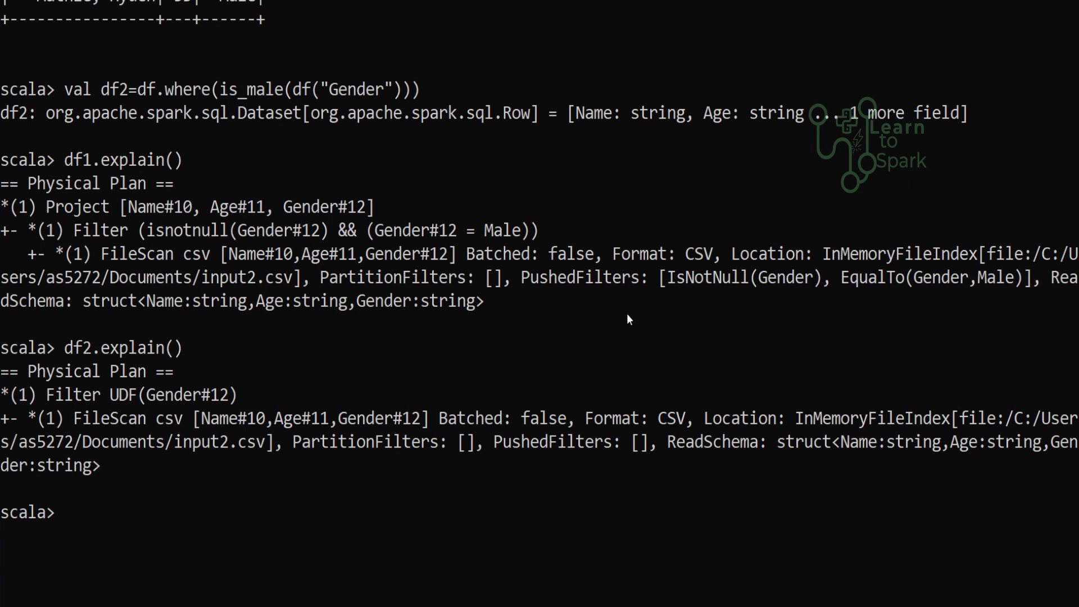
pyautogui.moveTo(626, 309)
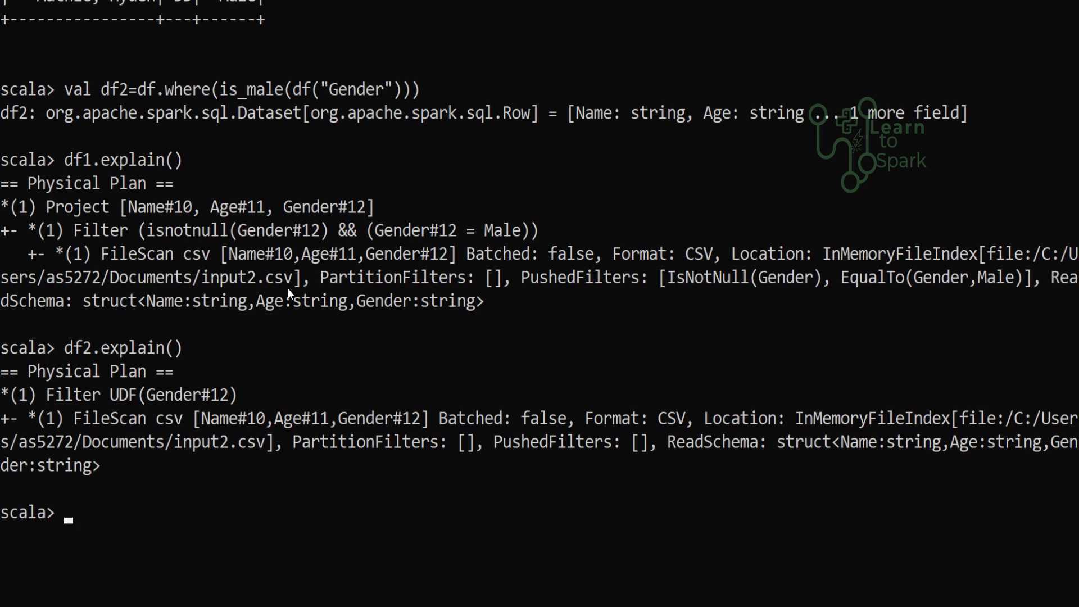
pyautogui.moveTo(263, 456)
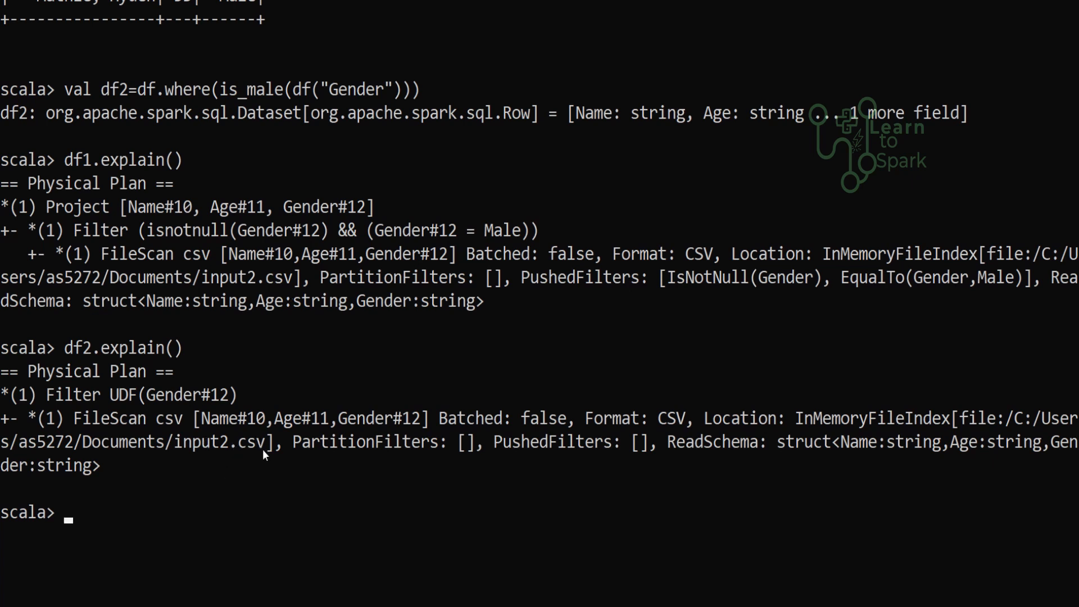
pyautogui.moveTo(158, 454)
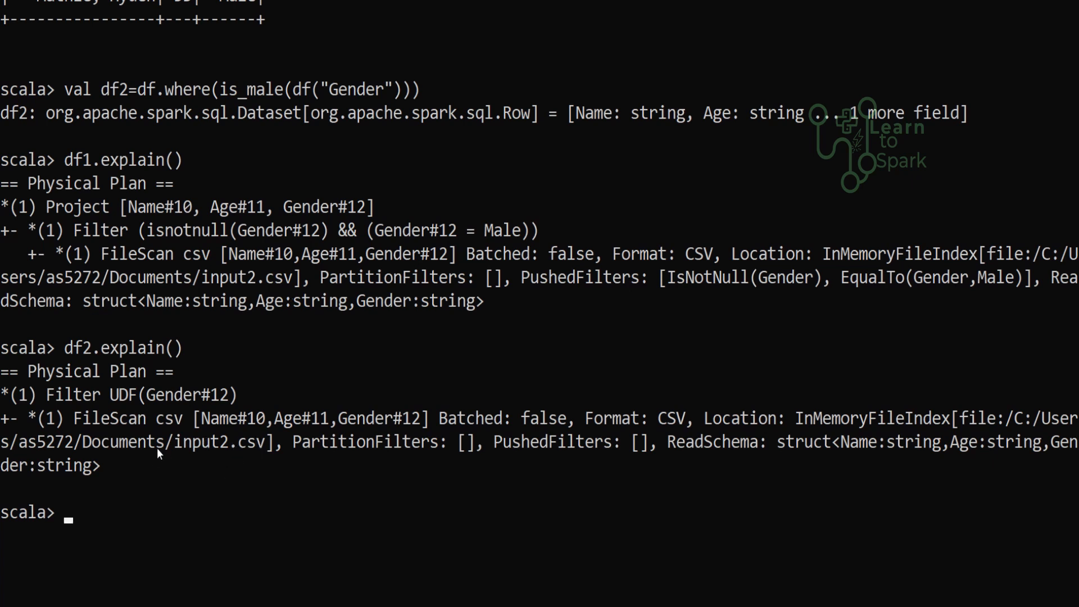
pyautogui.moveTo(212, 405)
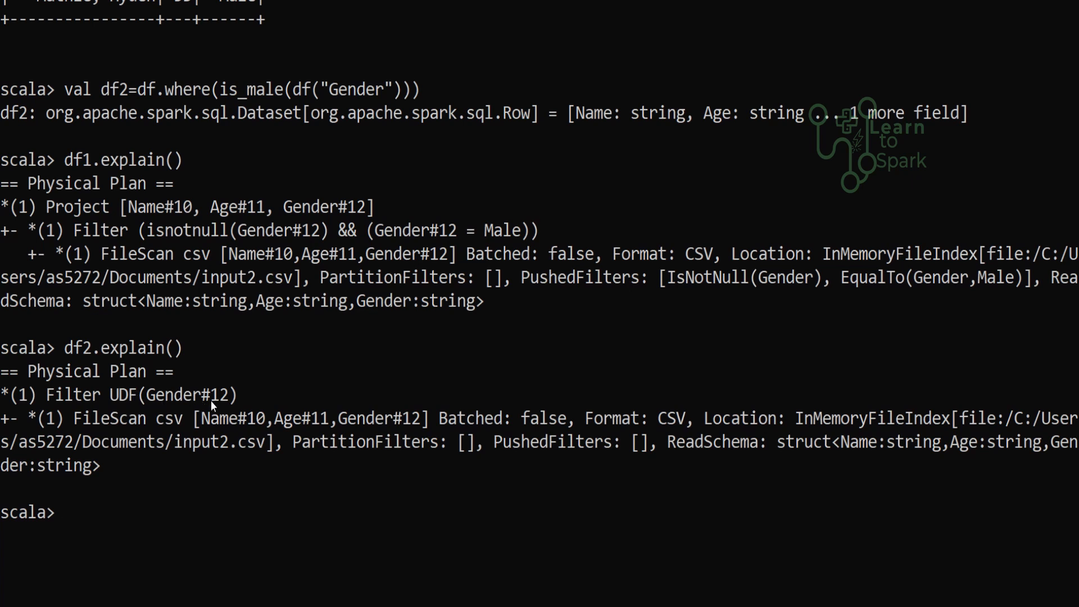
pyautogui.moveTo(217, 433)
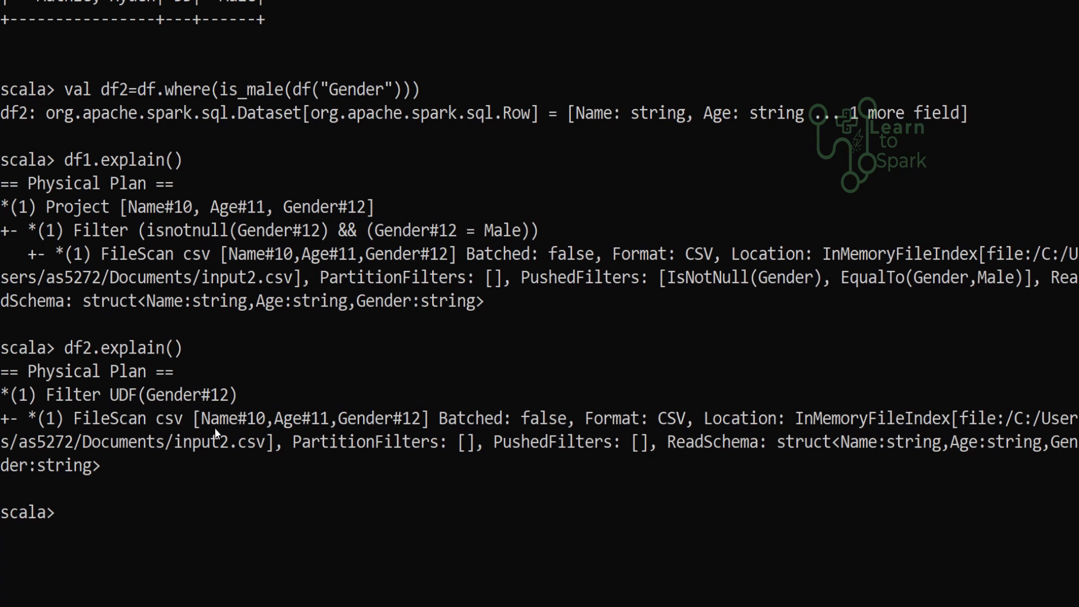
pyautogui.moveTo(136, 459)
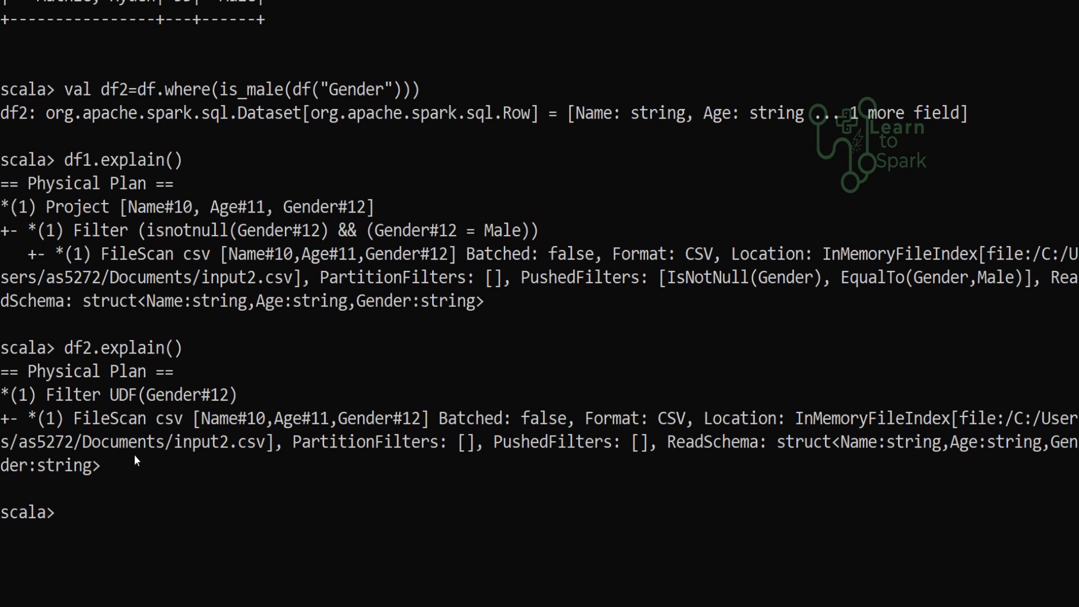
pyautogui.moveTo(160, 470)
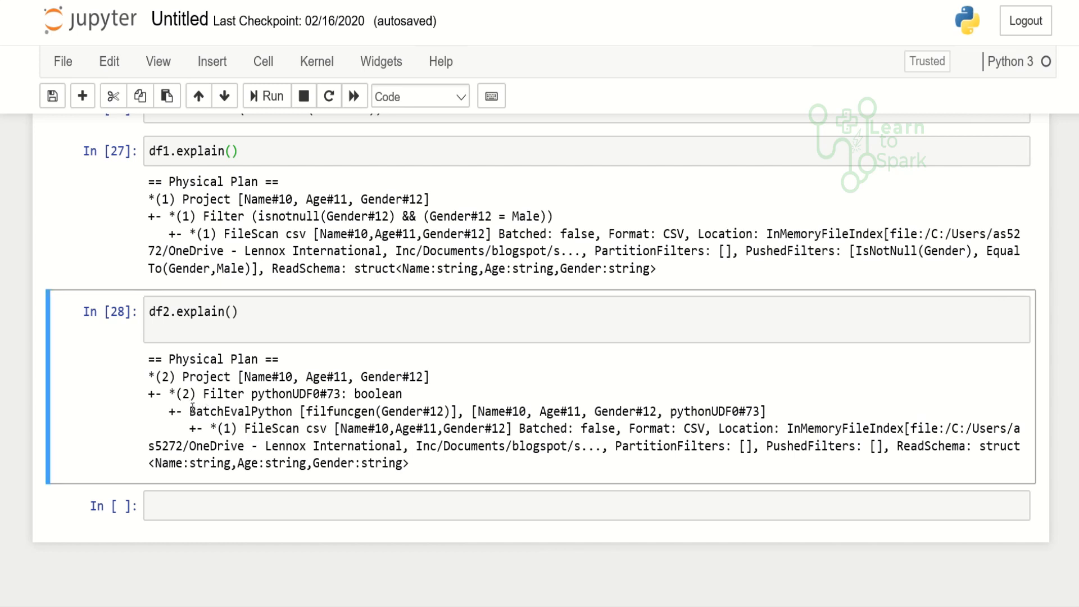
# Step: Review the PySpark df1.explain() and df2.explain() outputs, noting the UDF filter's empty PushedFilters
pyautogui.doubleClick(234, 415)
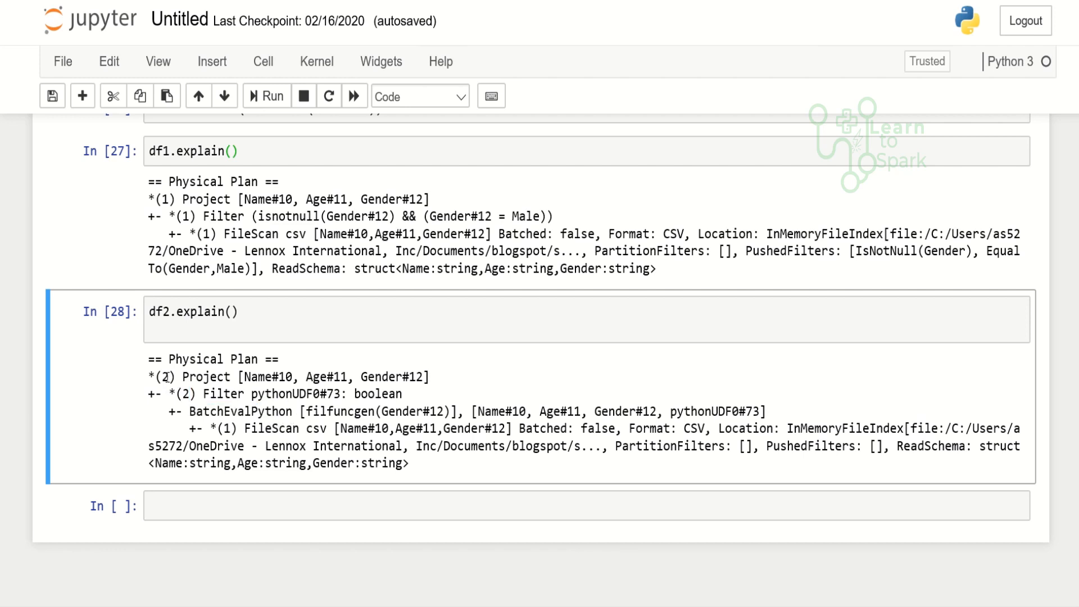
pyautogui.doubleClick(165, 379)
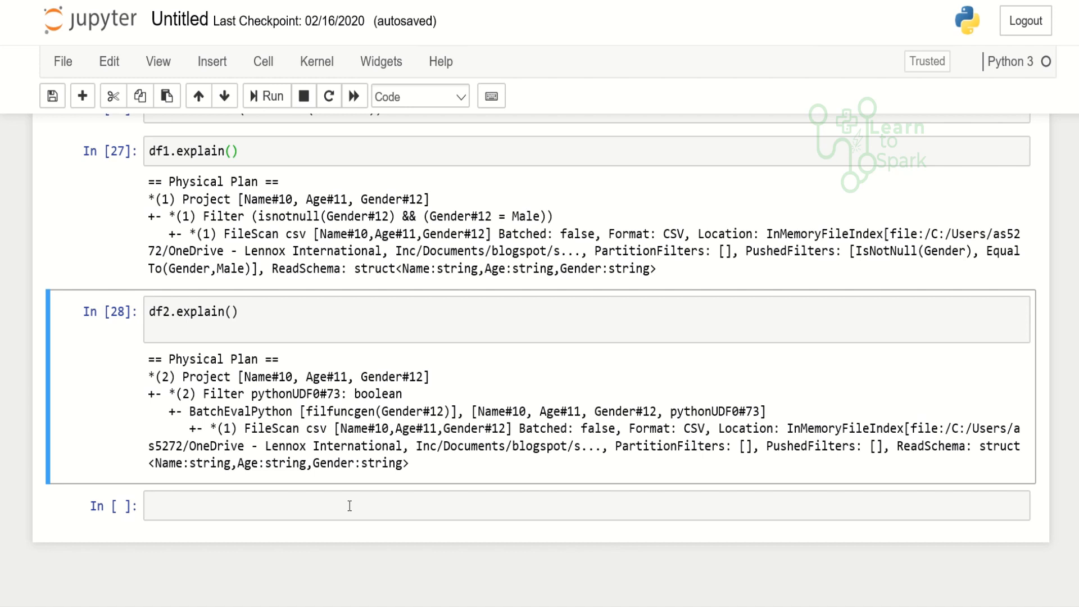
pyautogui.moveTo(407, 408)
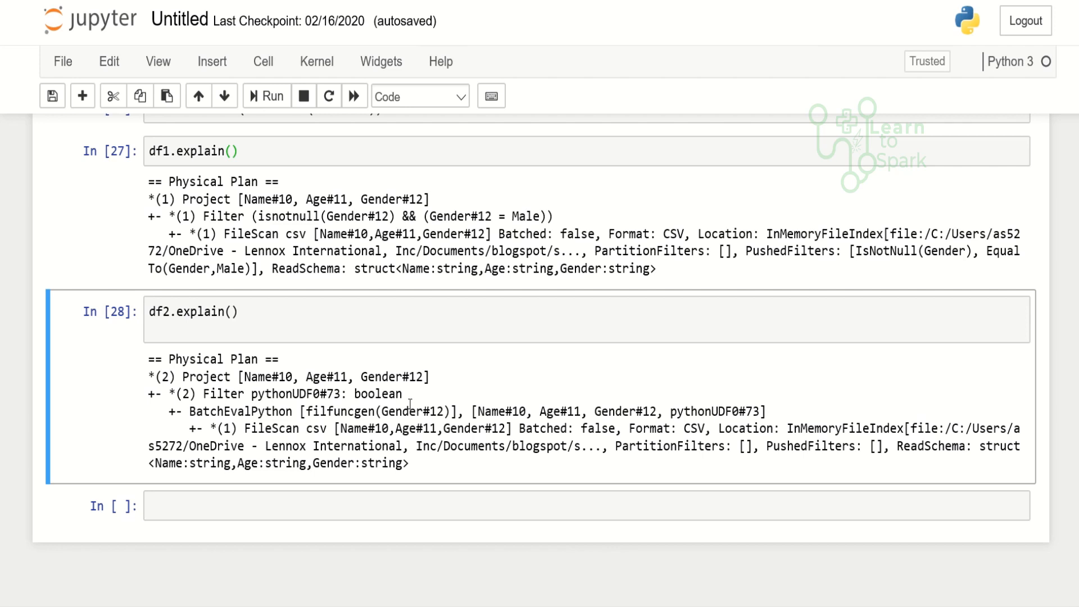
pyautogui.moveTo(410, 405)
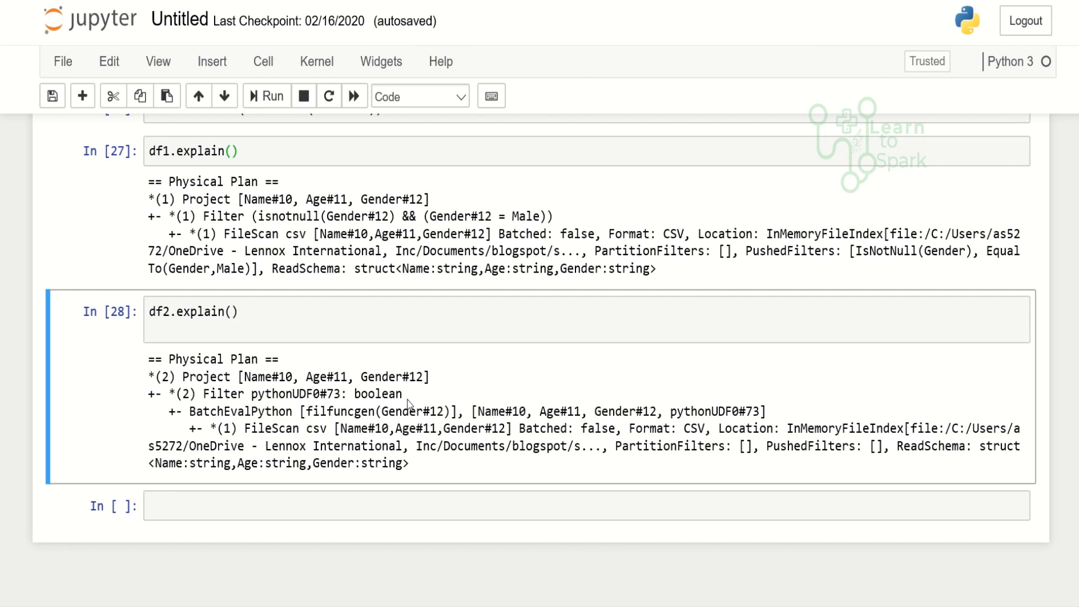
pyautogui.doubleClick(271, 393)
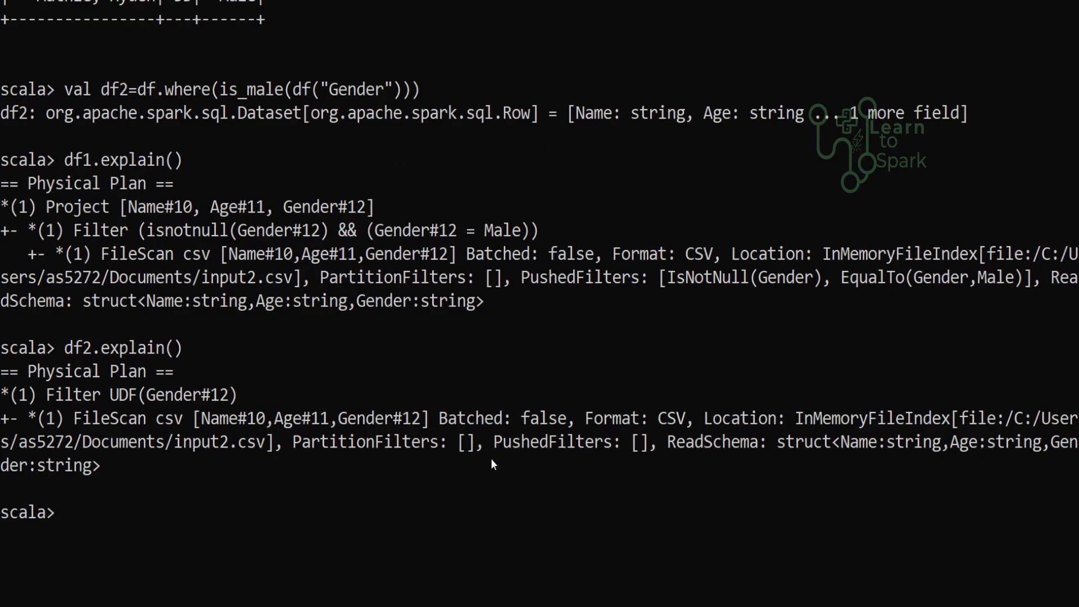
pyautogui.moveTo(556, 447)
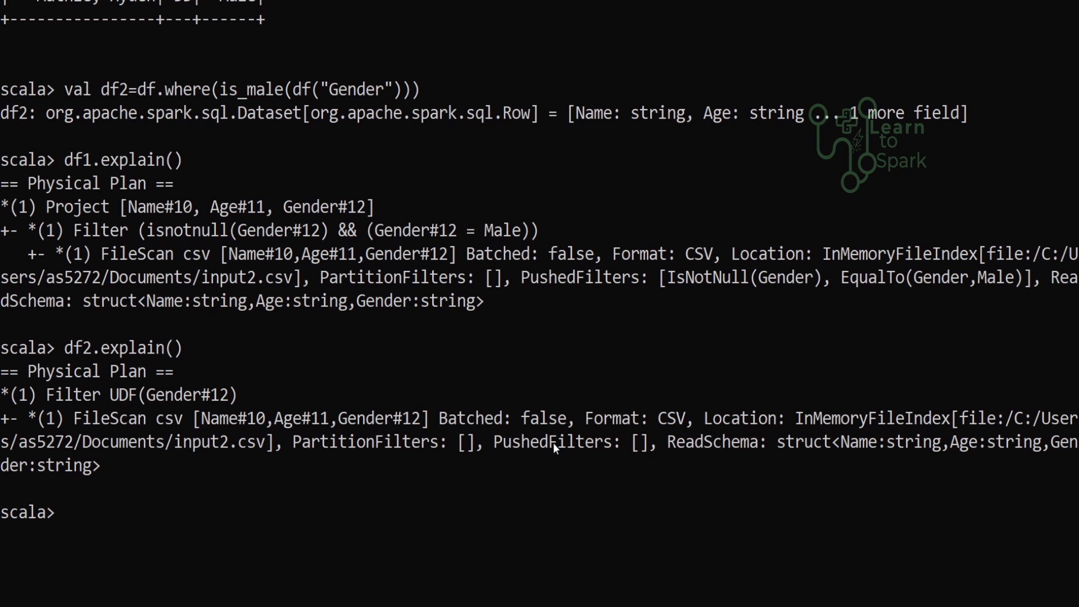